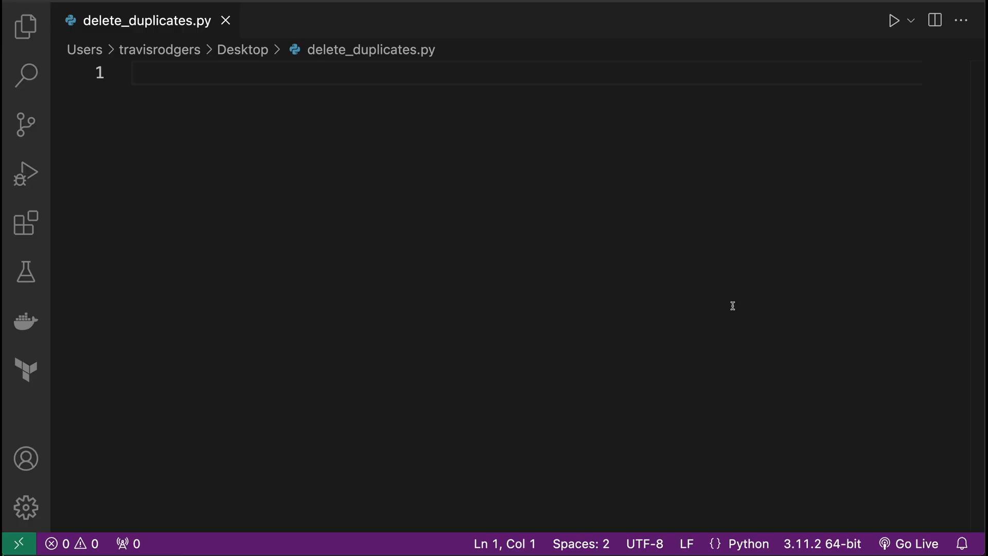
Write the first outline comment '# Handle CLI argument' followed by blank lines
type("# Handle CLI a")
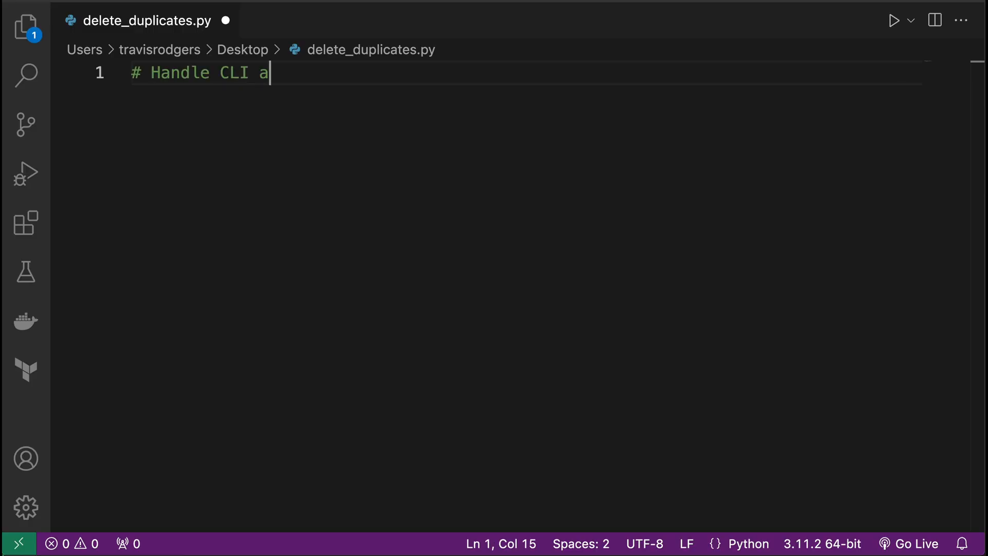
type("rgument")
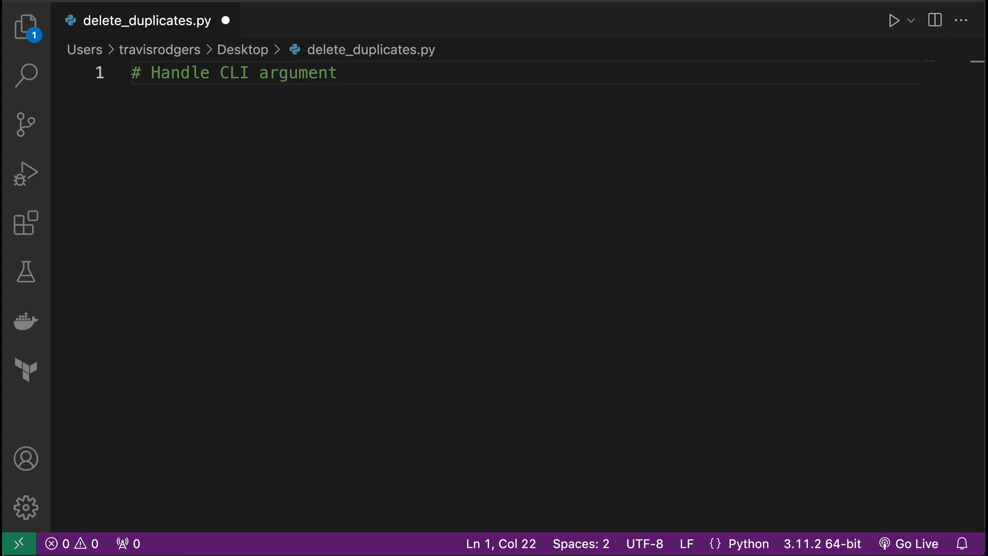
key("Enter")
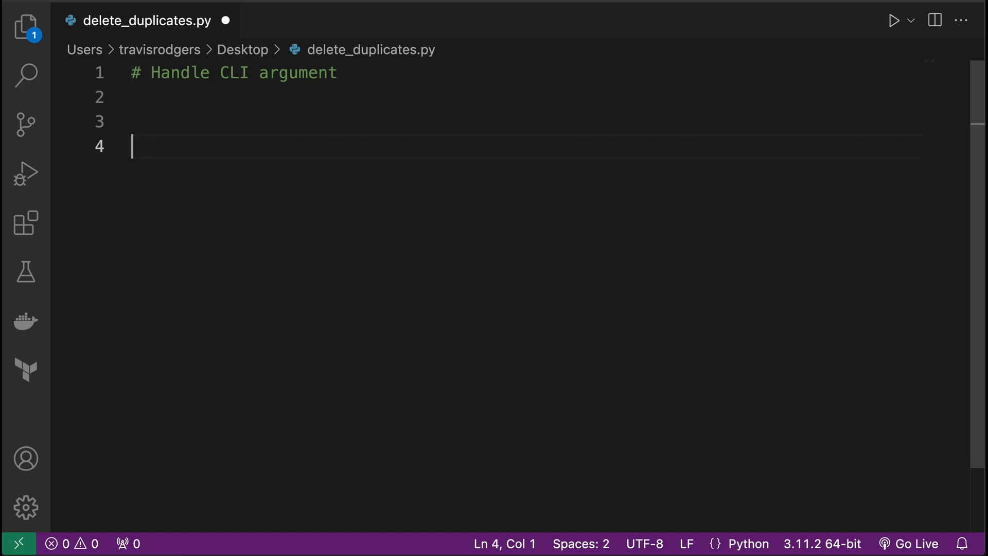
Add the second outline comment about listing folder files and collecting duplicates
type("# List files i")
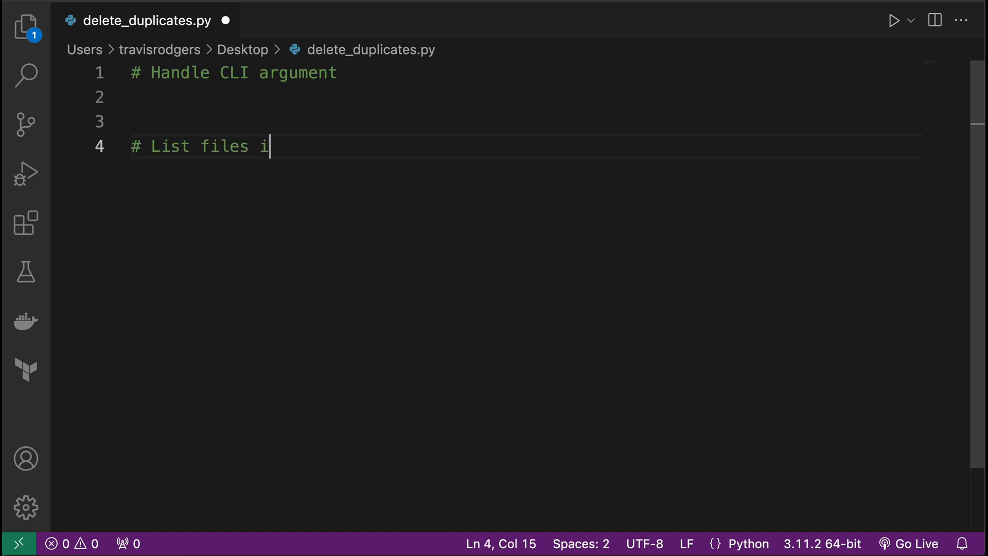
type("n folder and")
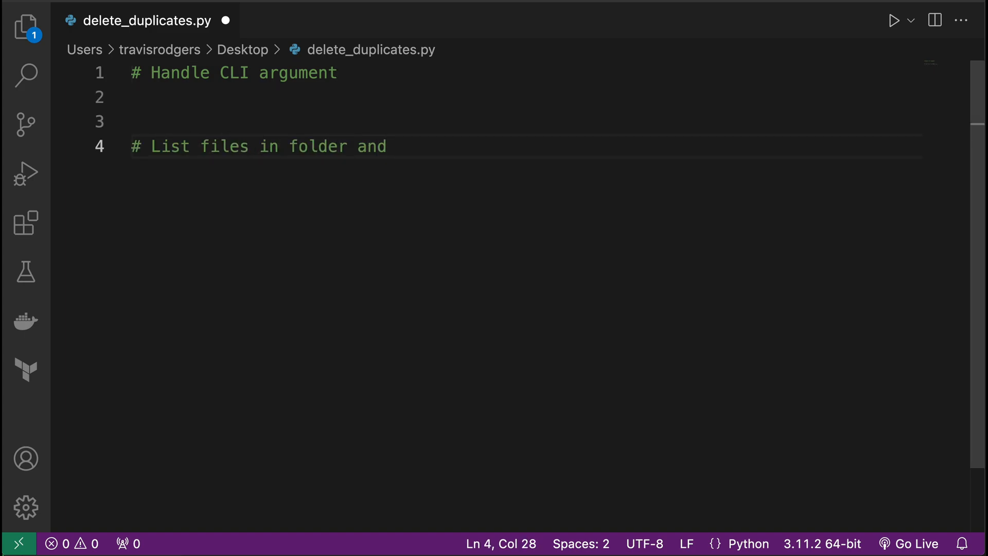
type("push n")
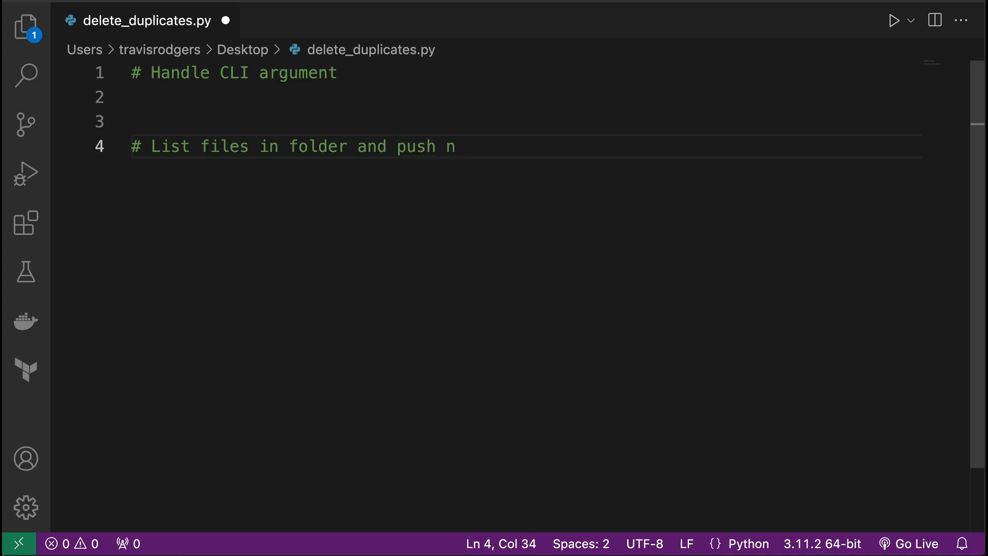
type("duplicates to new list")
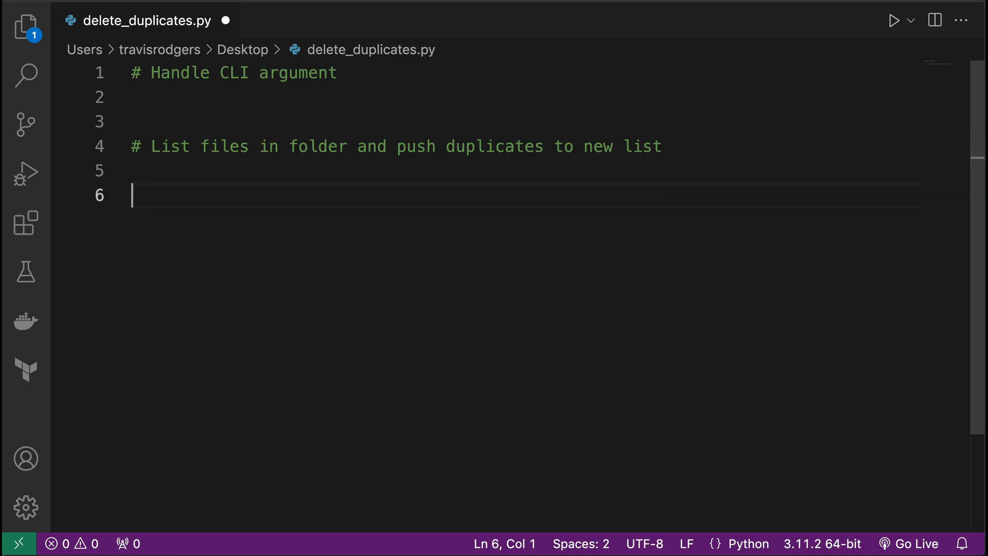
Add the comments for listing files with a confirmation prompt and for deleting the files
type("#")
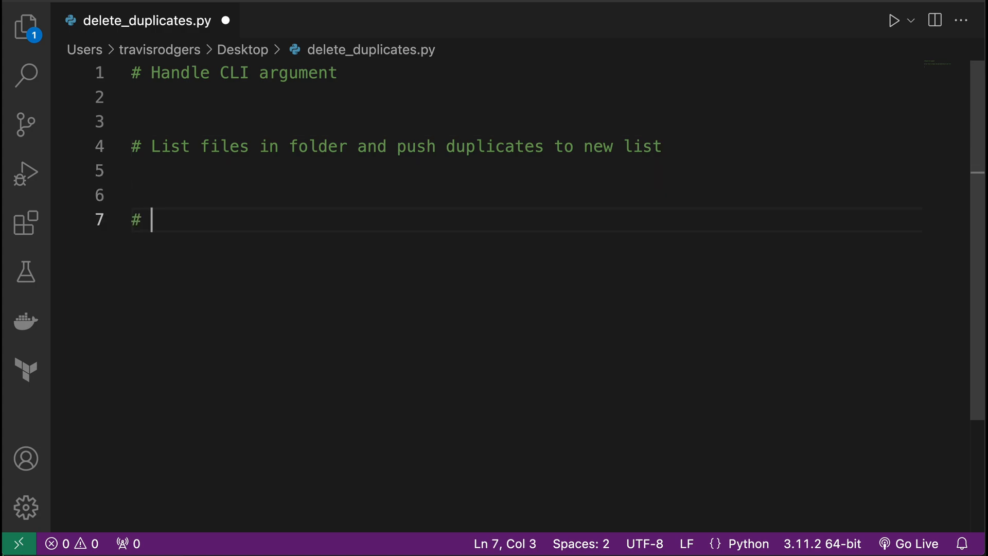
type("List out files")
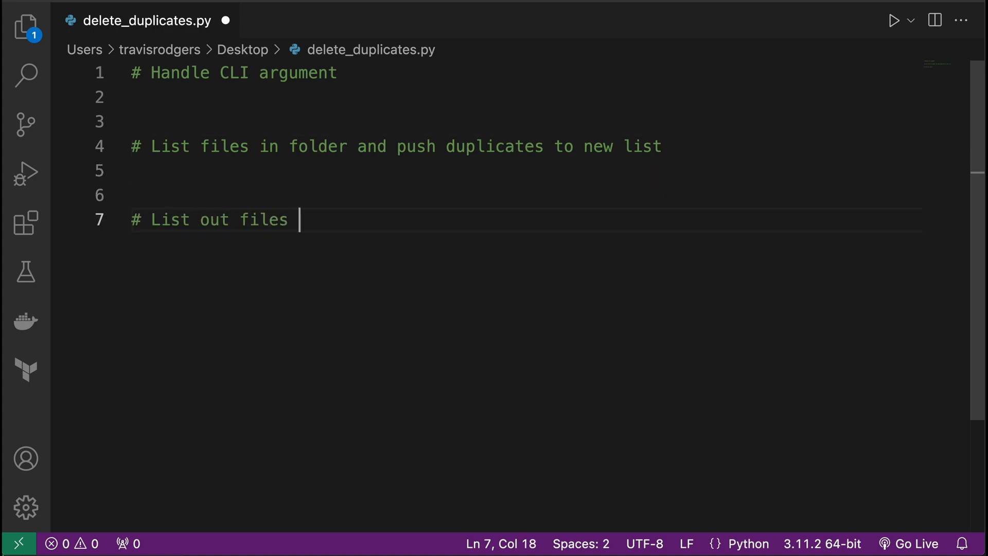
type("that will del")
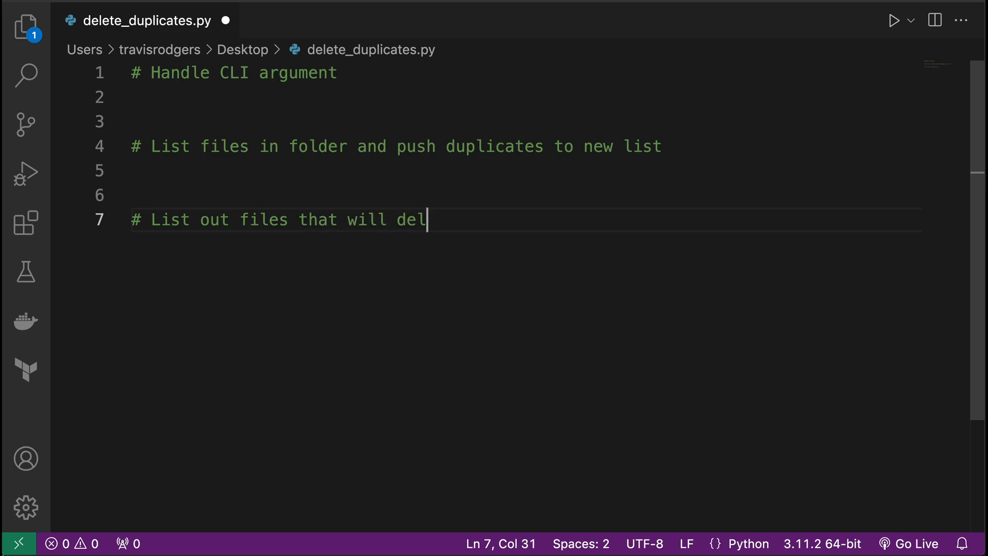
type("eted and pr")
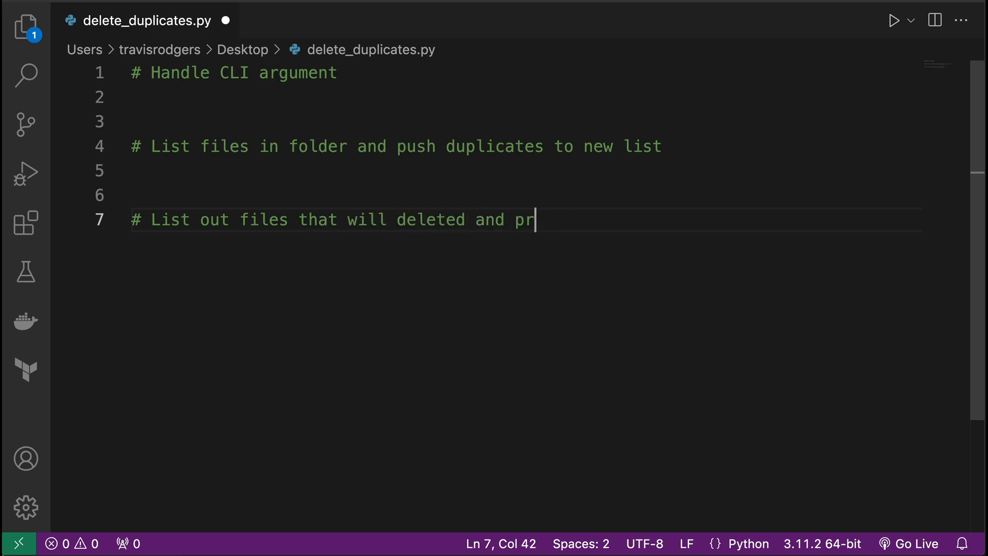
type("ompt for confirmatio")
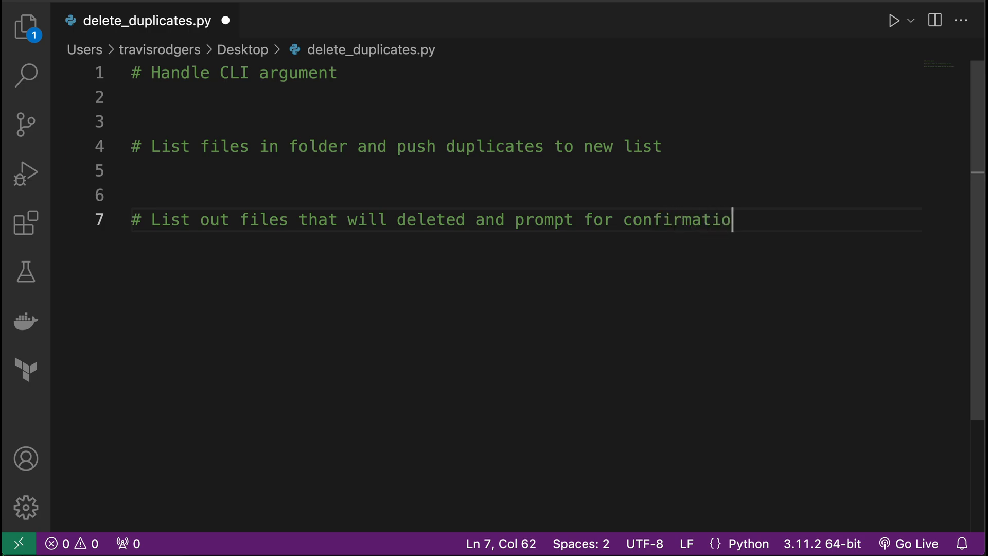
type("n")
type("# Delet")
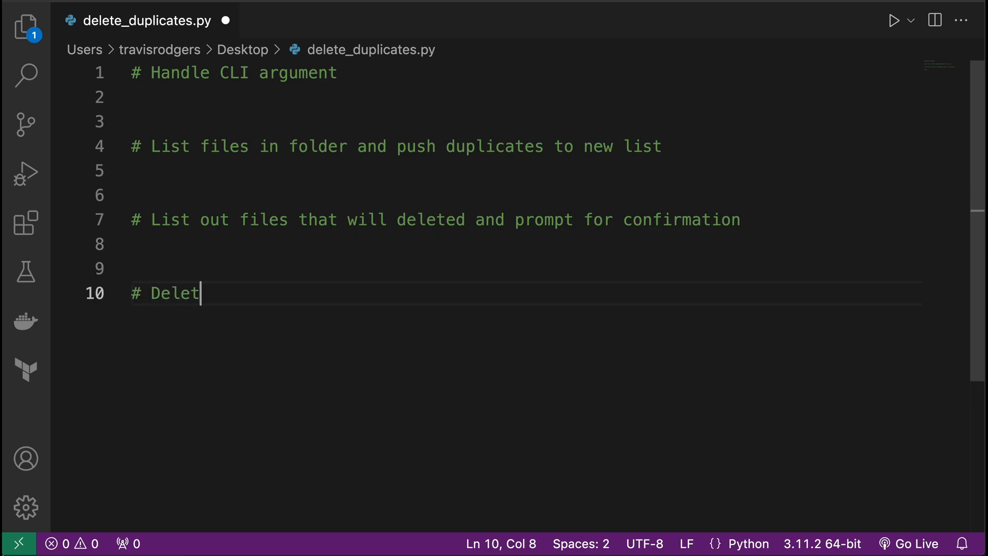
type("e files")
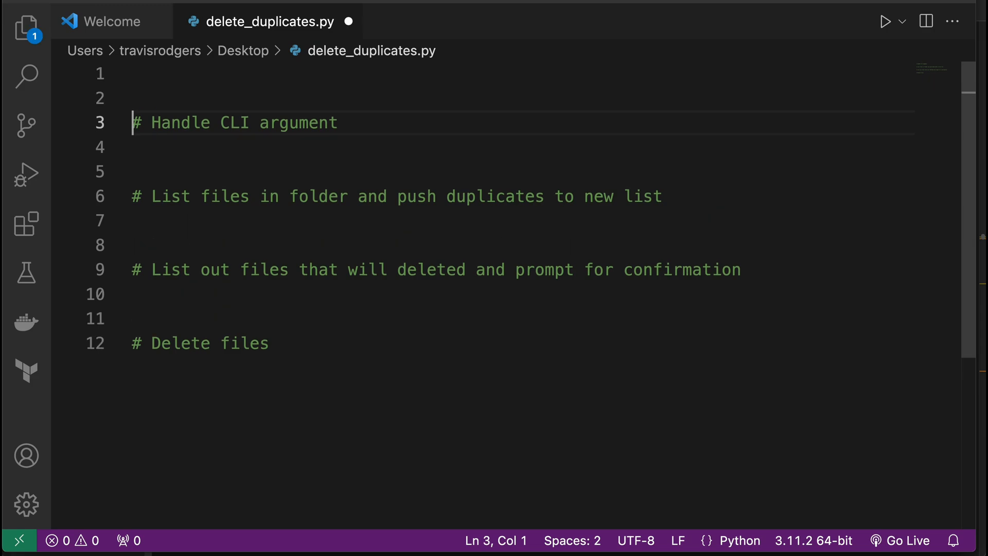
Add 'import sys' at the top of the script
type("impor")
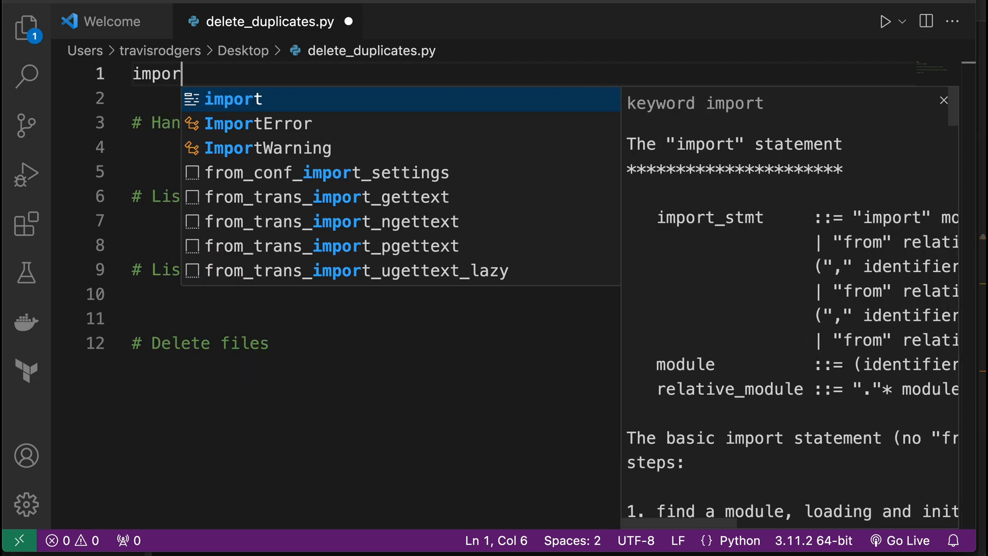
type("sys")
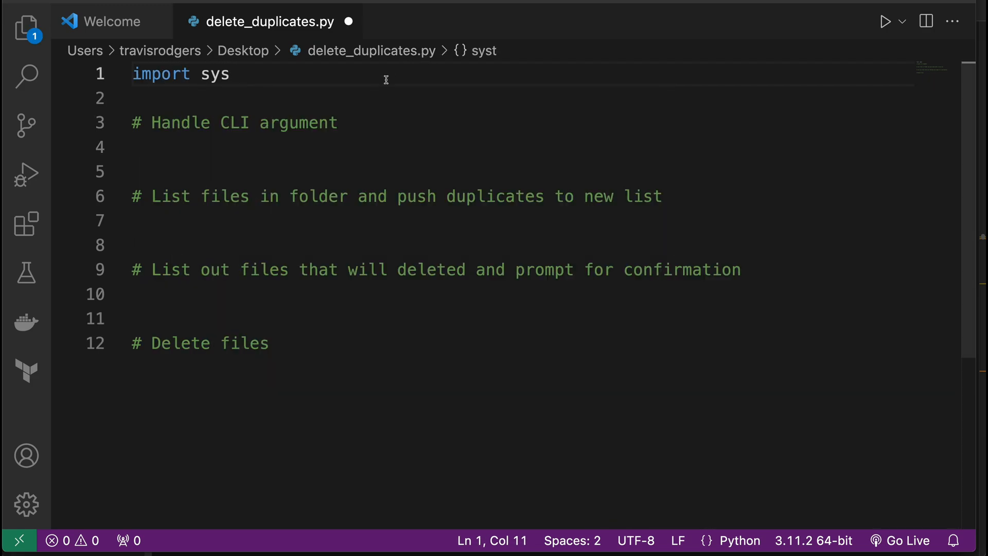
left_click(231, 74)
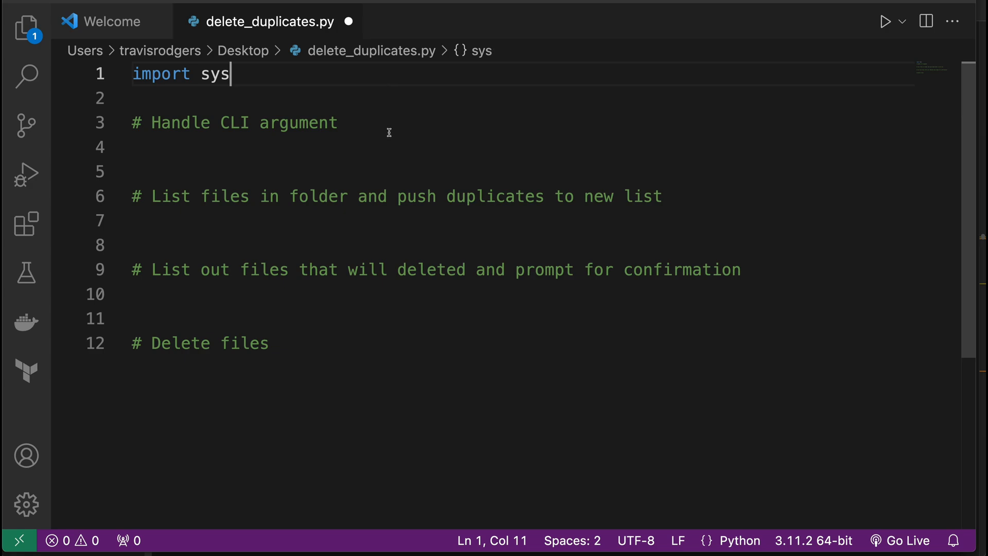
Set file_path = sys.argv[1] under the CLI argument comment and begin a second import
type("file")
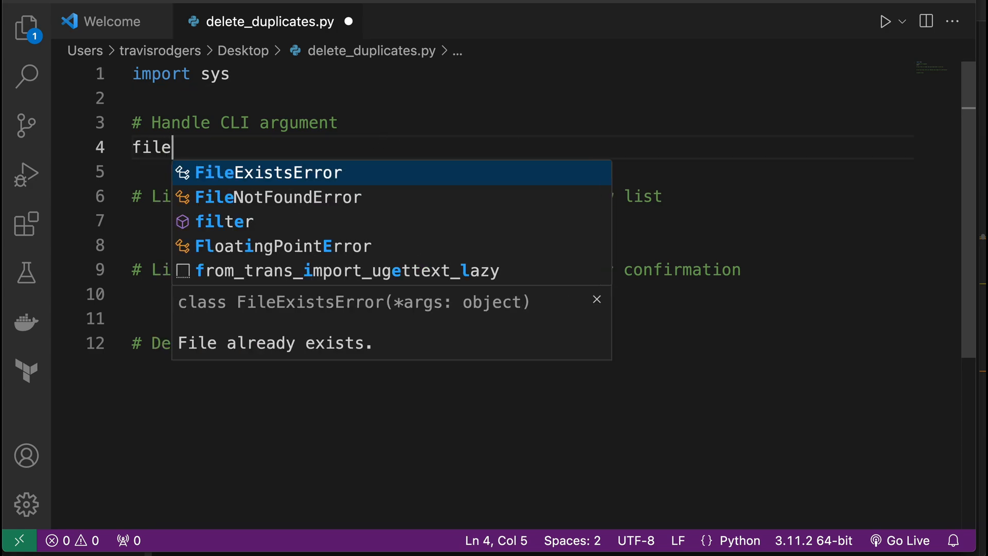
type("_path =")
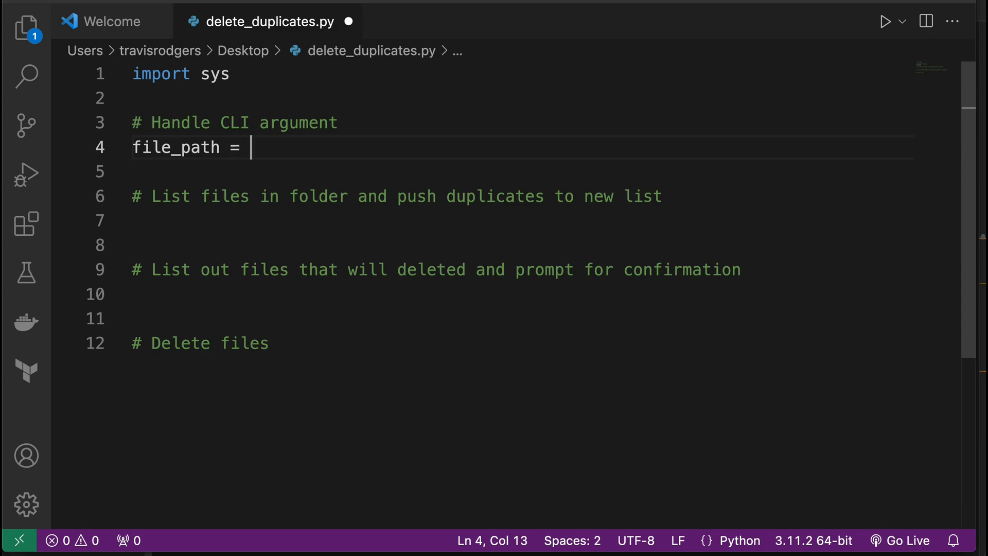
type("sys")
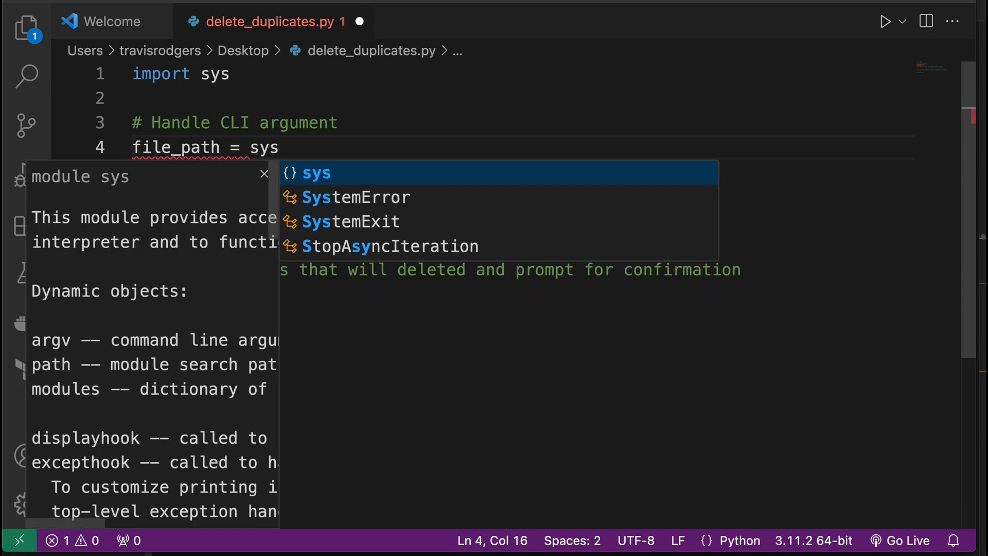
type(".argv")
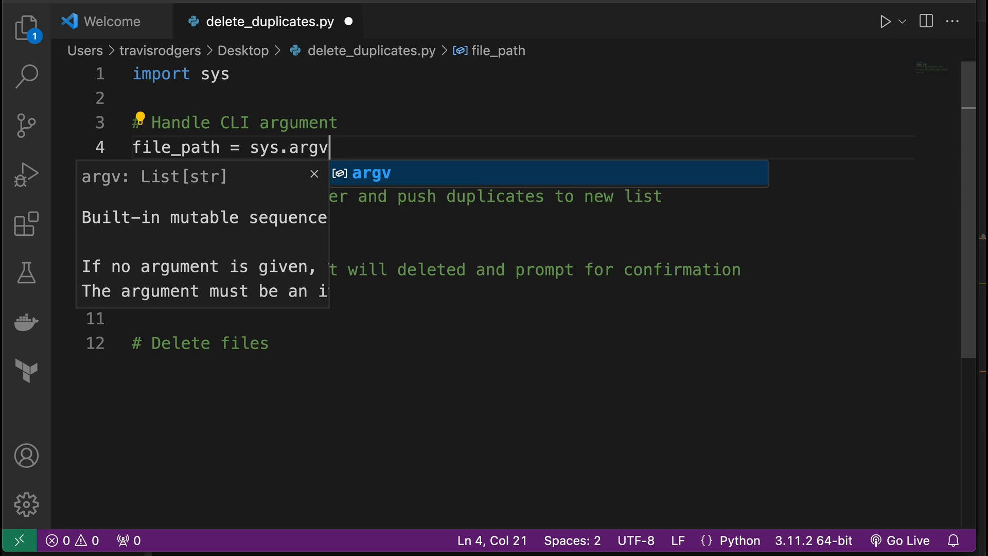
mouse_move(397, 128)
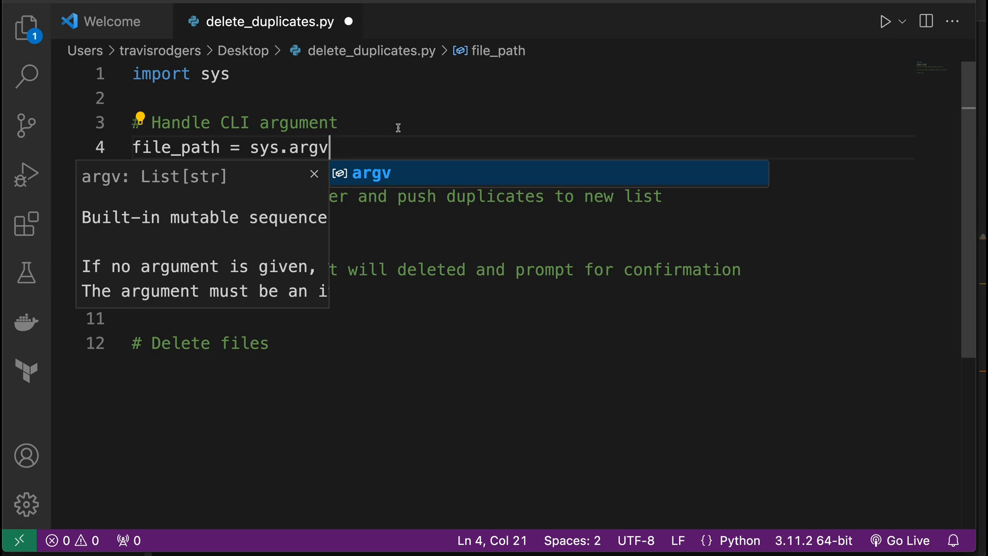
type("[1]")
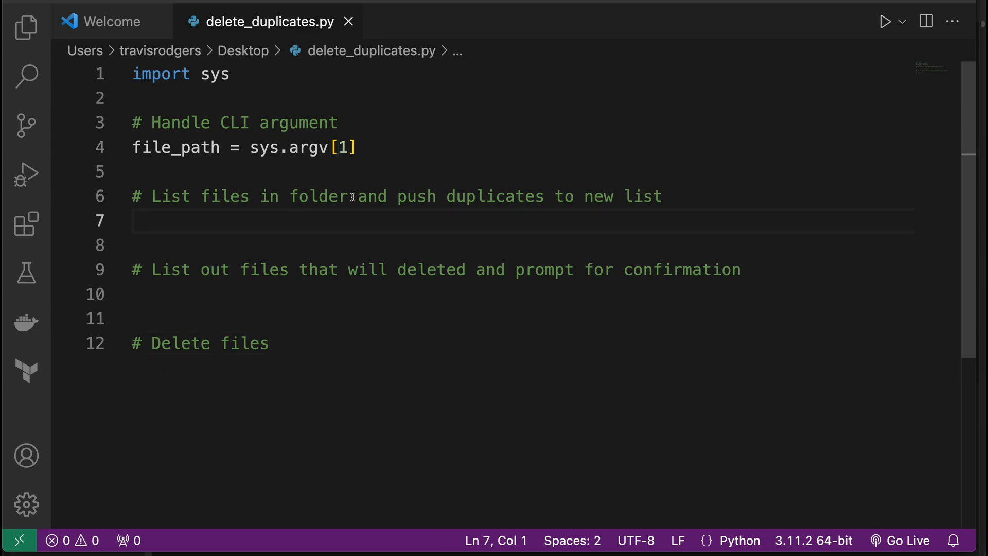
mouse_move(652, 203)
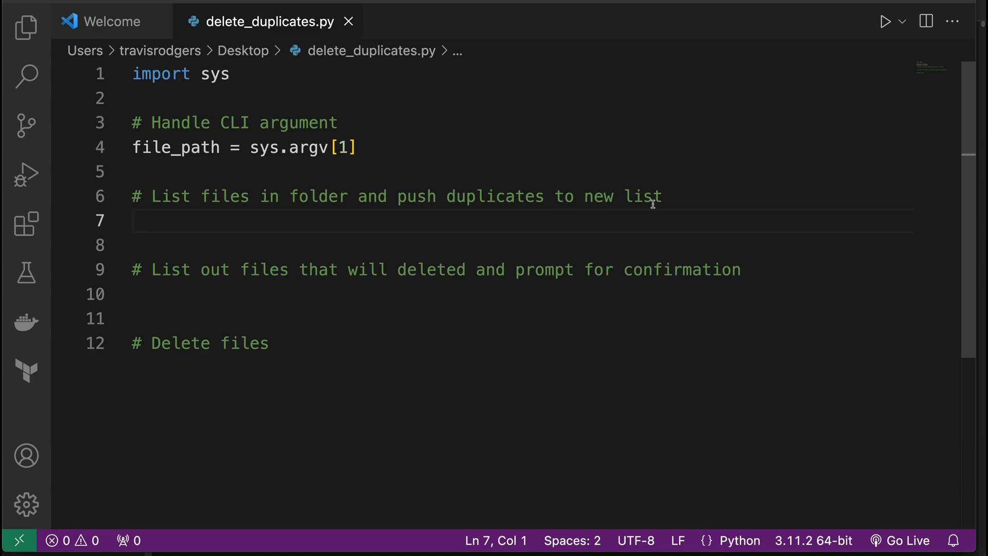
type("imp")
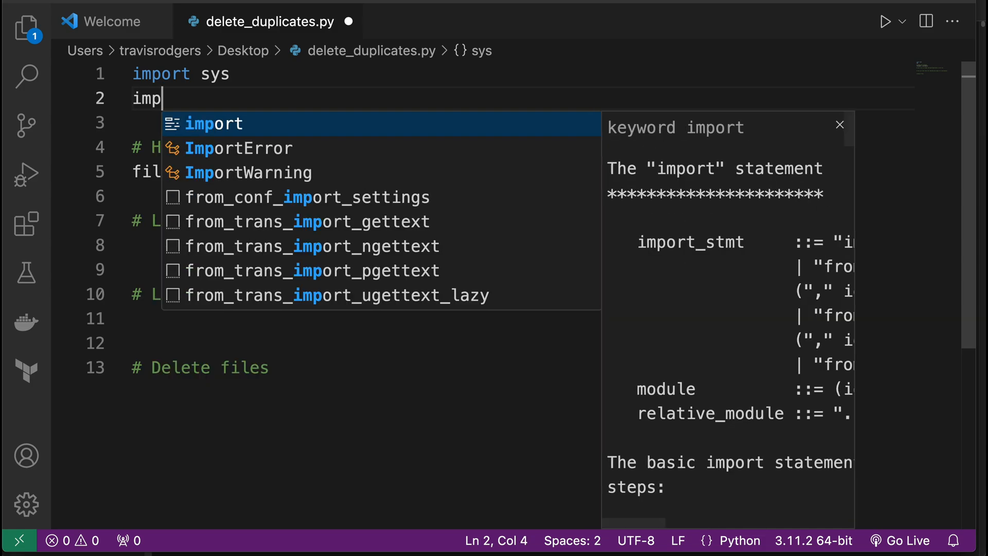
Complete the 'import os' line right after import sys
type("ort os")
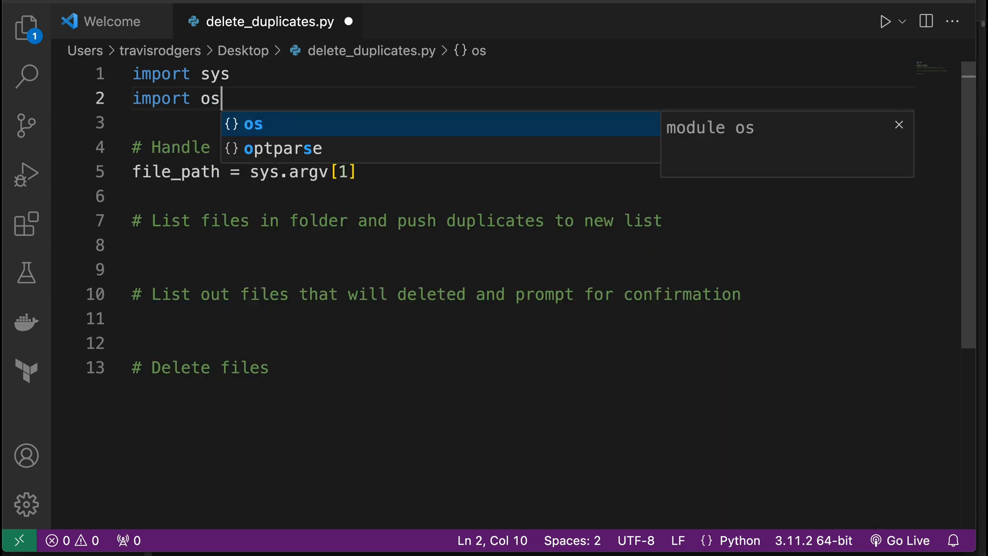
key("Escape")
type("How do I list directories using the os python package")
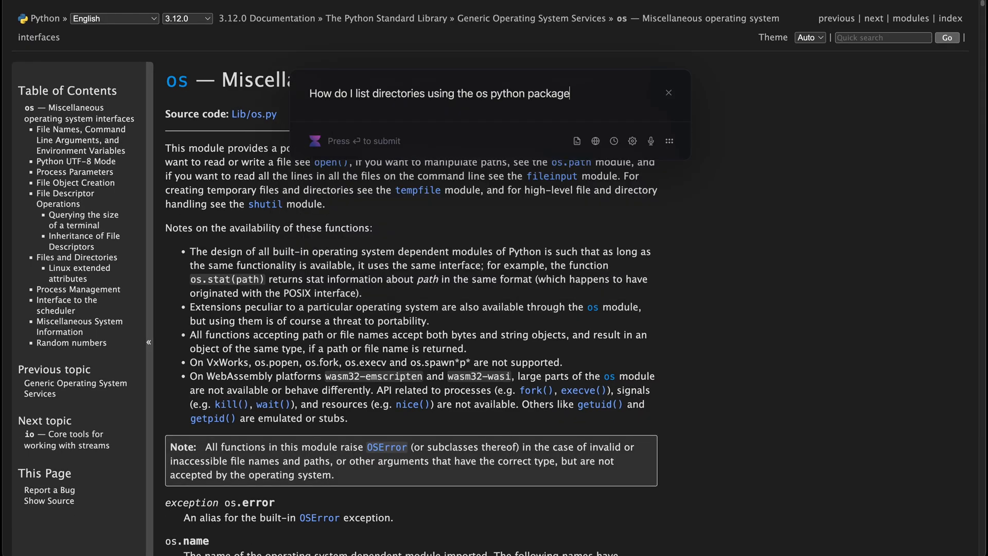
Submit the question about listing directories with os to reach the os.listdir docs
key("Return")
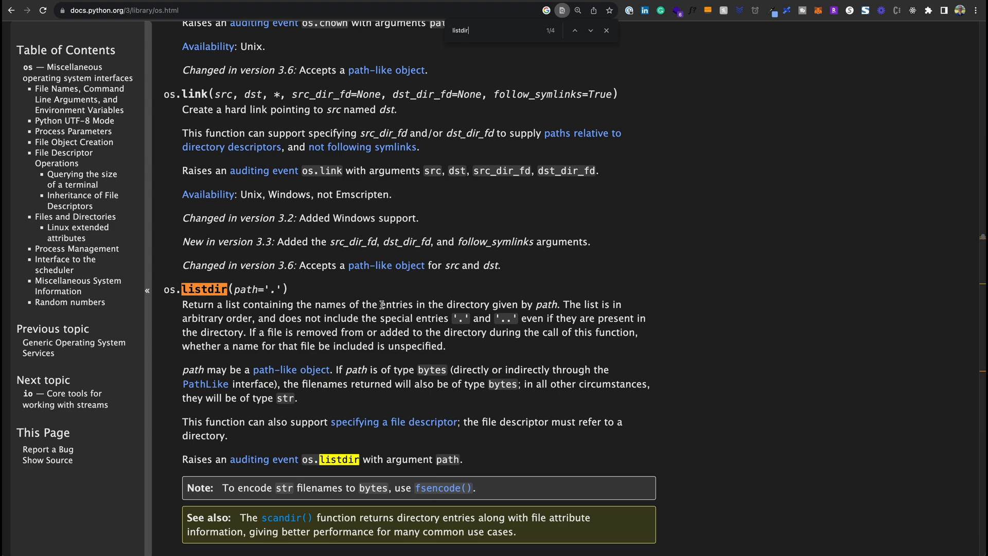
mouse_move(550, 304)
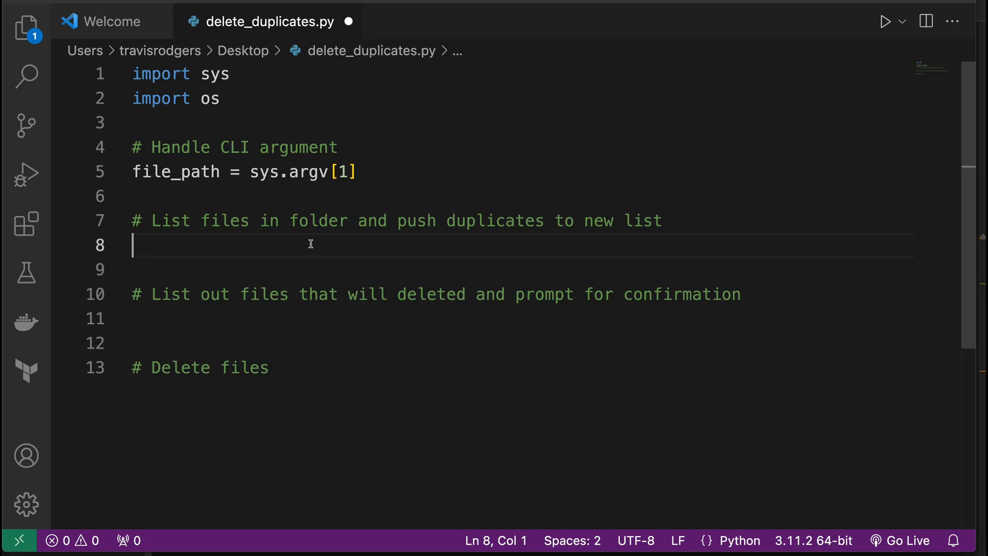
Write a loop over os.listdir(file_path) that prints each file
type("for file in os.listdir(")
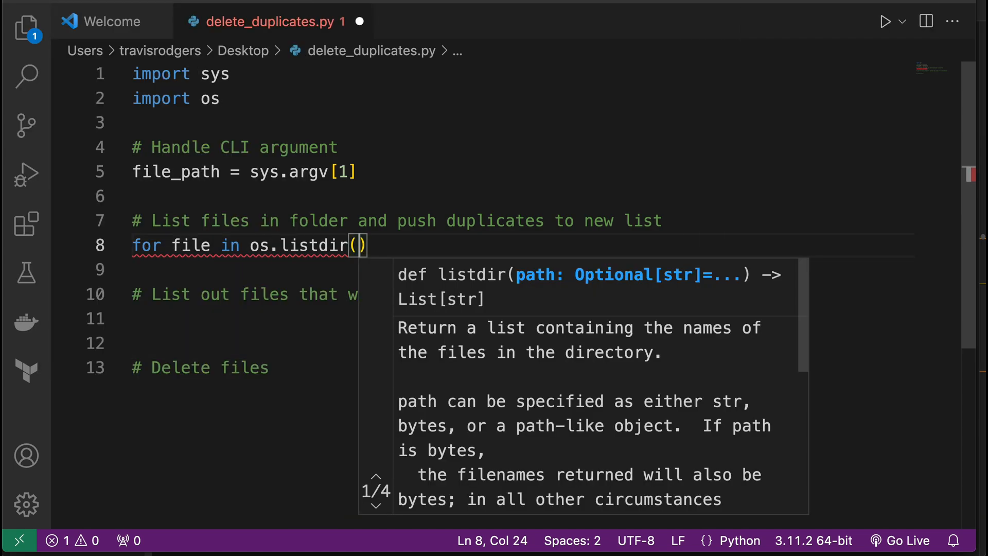
type("file_path")
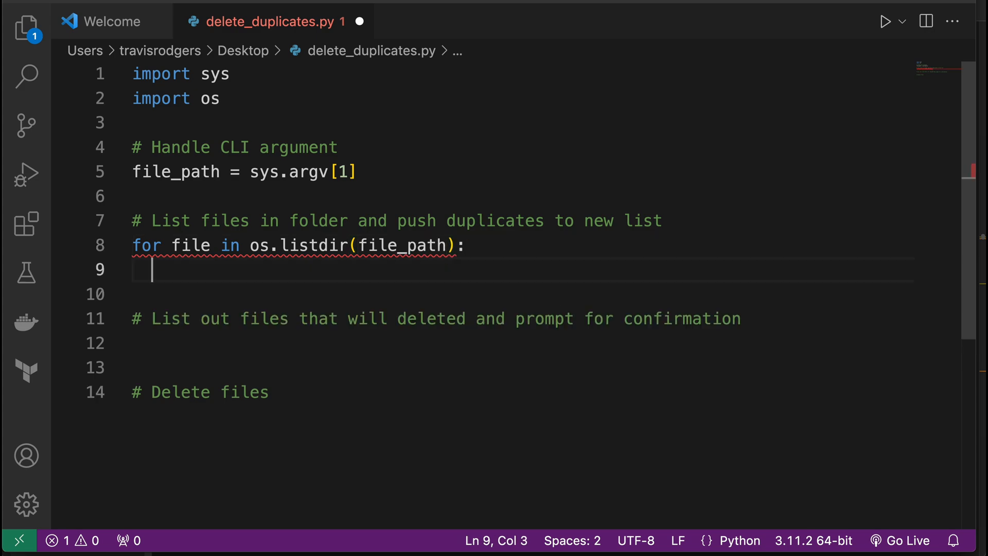
type("print(files")
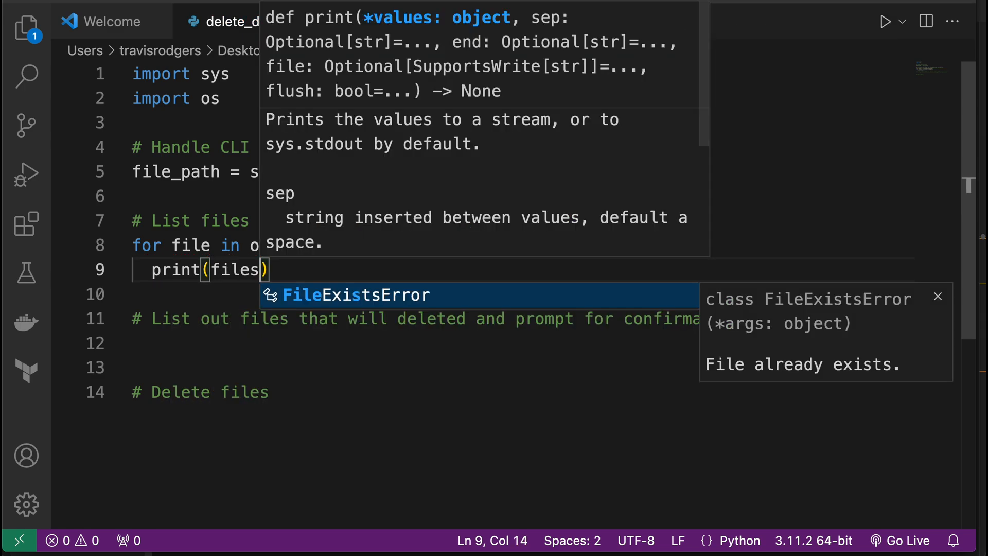
key("Backspace")
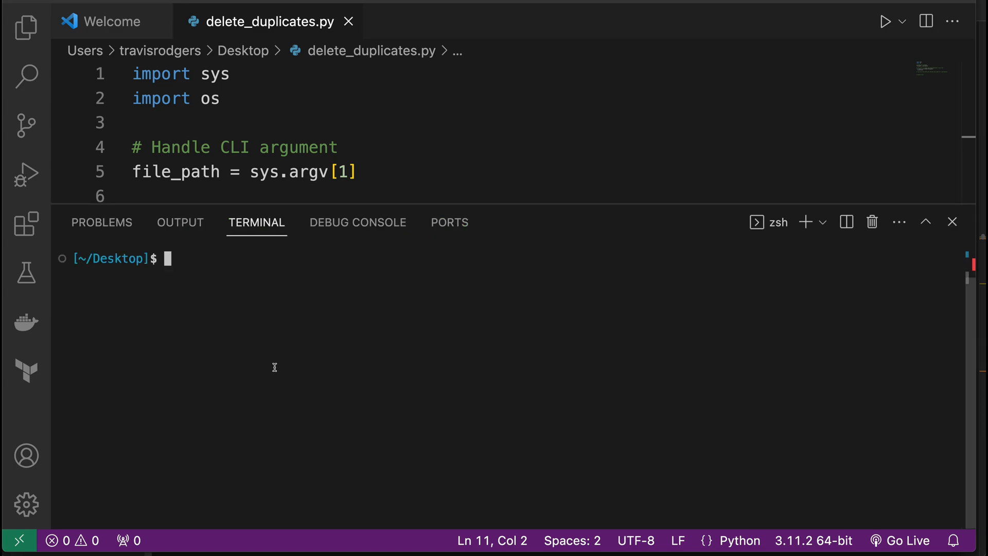
mouse_move(82, 263)
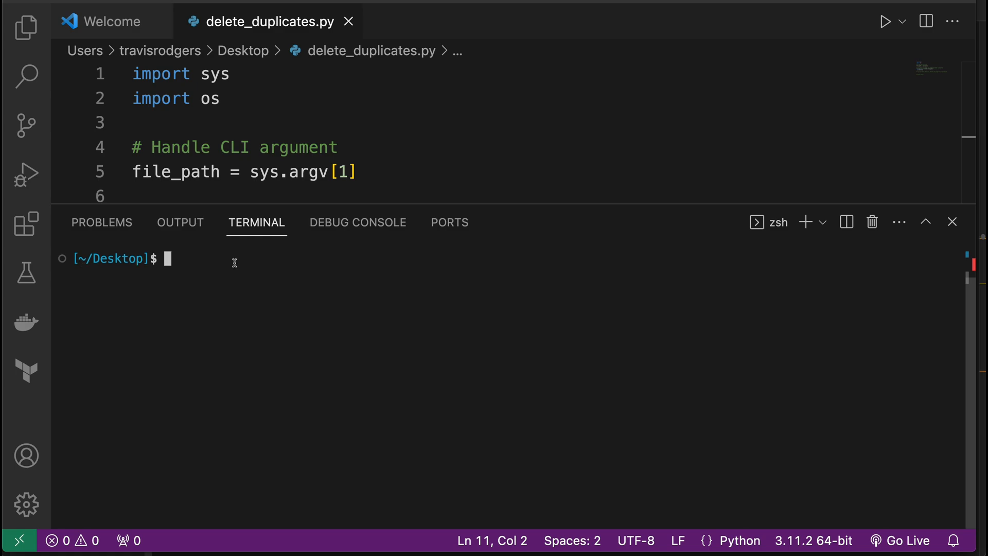
Run delete_duplicates.py on /Users/travisrodgers/Desktop/test-duplicates and review the printed files
type("python delete_duplicates.py /Users/travisrodgers/Desktop/test-duplicates")
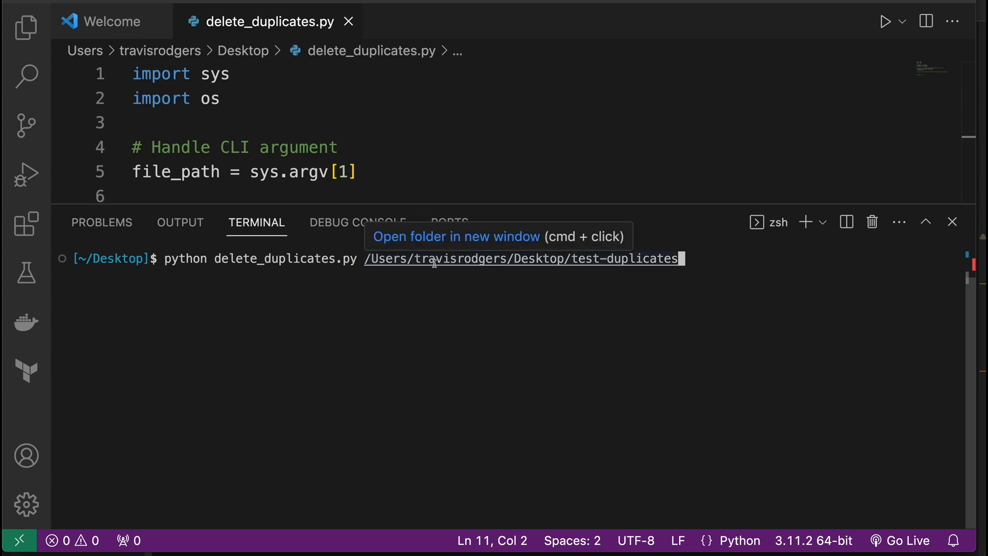
mouse_move(564, 262)
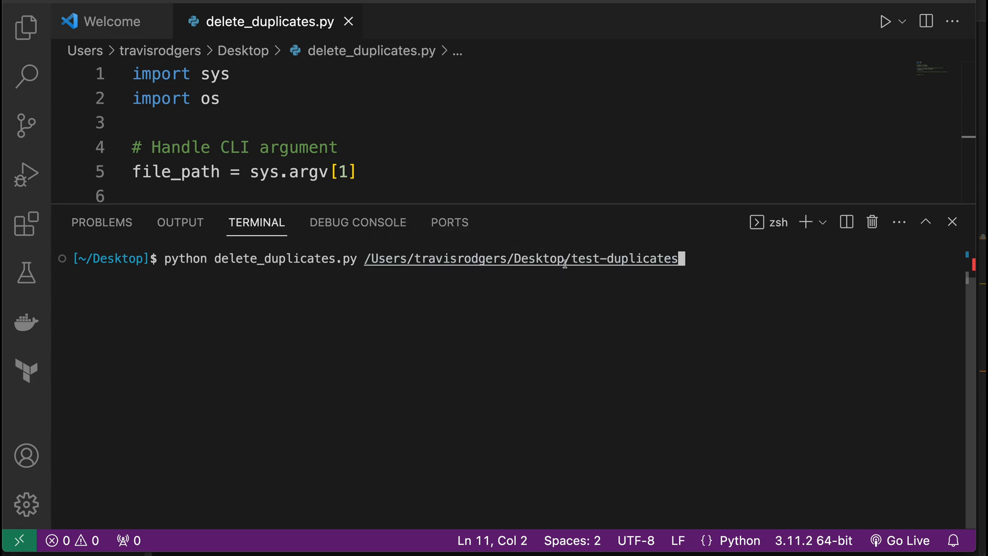
mouse_move(706, 264)
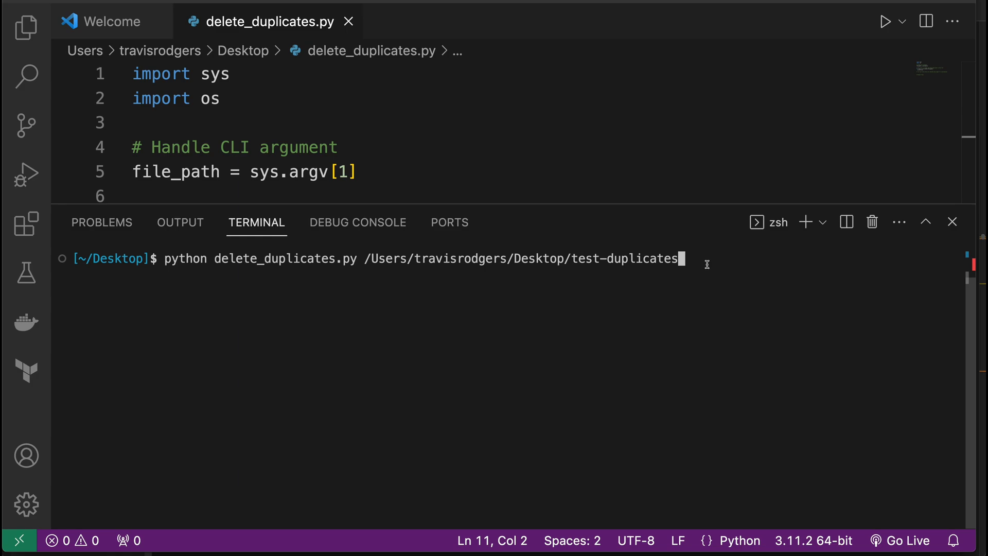
key("Return")
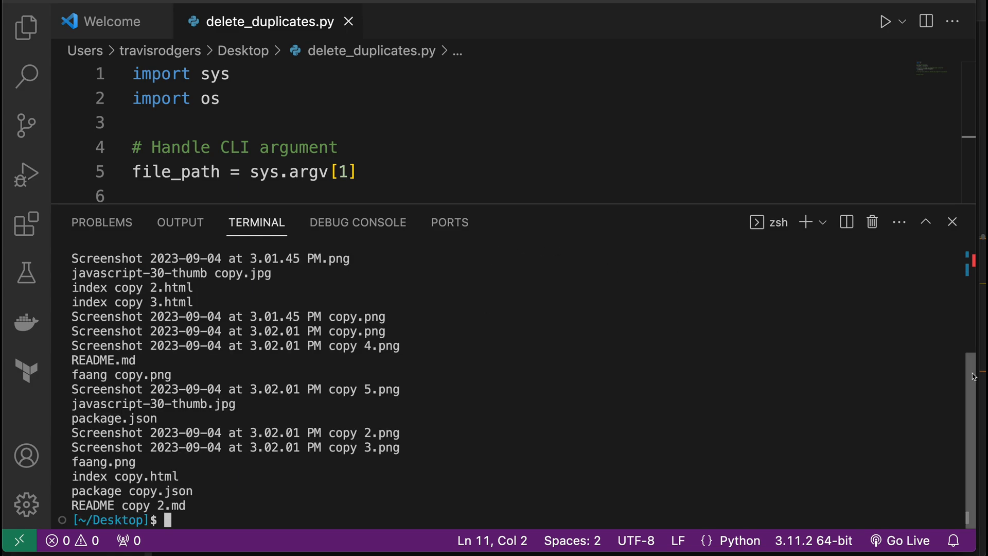
scroll("up", 3)
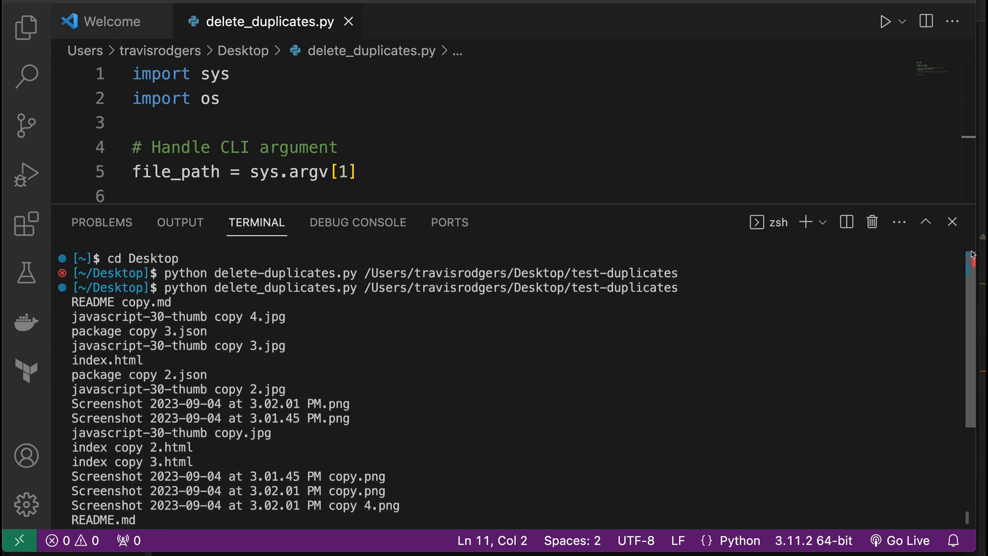
mouse_move(974, 245)
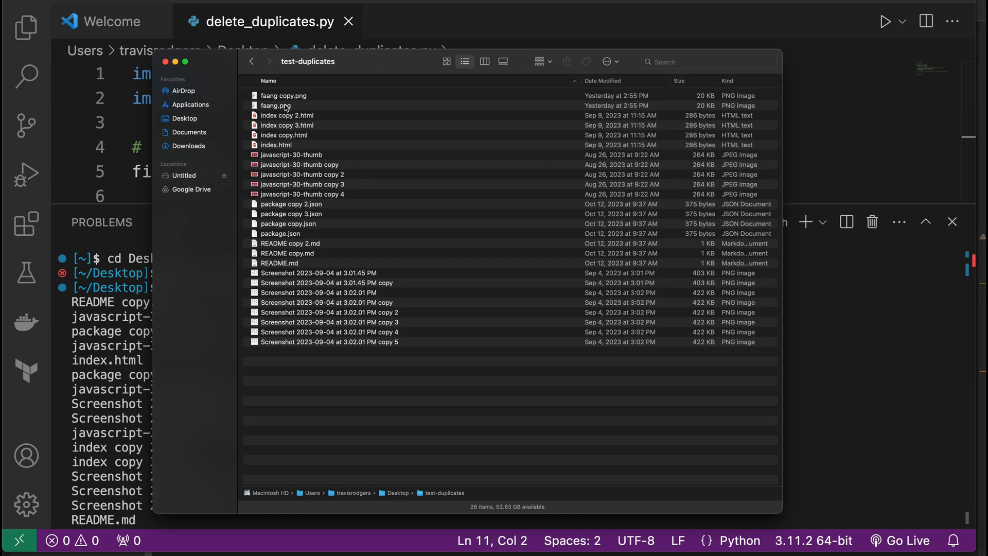
Point out the original faang.png among the test-duplicates files in Finder
left_click(275, 105)
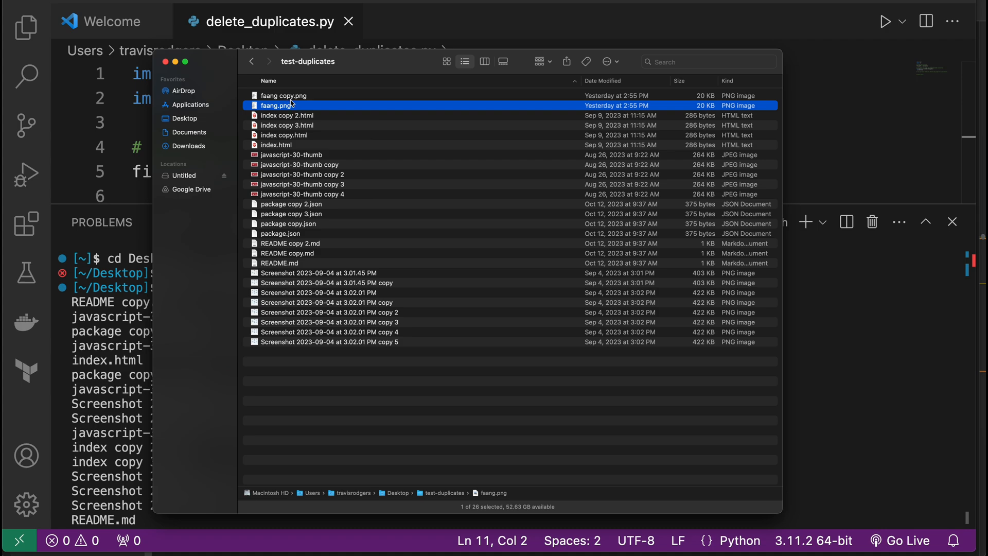
mouse_move(303, 119)
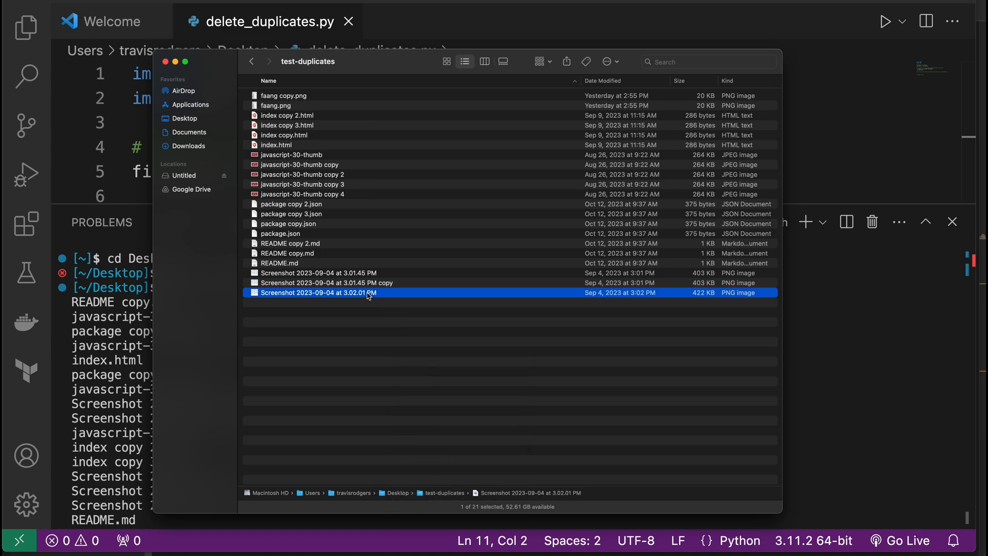
mouse_move(384, 318)
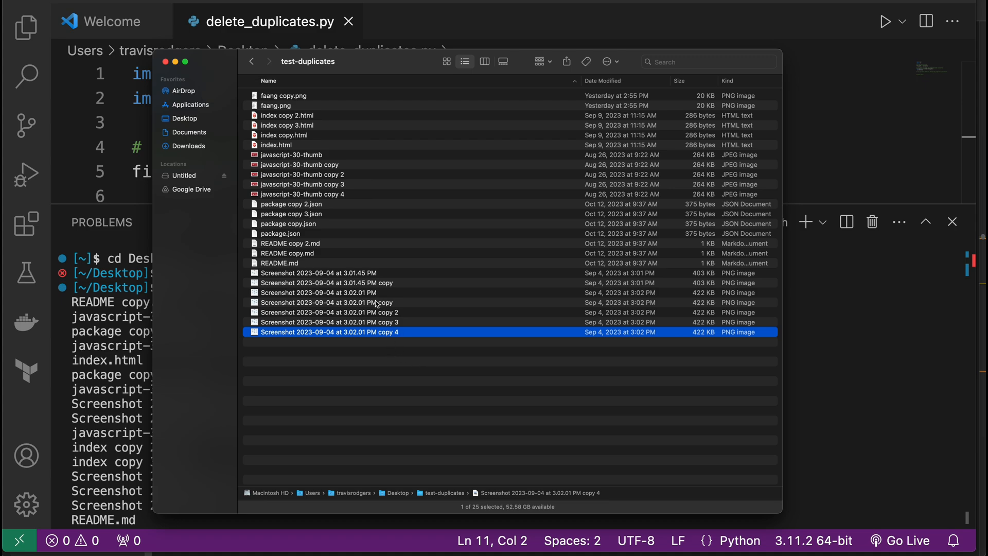
mouse_move(397, 305)
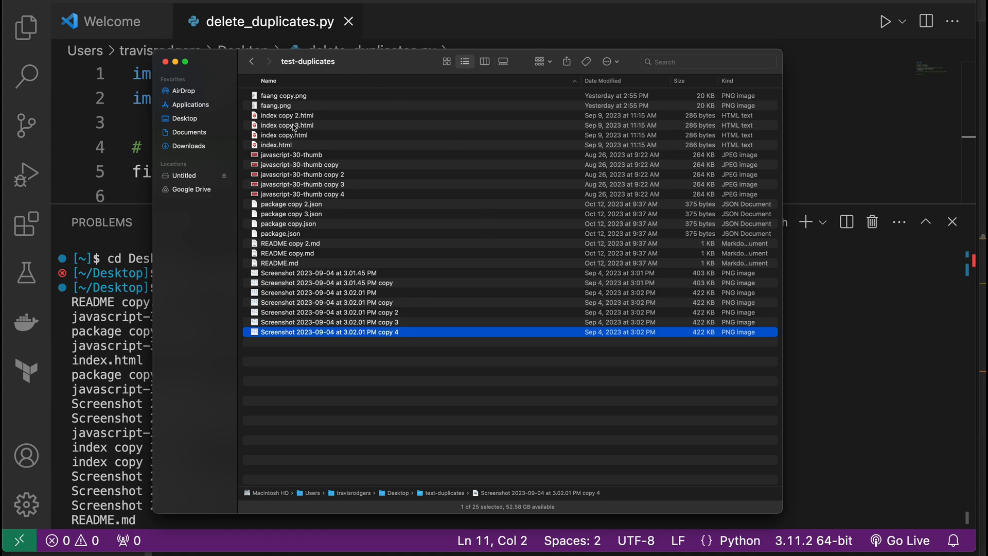
mouse_move(356, 282)
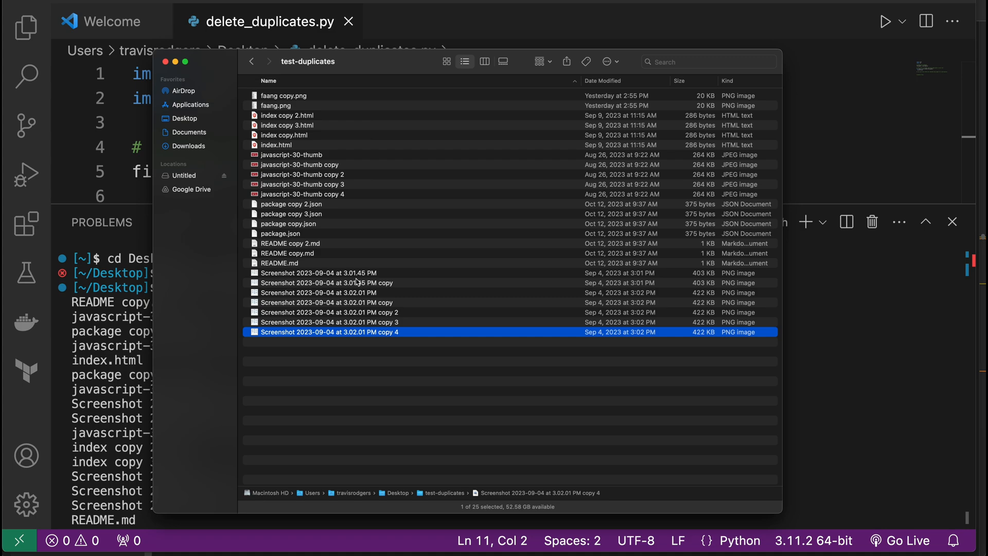
mouse_move(402, 252)
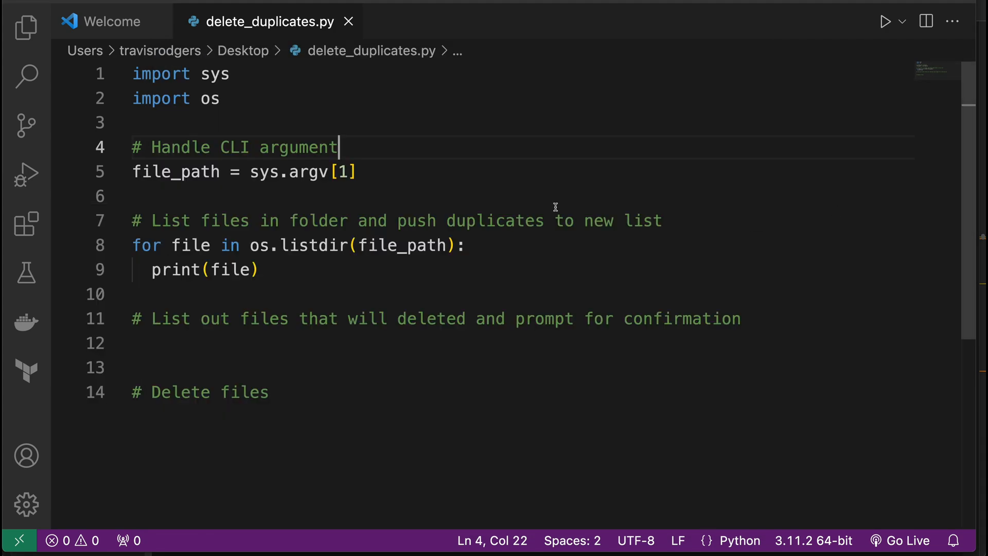
Replace the print with an 'if " copy" in file' check inside the loop
double_click(204, 269)
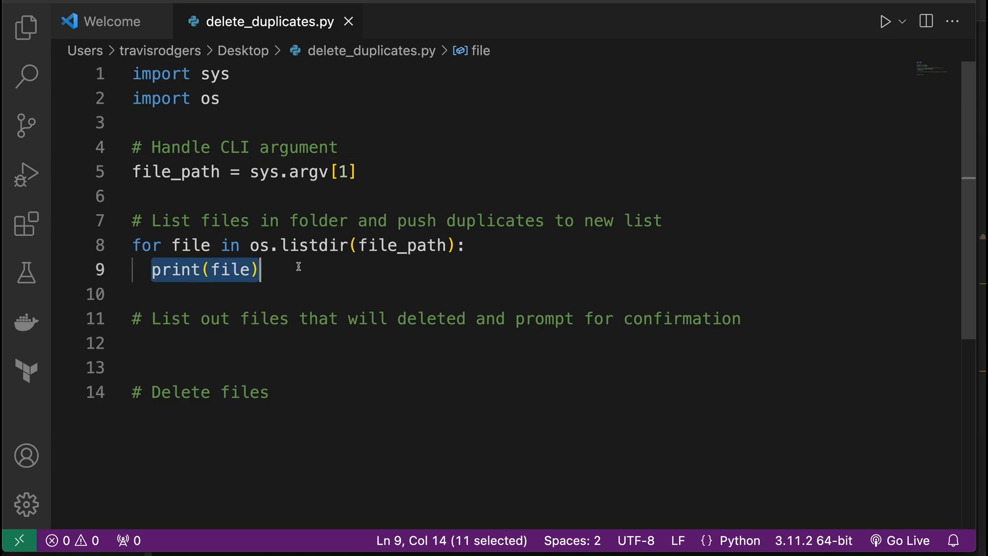
type("if \"")
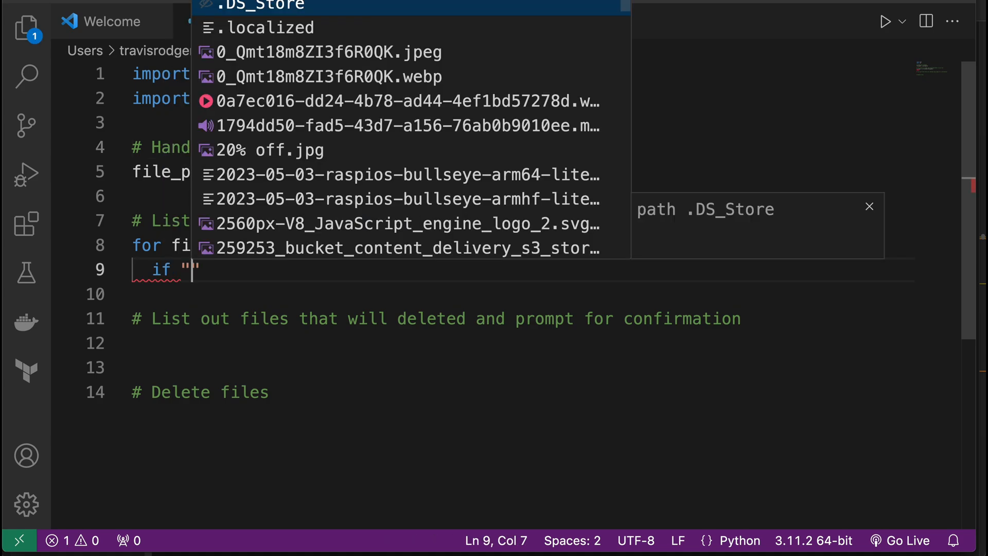
type("copy")
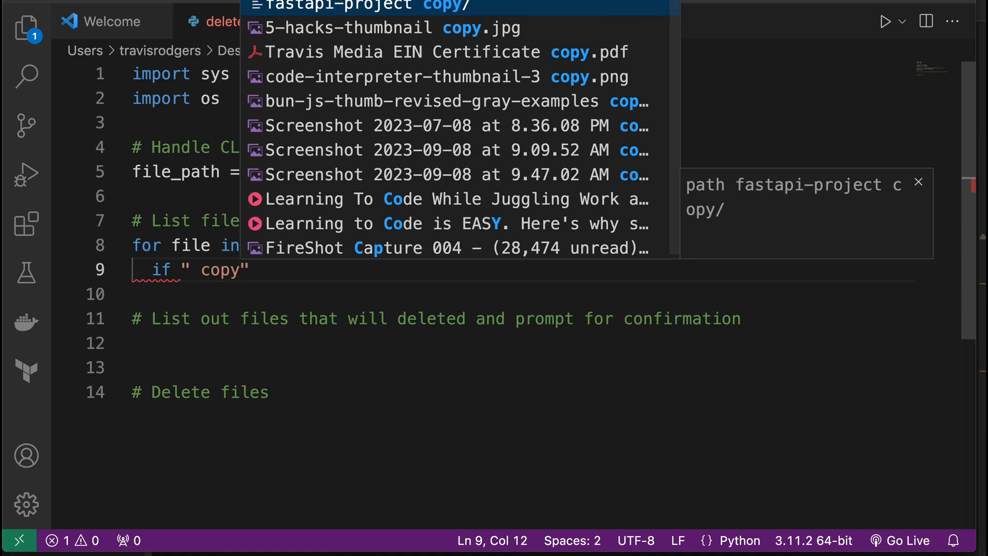
type("in file:")
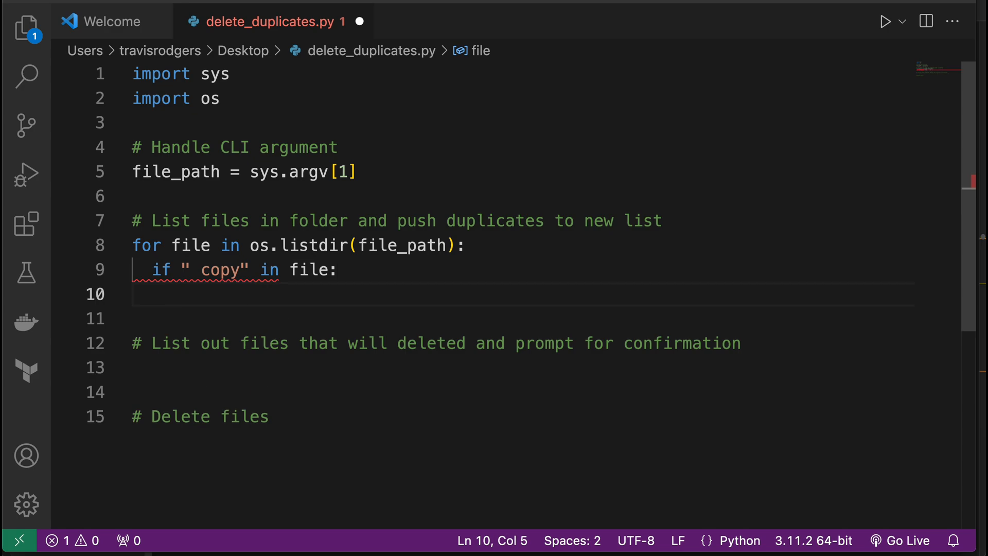
Declare files_to_delete = [] above the loop
left_click(169, 294)
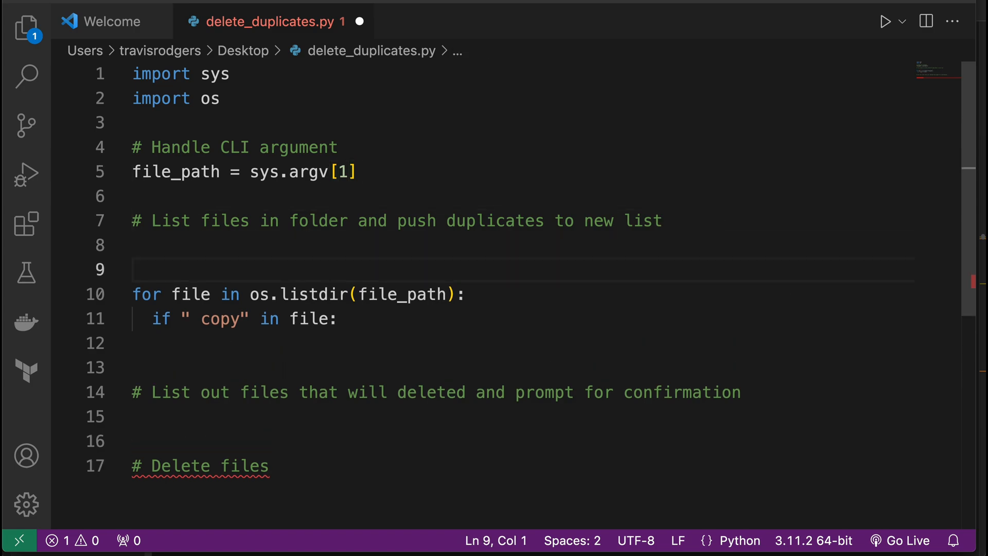
type("files_to_")
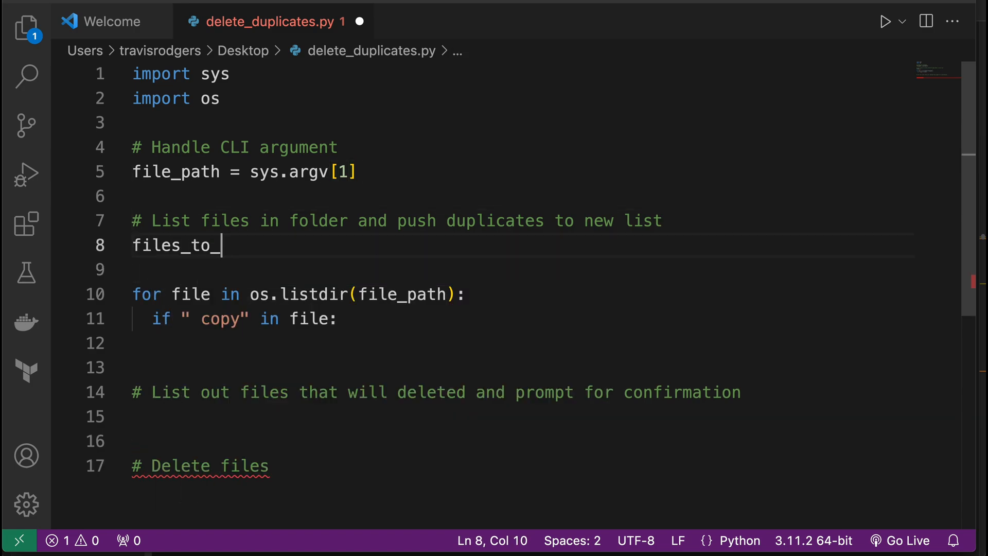
type("delete")
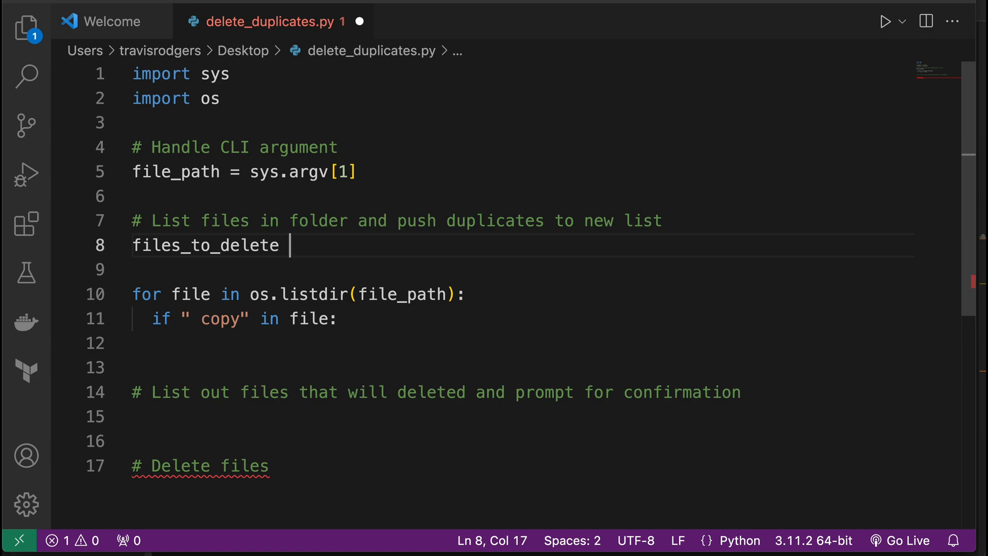
type("= []")
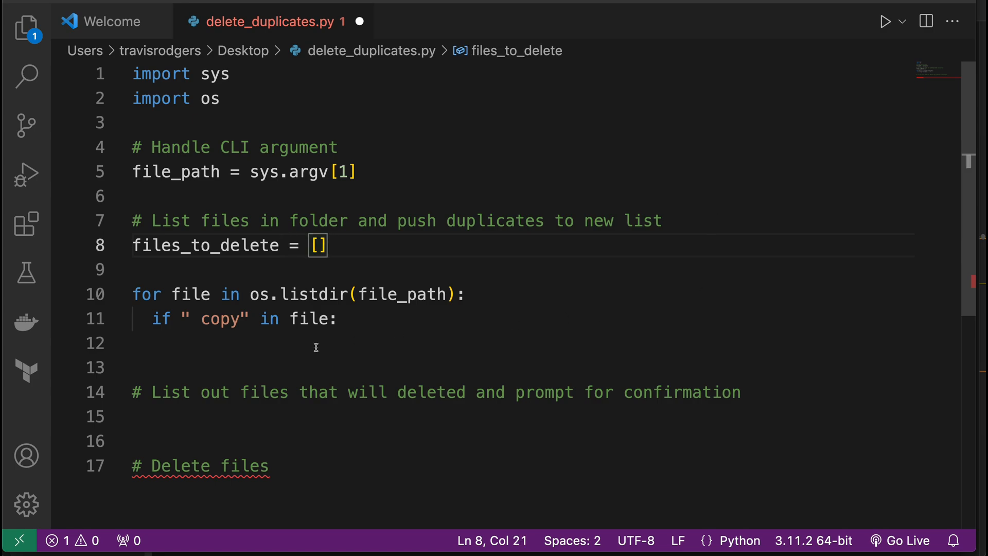
Append matching files with files_to_delete.append(file) and print files_to_delete after the loop
left_click(173, 343)
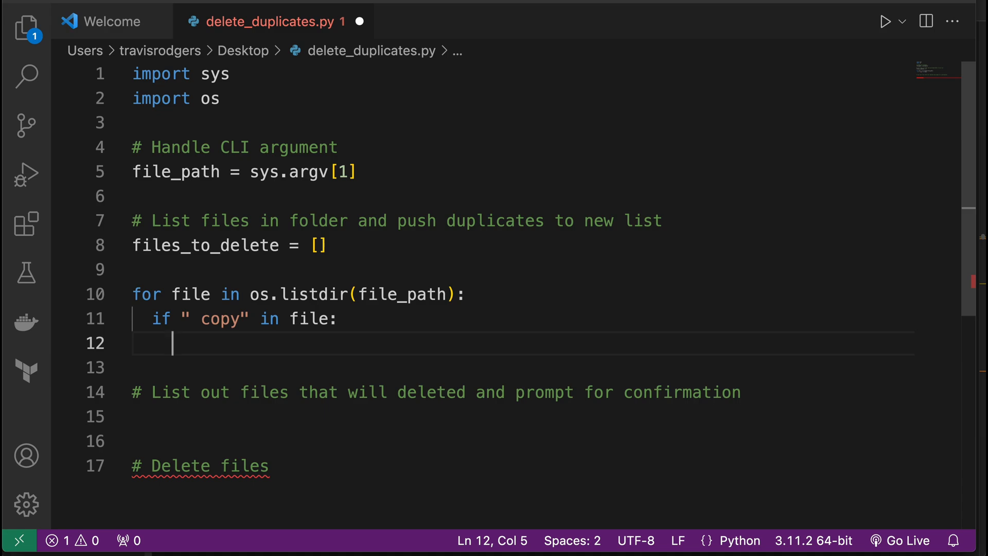
type("files_to_delete")
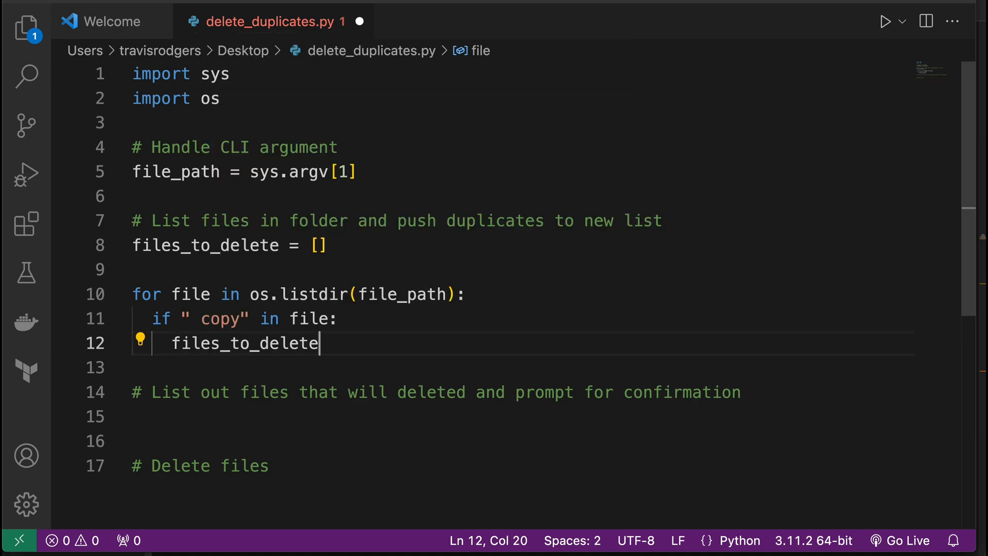
type(".append")
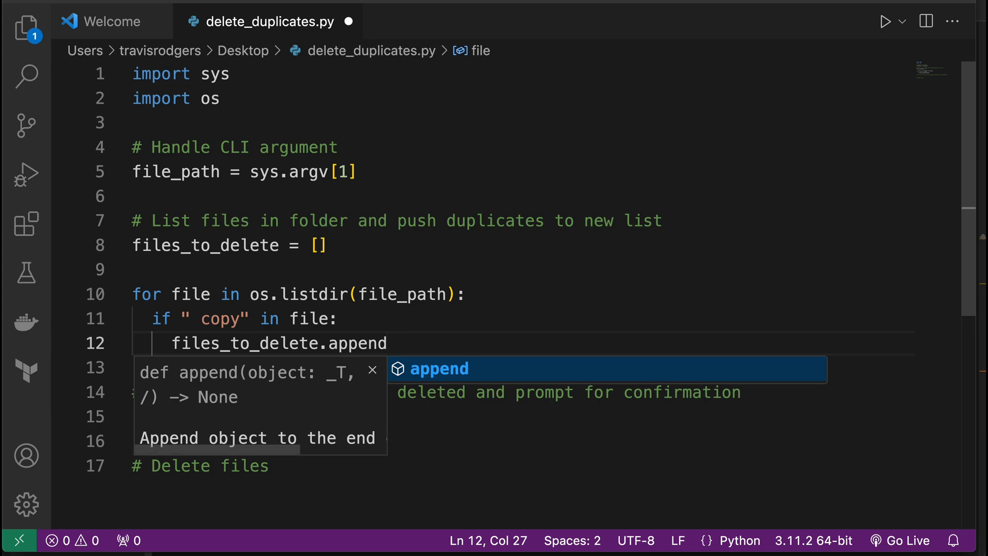
type("(file)")
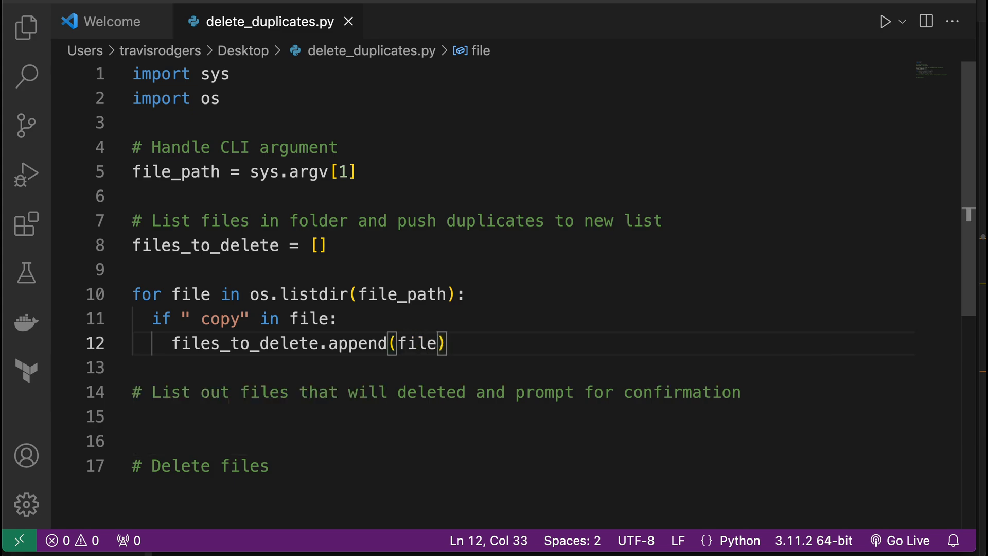
key("Enter")
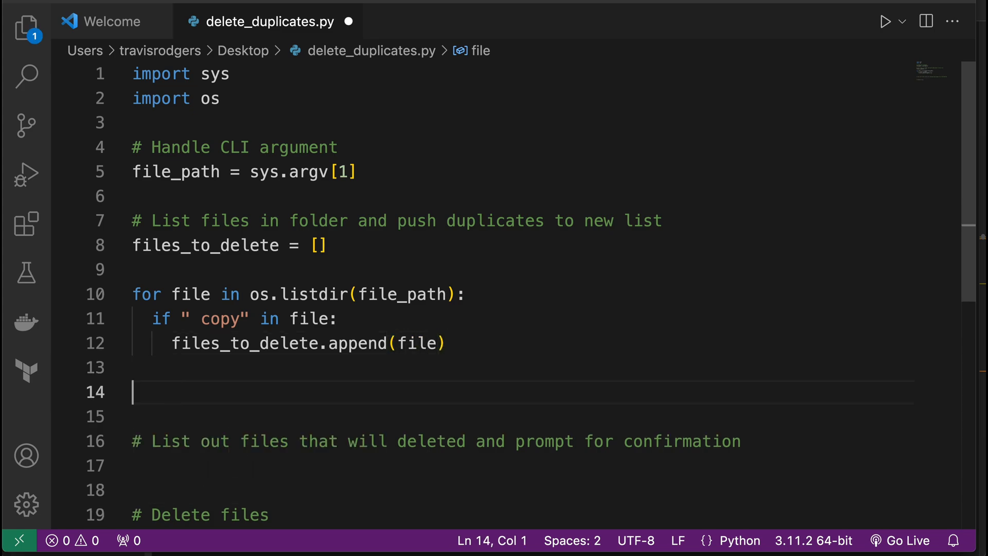
type("print(fui")
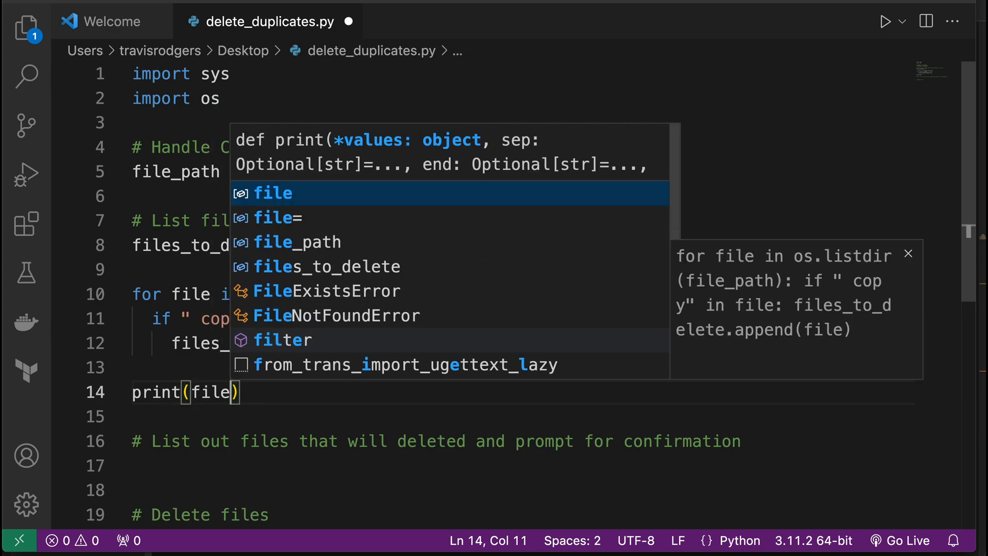
type("files_to_delete")
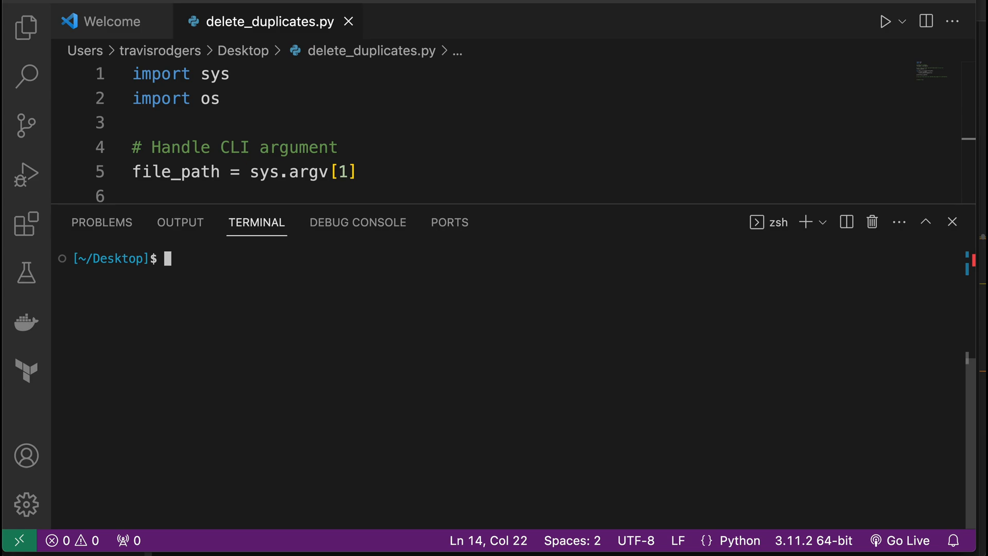
Run the script on the test-duplicates folder to print the copy list, then hide the terminal
type("python delete_duplicates.py /Users/travisrodgers/Desktop/test-duplicates")
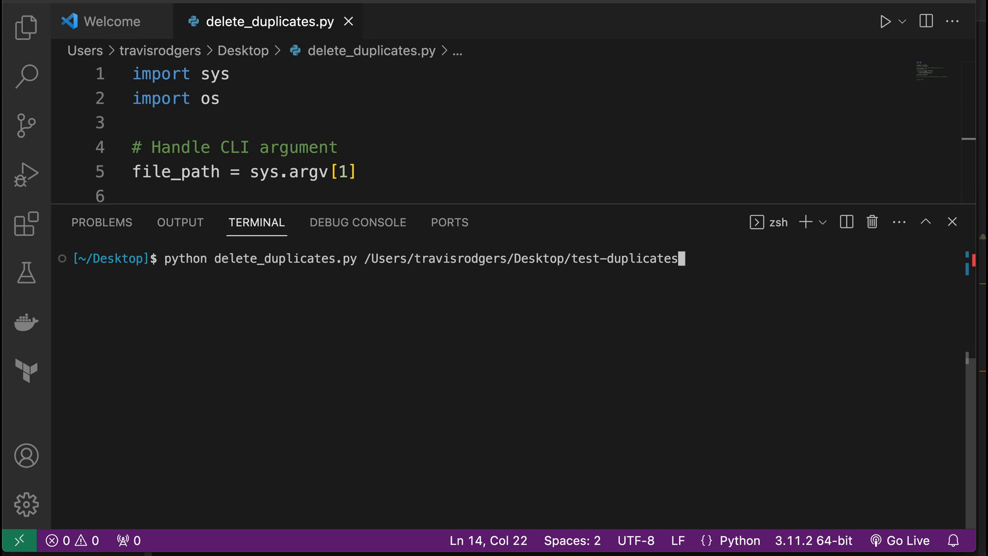
key("Return")
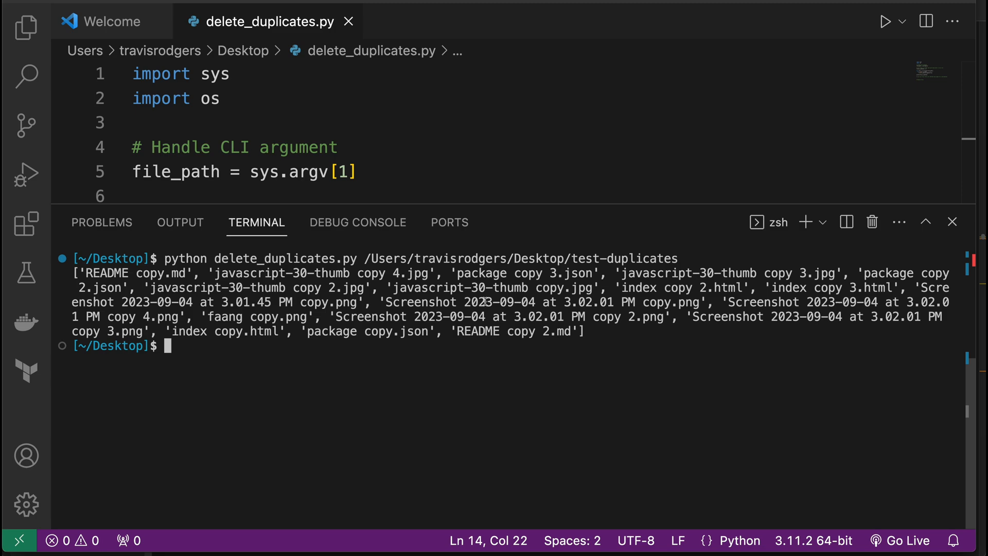
left_click(950, 222)
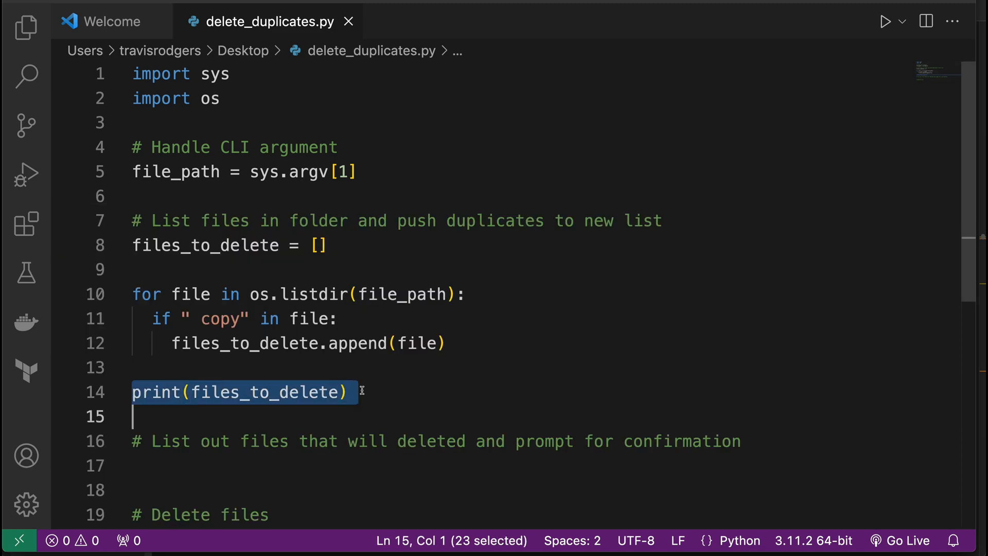
Remove the temporary list print and add a message announcing the files to delete
key("Delete")
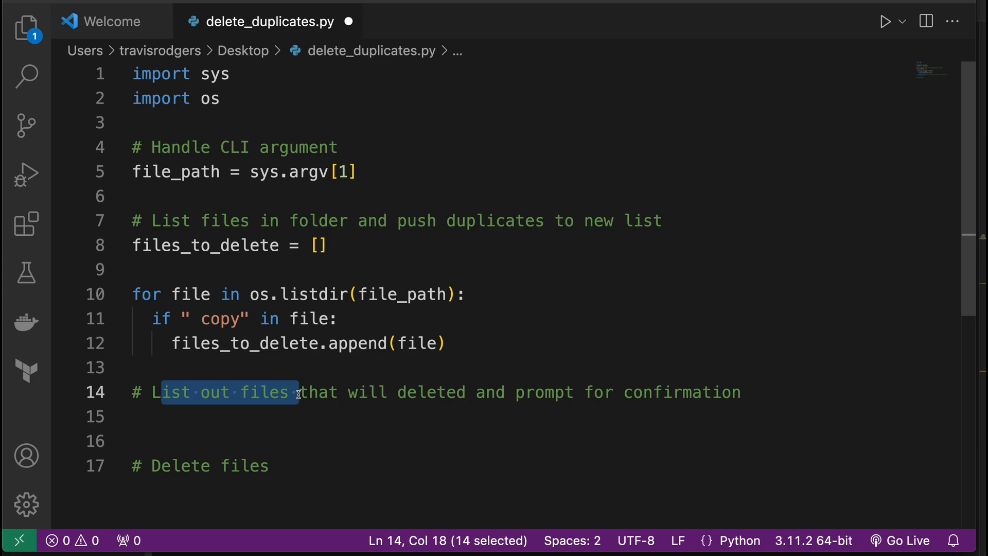
type("print()")
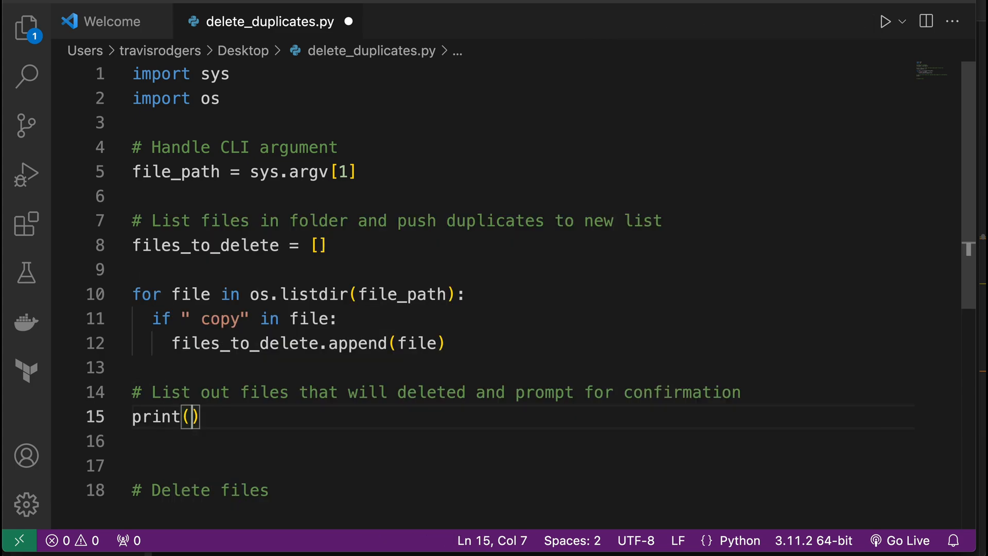
type("\"You are about to")
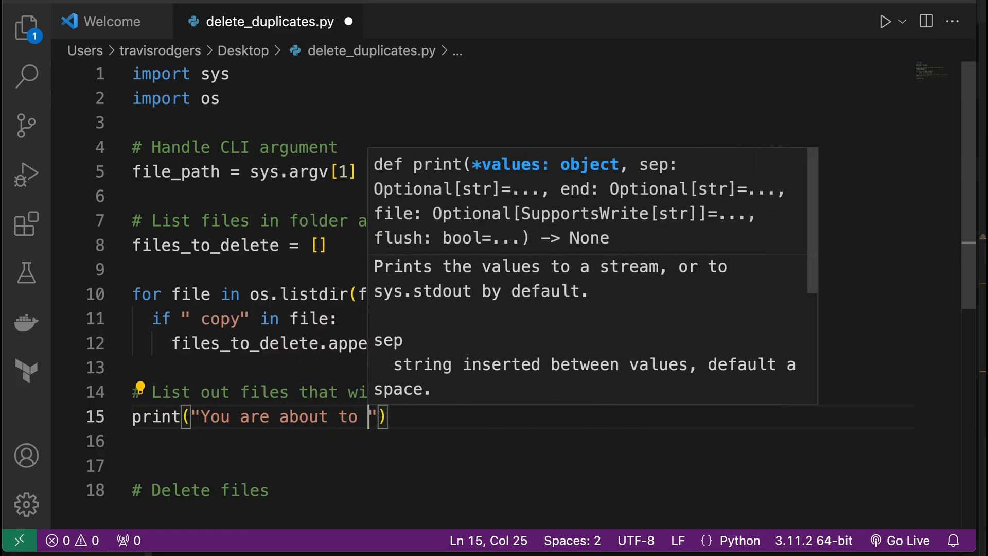
type("delete the following files.")
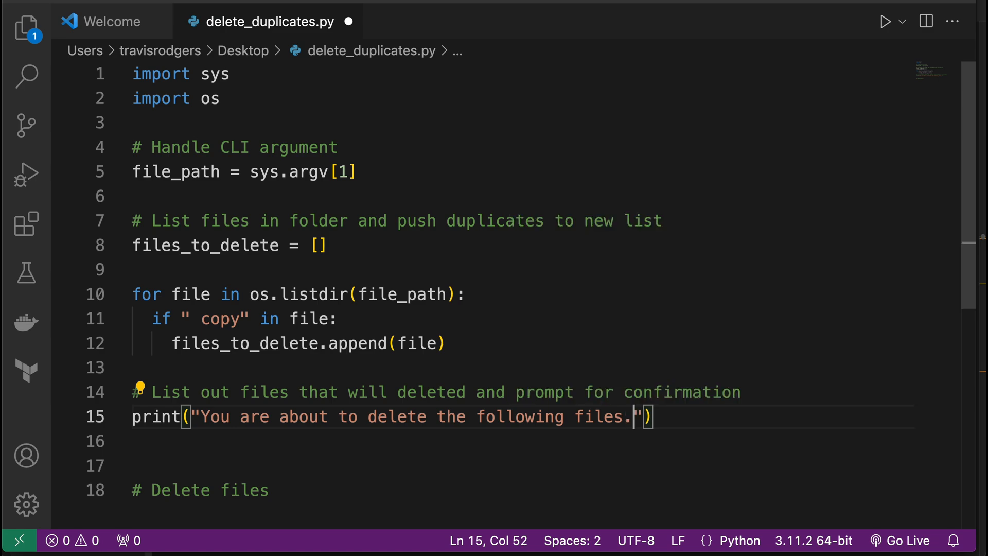
Add a for loop printing each file in files_to_delete
type("for")
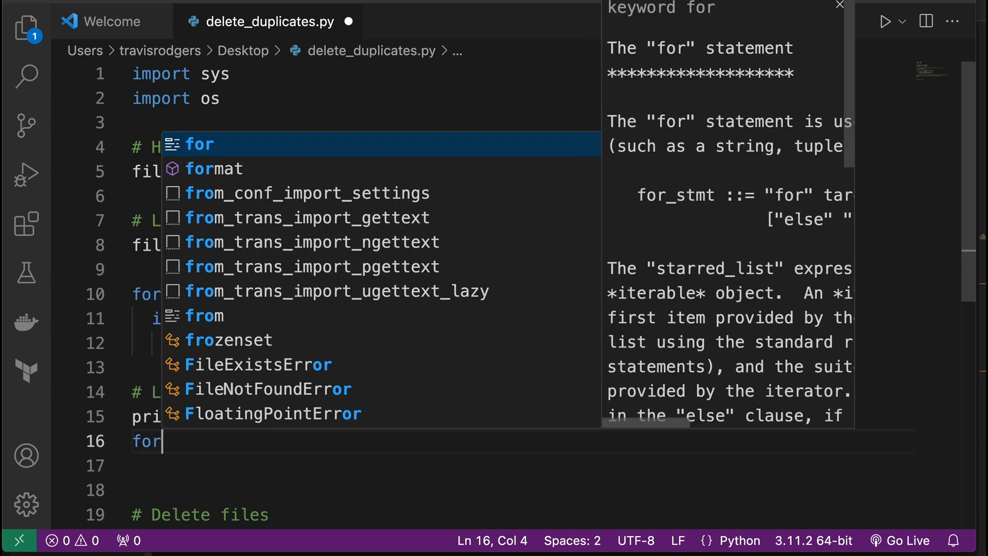
type("file in files_to_delete:")
left_click(522, 465)
type("print(file")
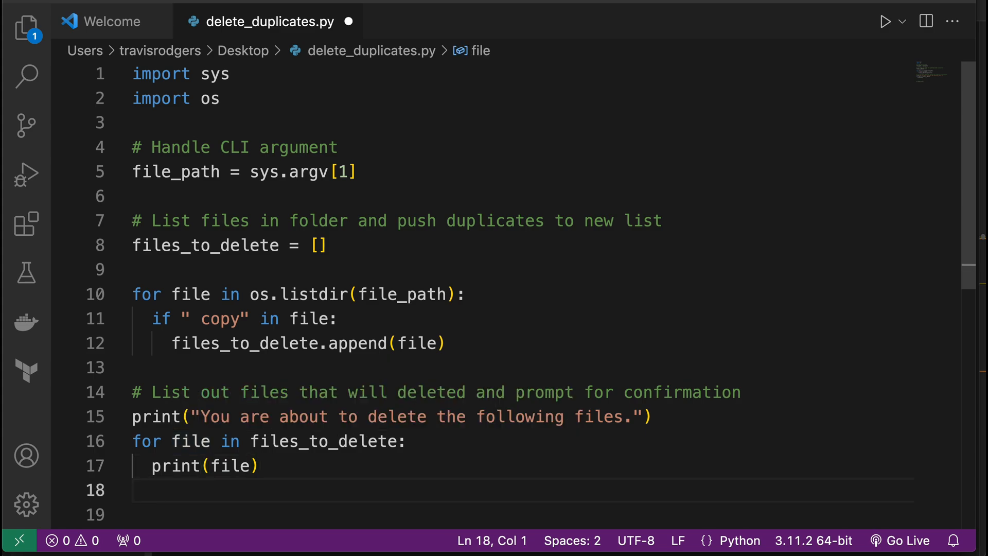
type("print(\"Do you want \"")
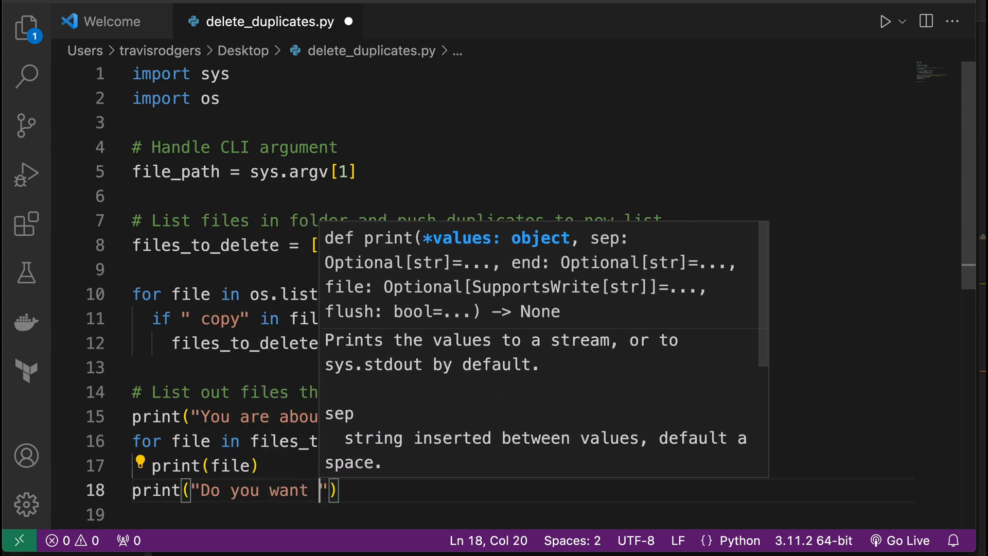
Store input("Do you want to delete these files? (y/n)") in confirm
type("to delete these fil")
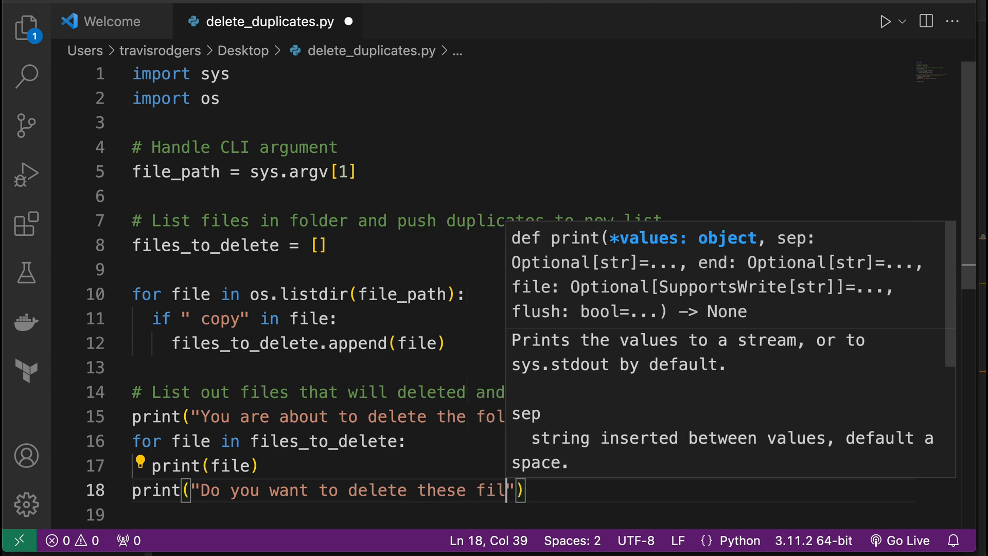
type("es?")
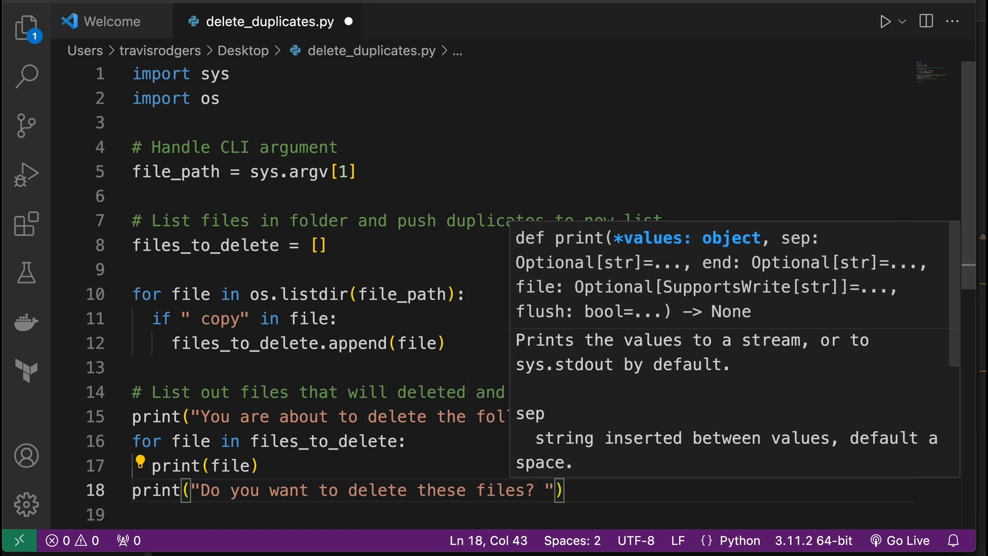
type("(y/n")
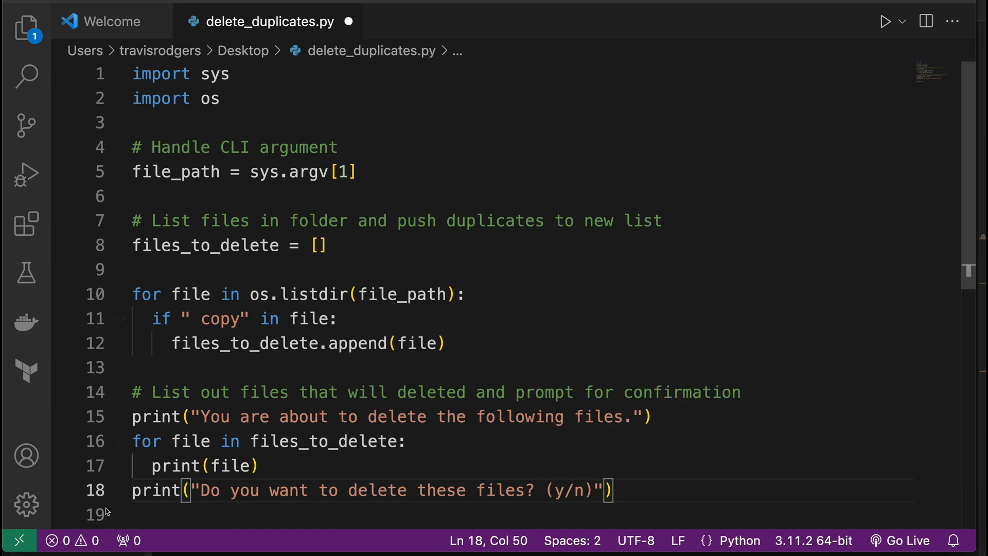
type("iinpu")
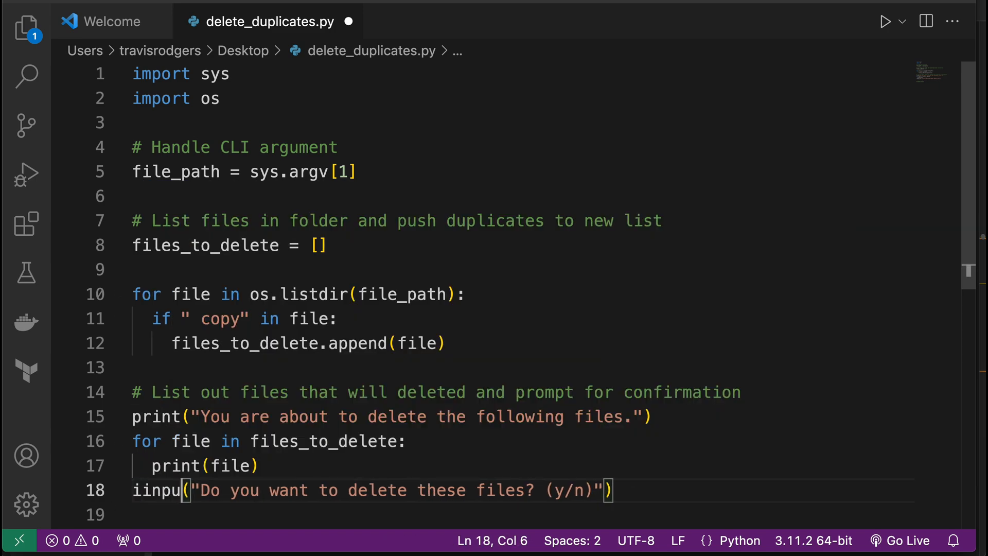
type("input")
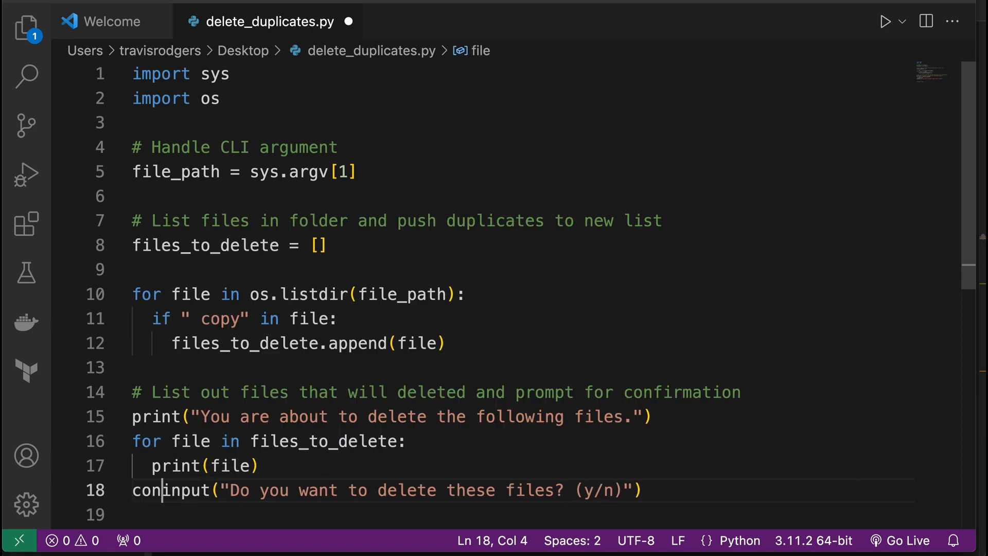
type("firm =")
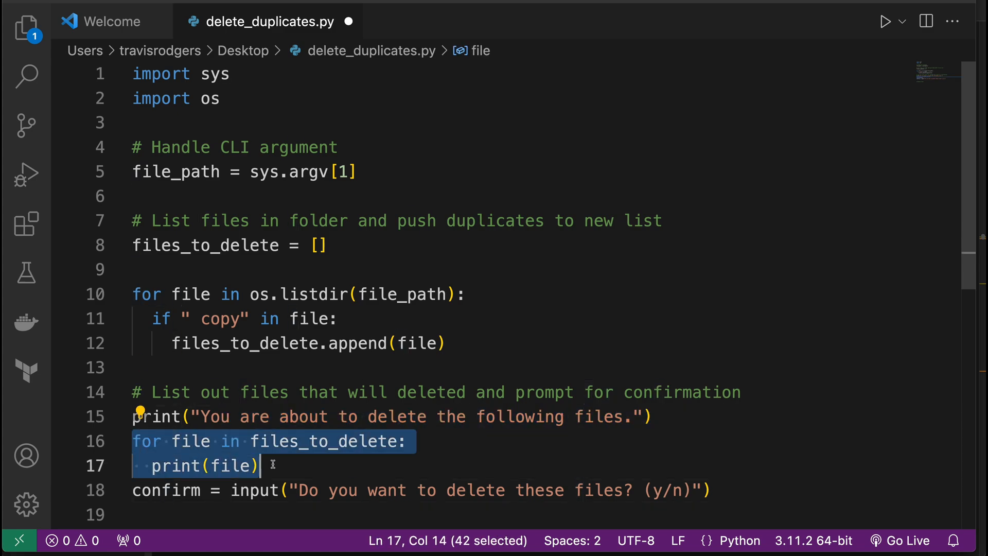
Begin an 'if confirm' check below the prompt line
left_click(357, 490)
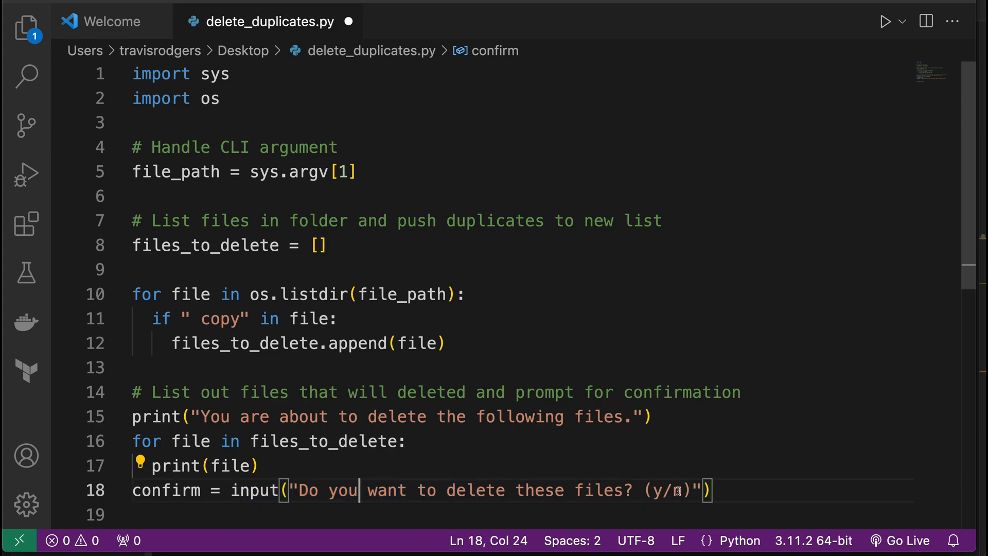
double_click(166, 490)
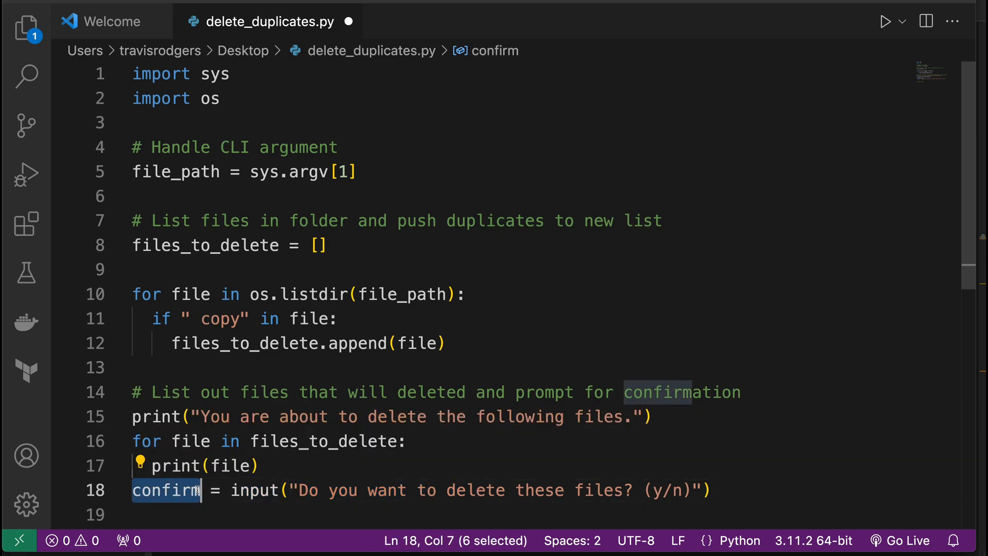
left_click(712, 490)
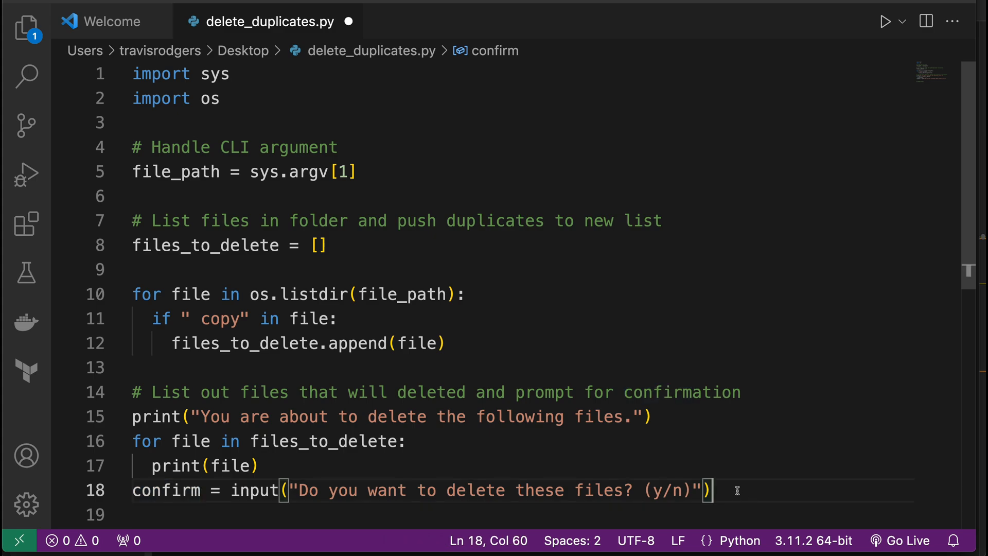
type("if confirm ==")
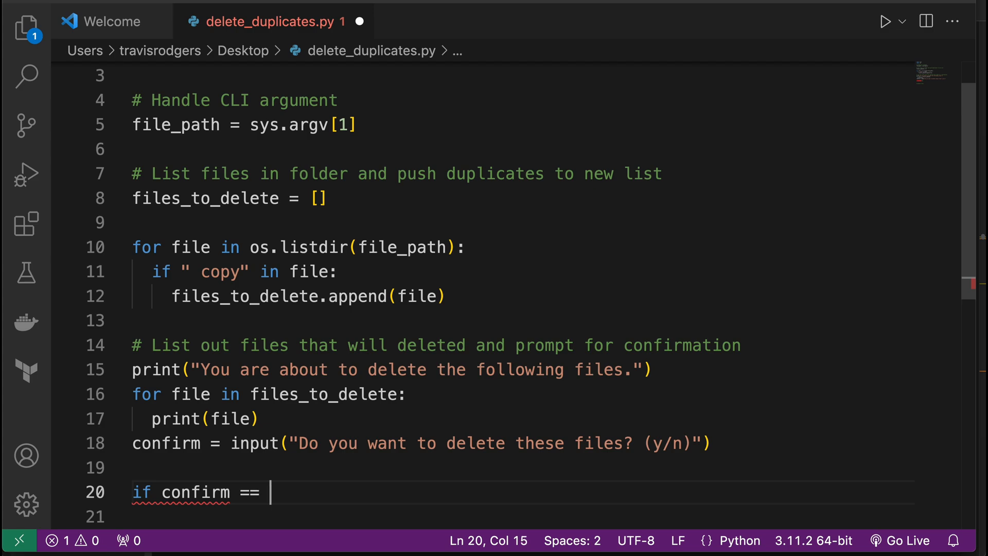
Add elif confirm == 'n' printing "Files were not deleted" and else printing "You entered an invalid response"
type("'y':")
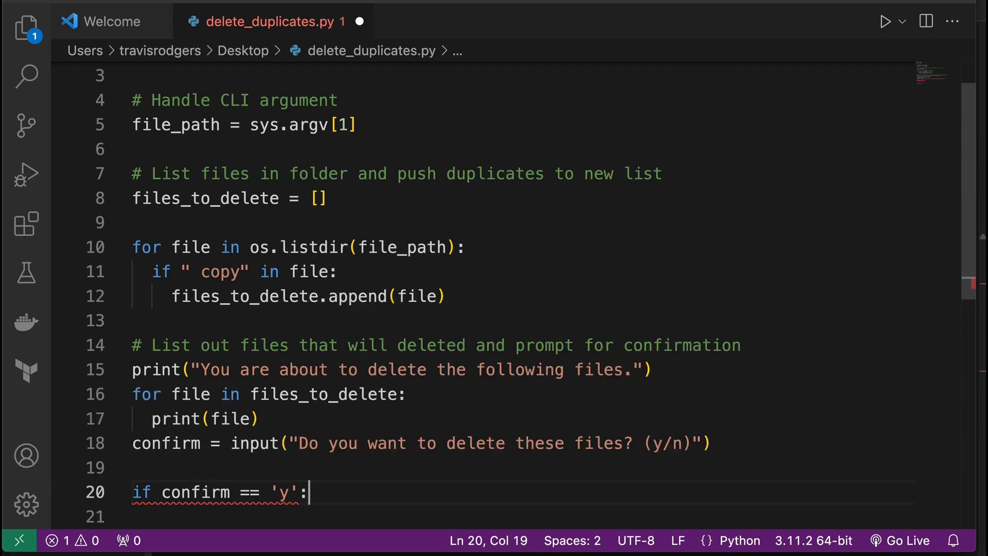
type("print(\"files delete")
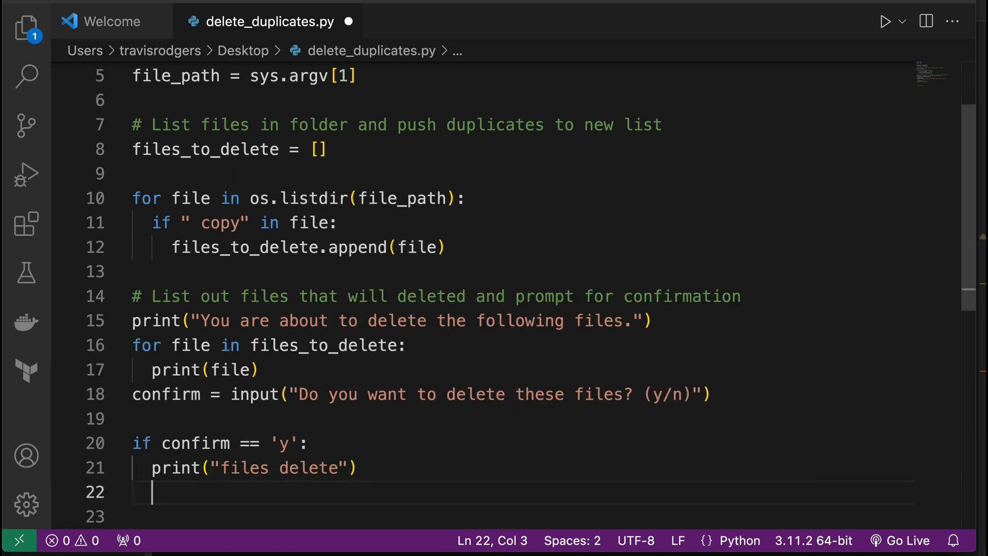
type("els")
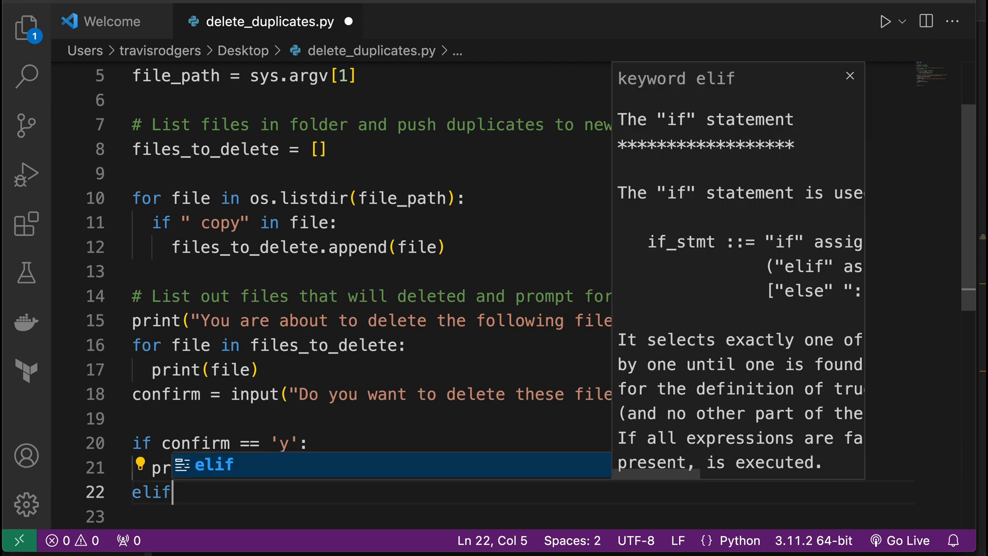
type(": confirm")
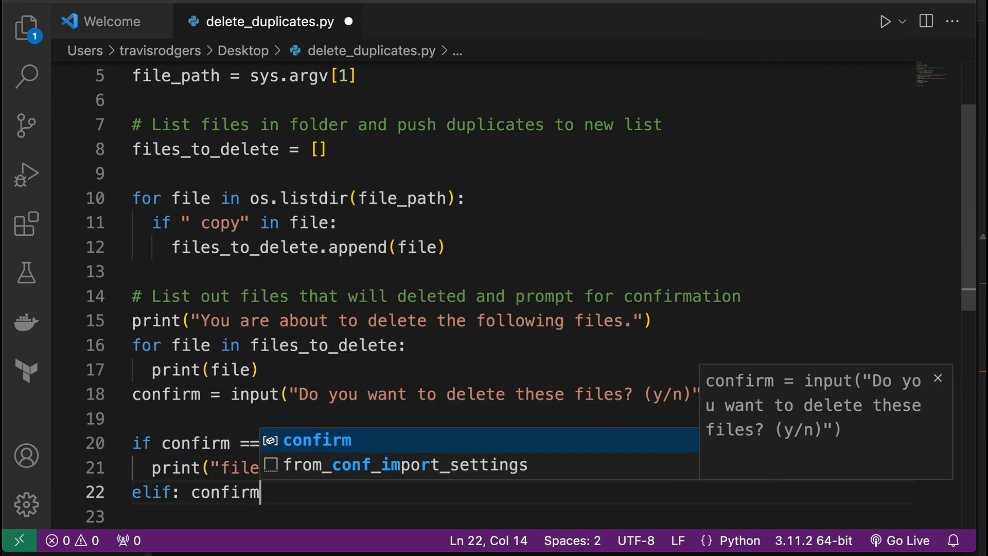
type("== 'n':")
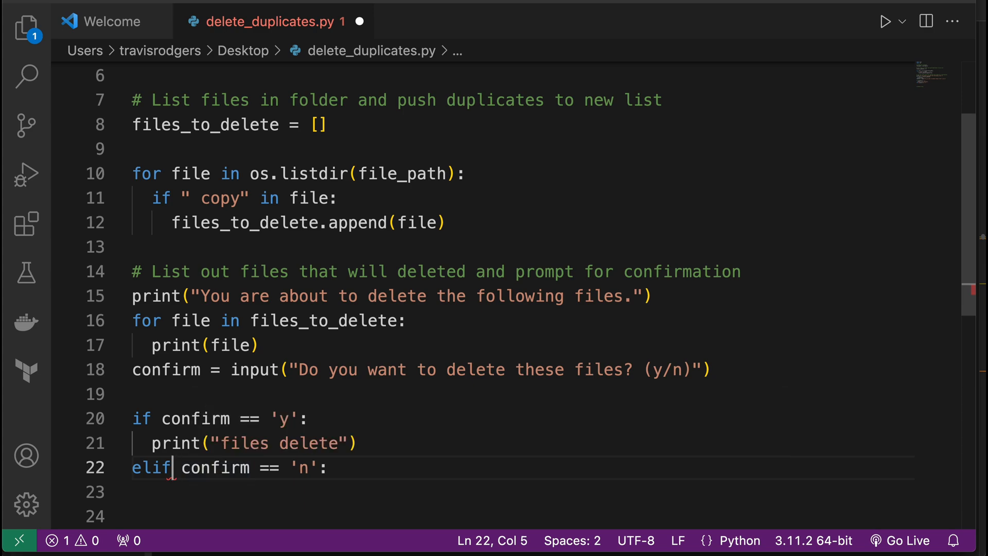
key("Return")
type("print(\"Files were not deleted\")")
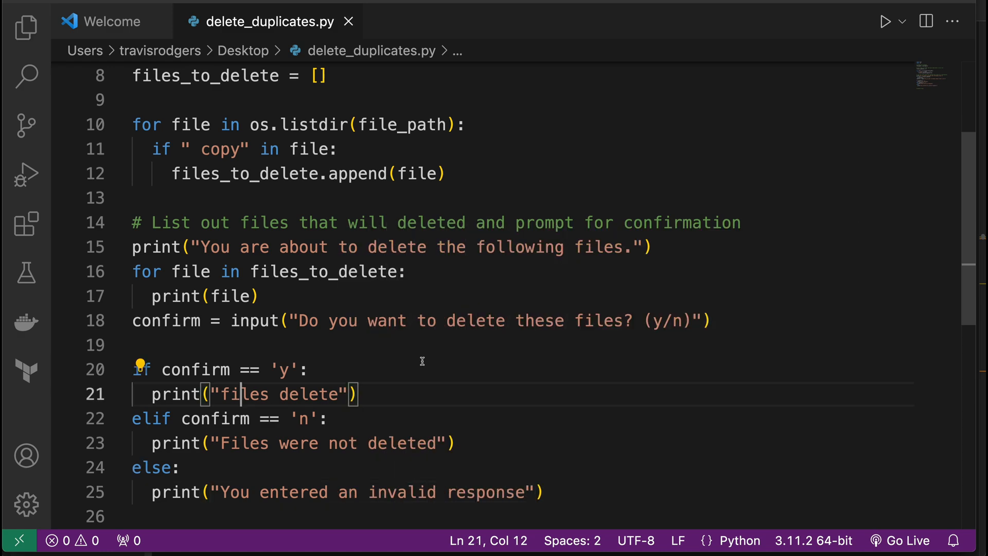
left_click(884, 20)
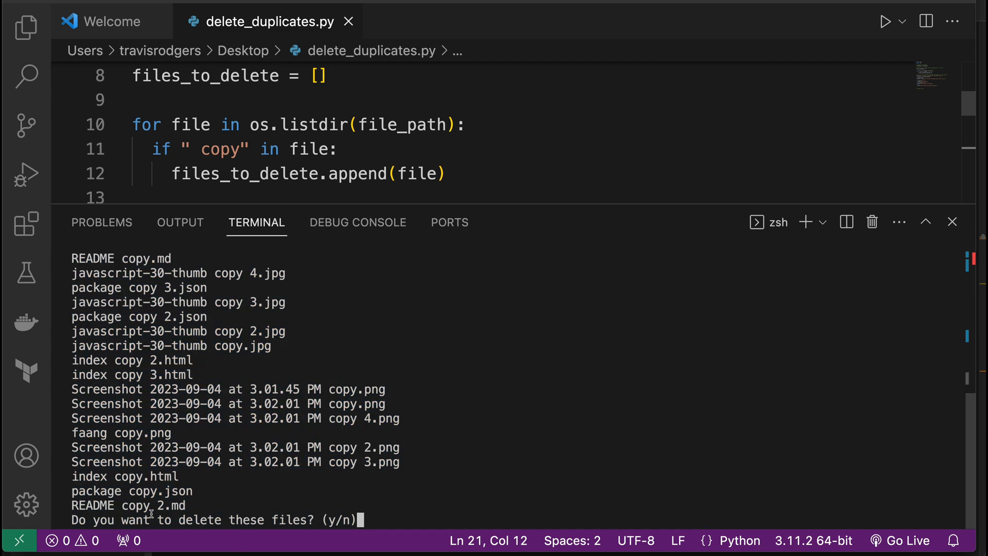
mouse_move(424, 508)
type("python delete_duplicates.py /Users/travisrodgers/Desktop/test-duplicates")
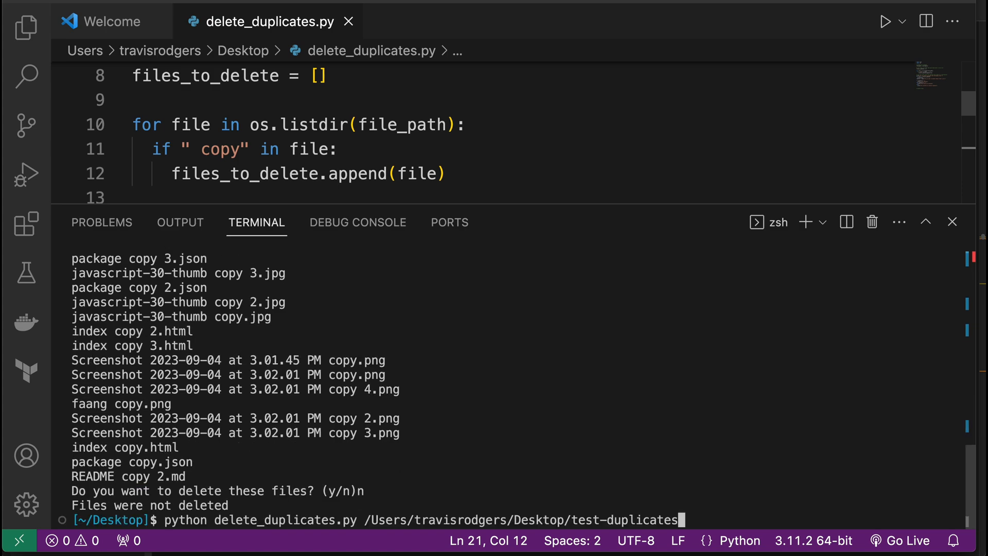
Rerun delete_duplicates.py on test-duplicates and answer 't' to get the invalid-response message
key("Return")
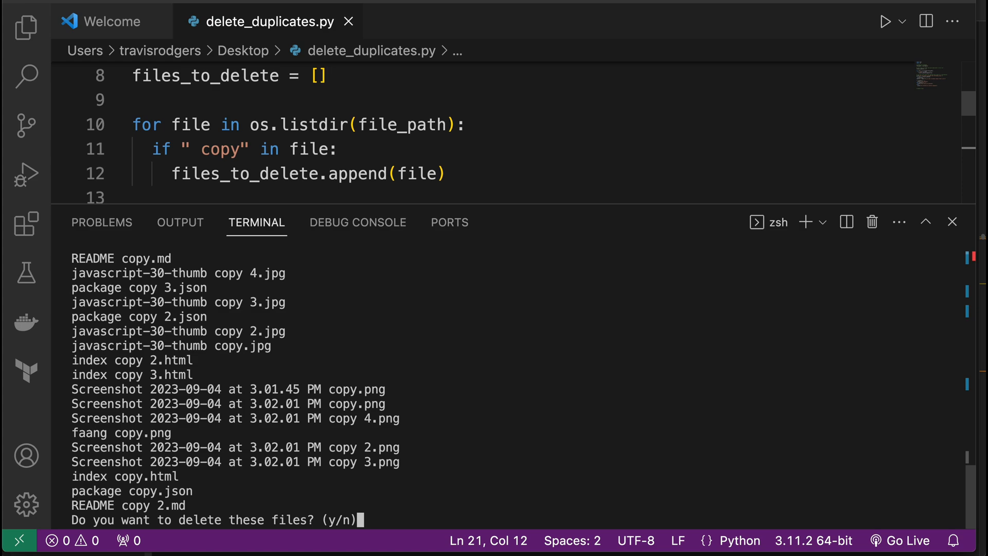
type("t")
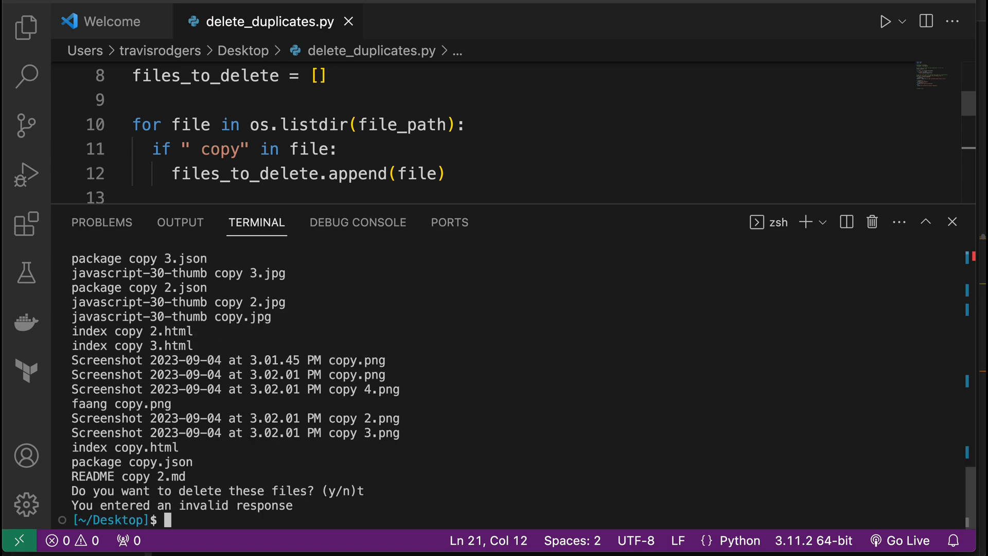
mouse_move(897, 222)
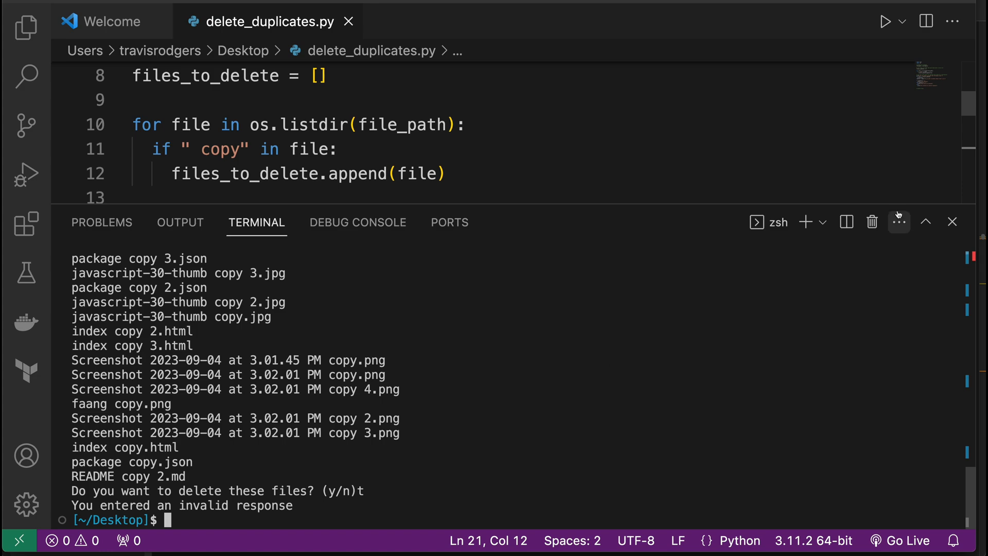
Close the terminal and add a # Delete files comment with def delete_file(filename): below it
left_click(925, 222)
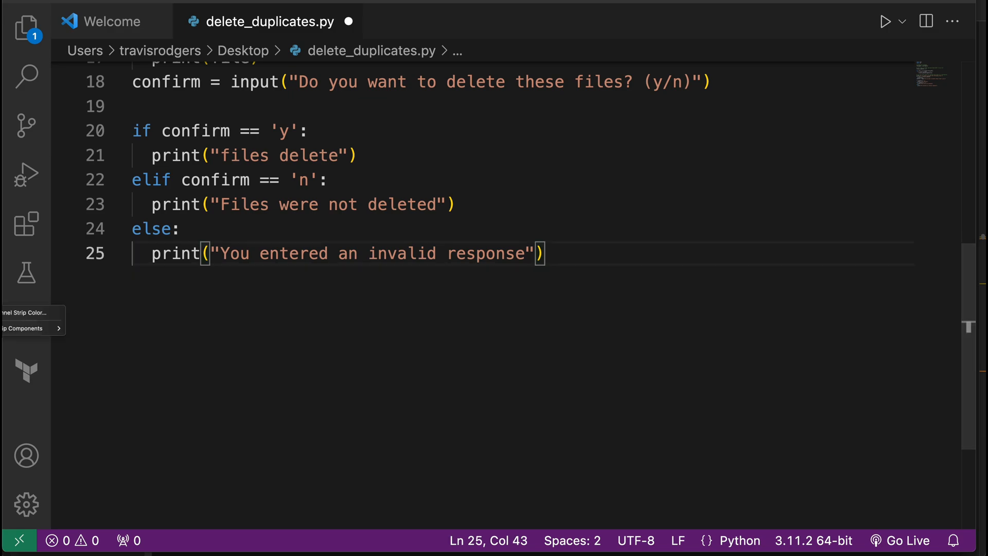
scroll("up", 3)
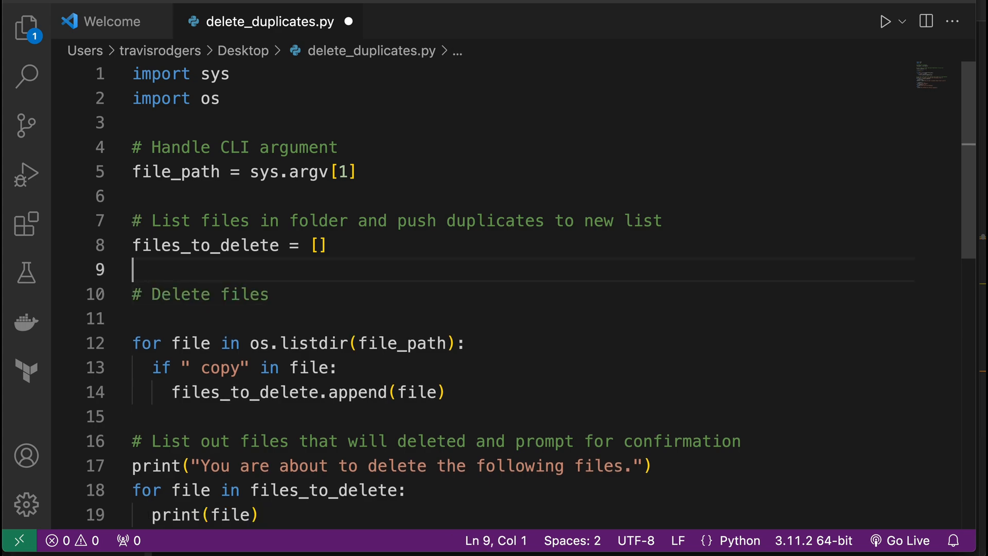
type("def delete_file")
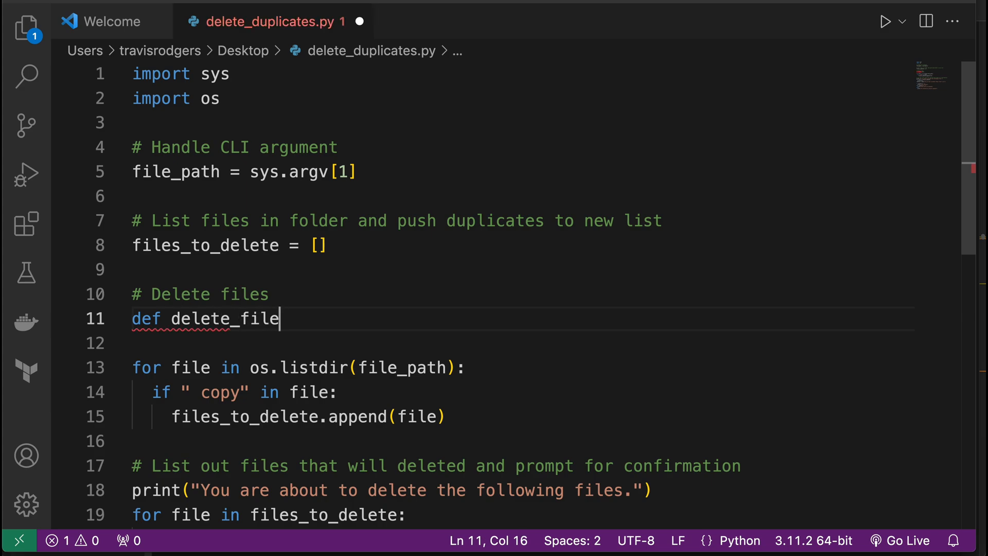
type("()")
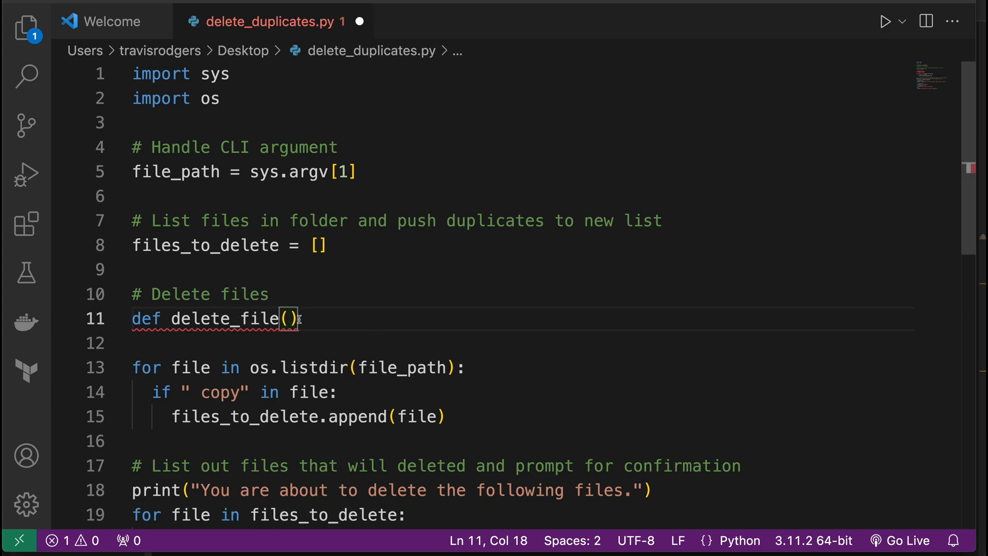
type("filename")
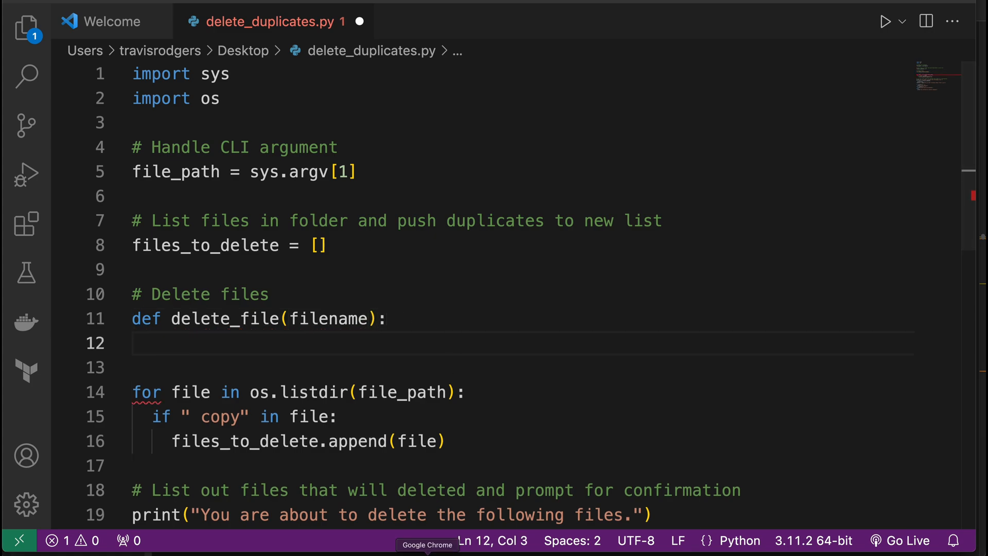
Switch to Chrome and locate the os.remove entry in the Python os documentation
left_click(426, 544)
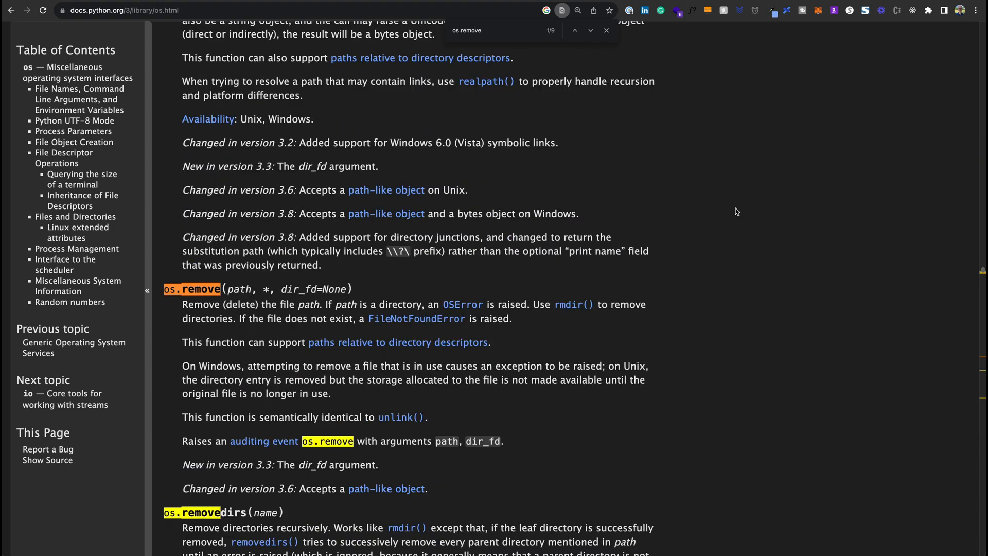
mouse_move(252, 309)
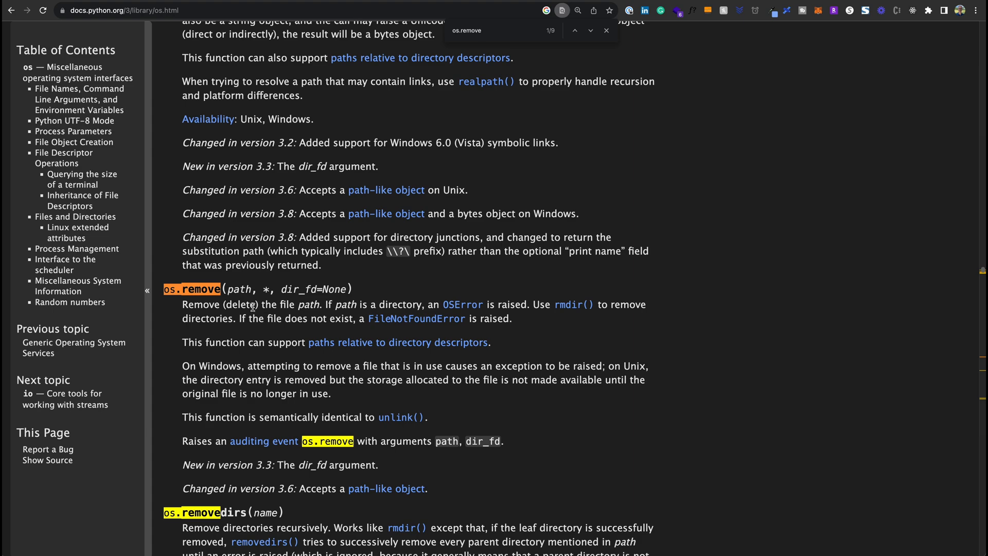
mouse_move(252, 288)
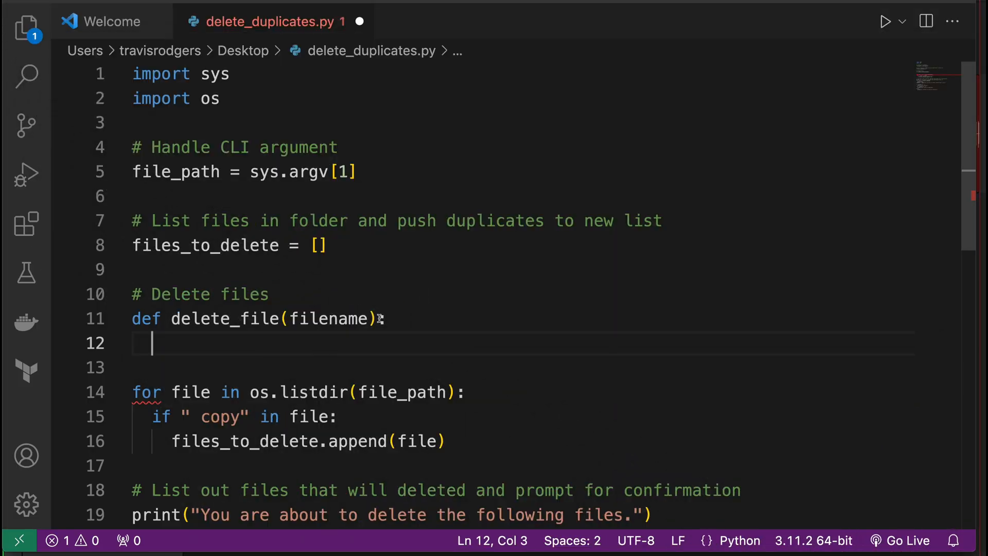
In delete_file, call os.remove(f"{file_path}/{filename}") and print that the file has been deleted
type("os.remove(f\"")
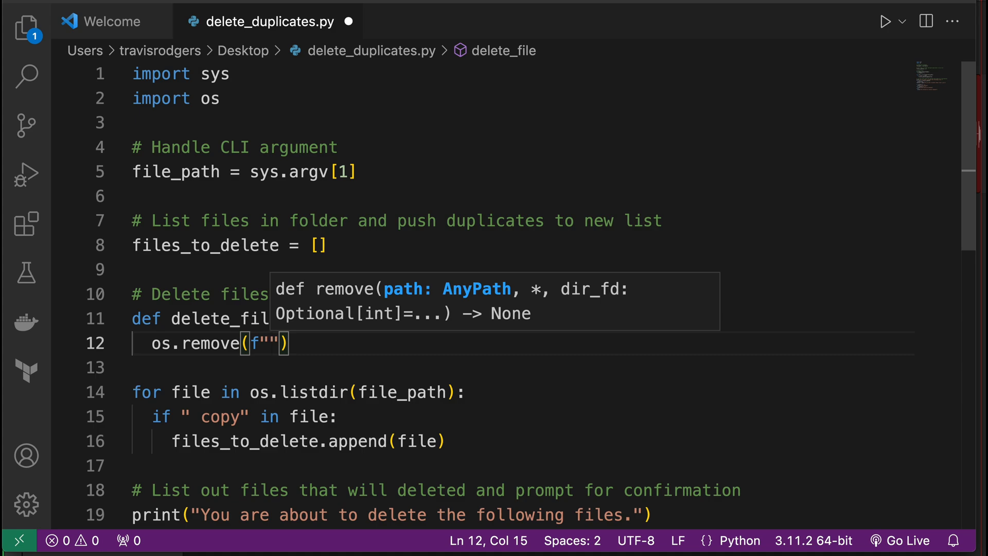
type("{}")
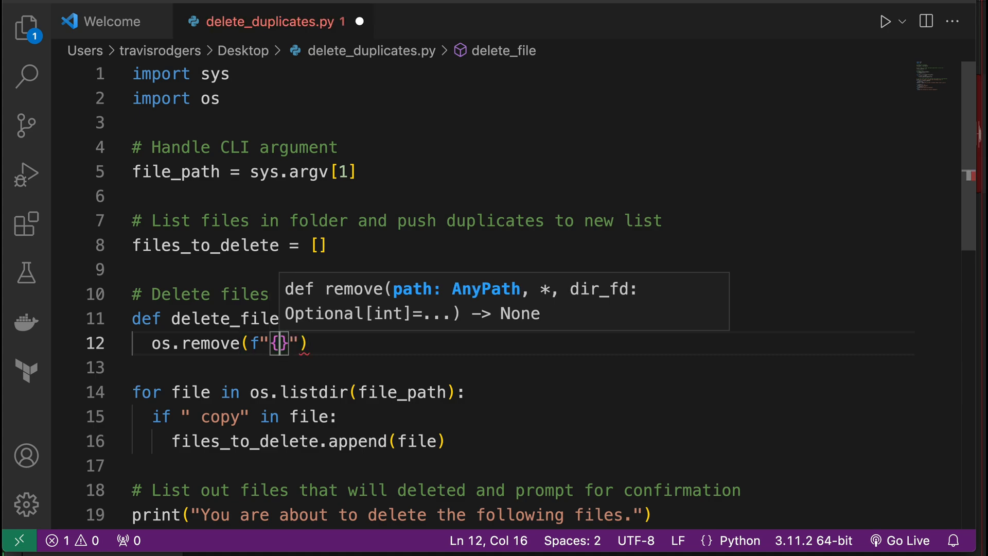
type("file_path}/{")
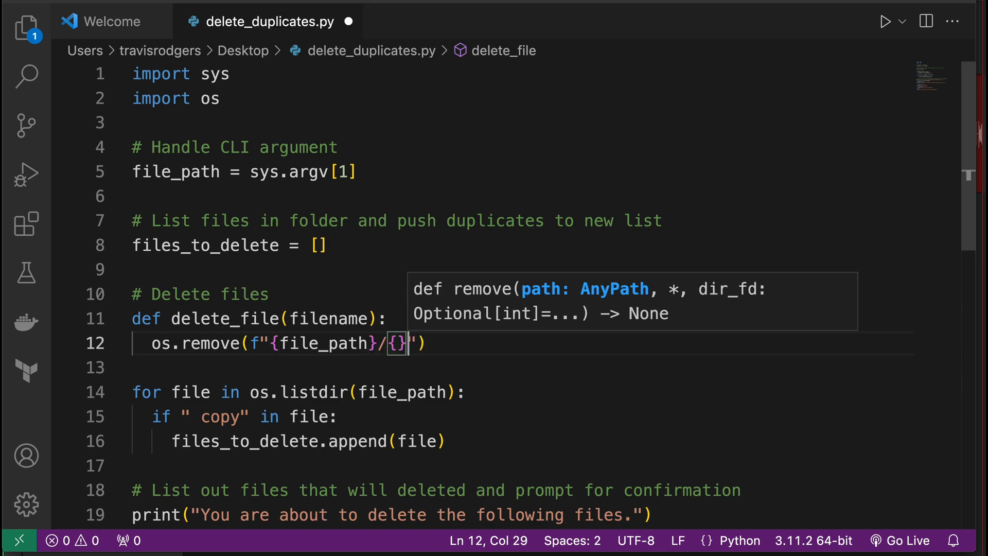
type("filename")
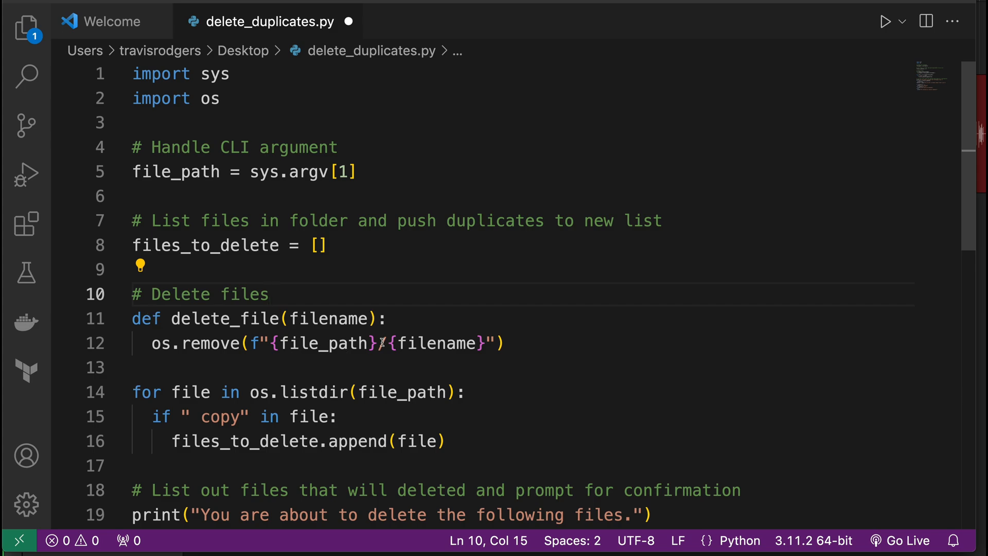
type("print(f\"{file_path}/{filename")
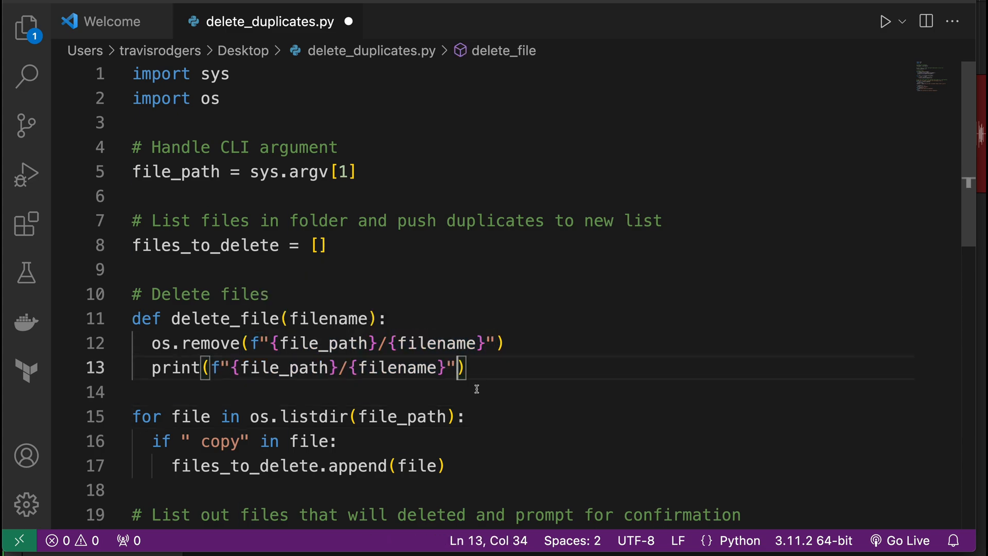
type("has been d")
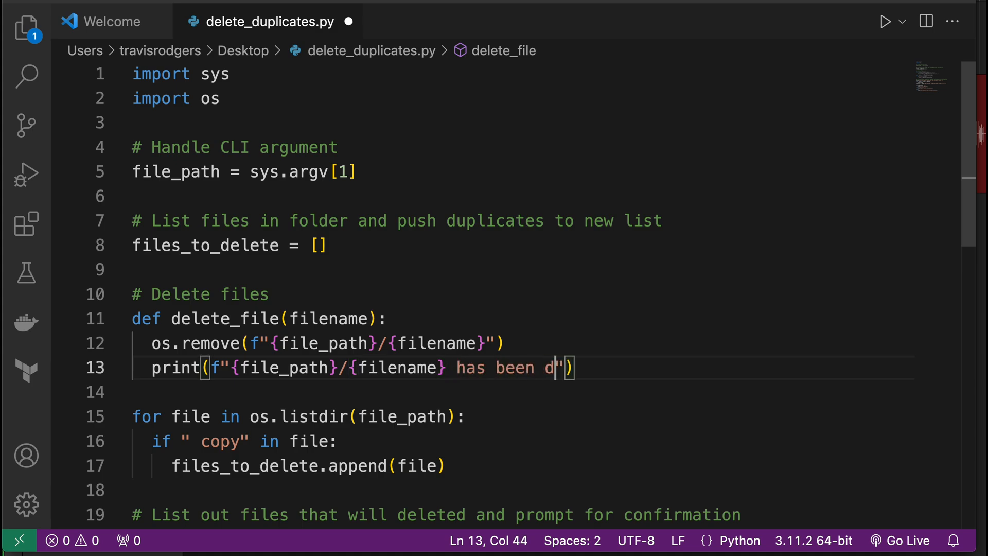
type("eleted.")
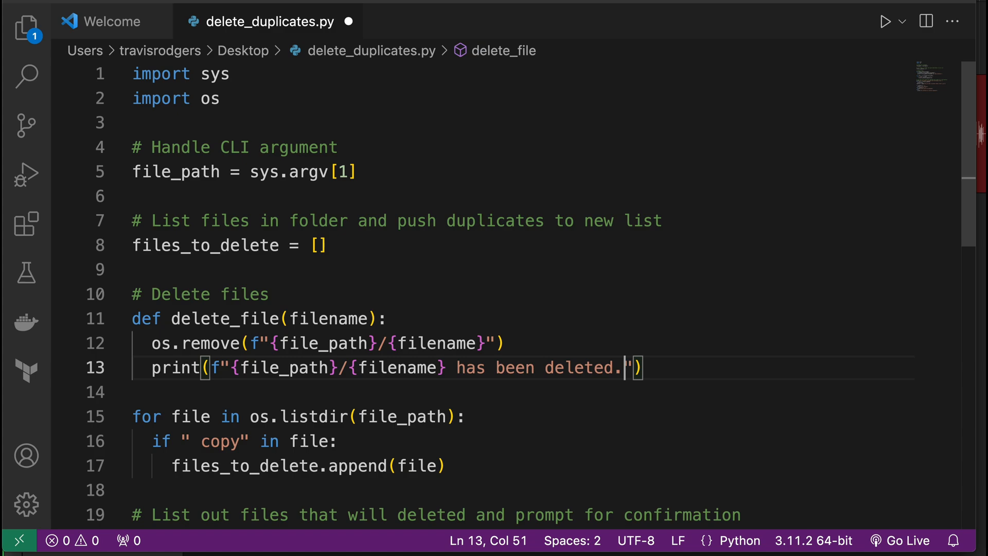
mouse_move(471, 386)
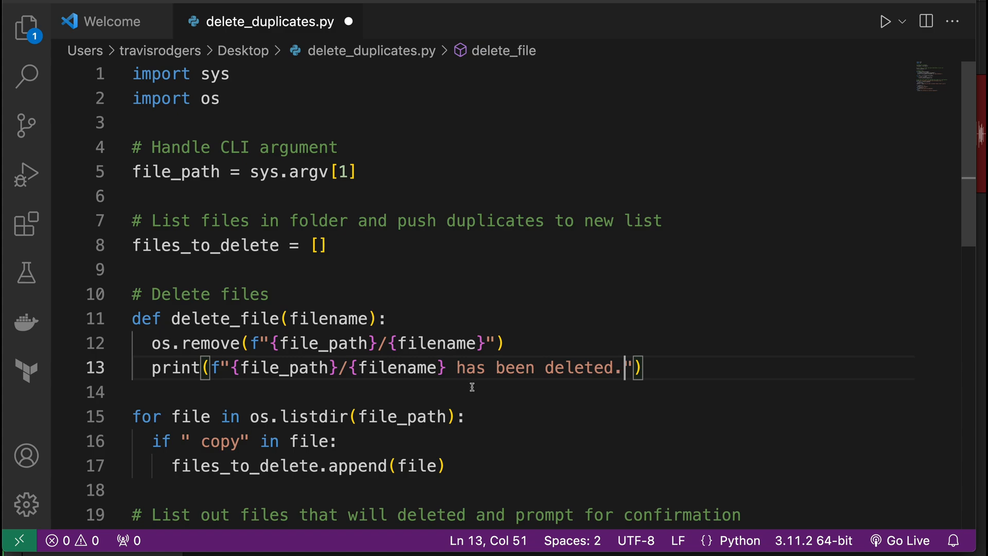
Import time after import os and add a time.sleep(0.2) call
left_click(221, 99)
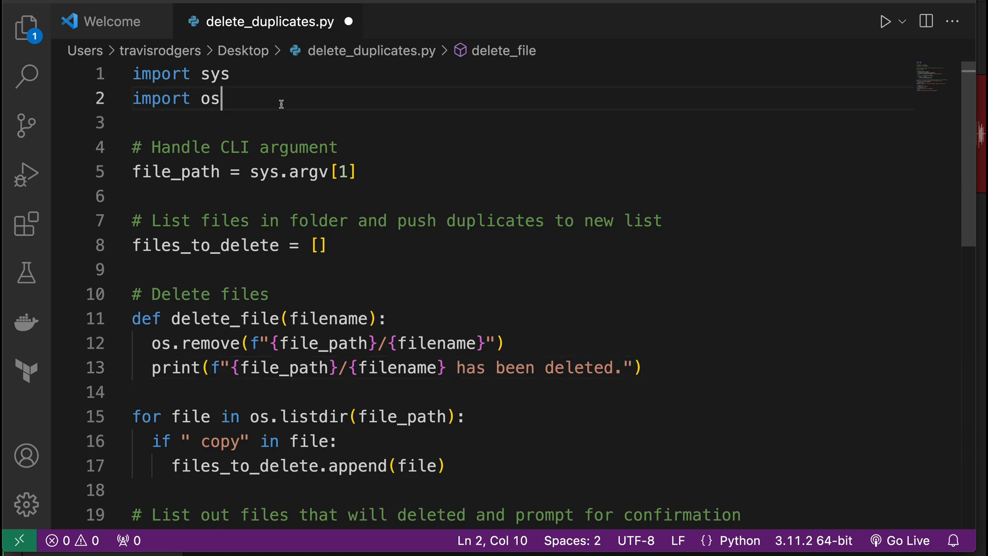
type("import time")
type("time.slee")
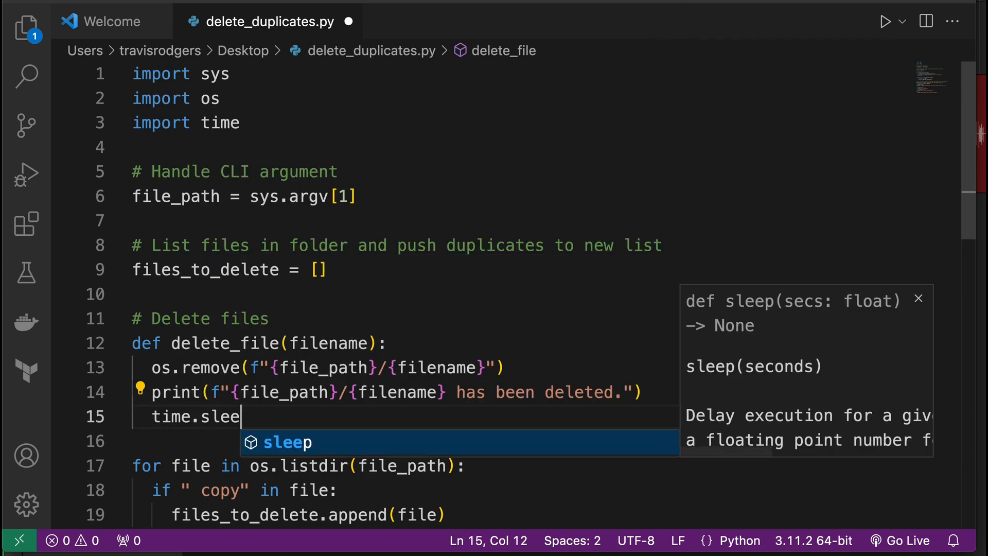
type("p(0.")
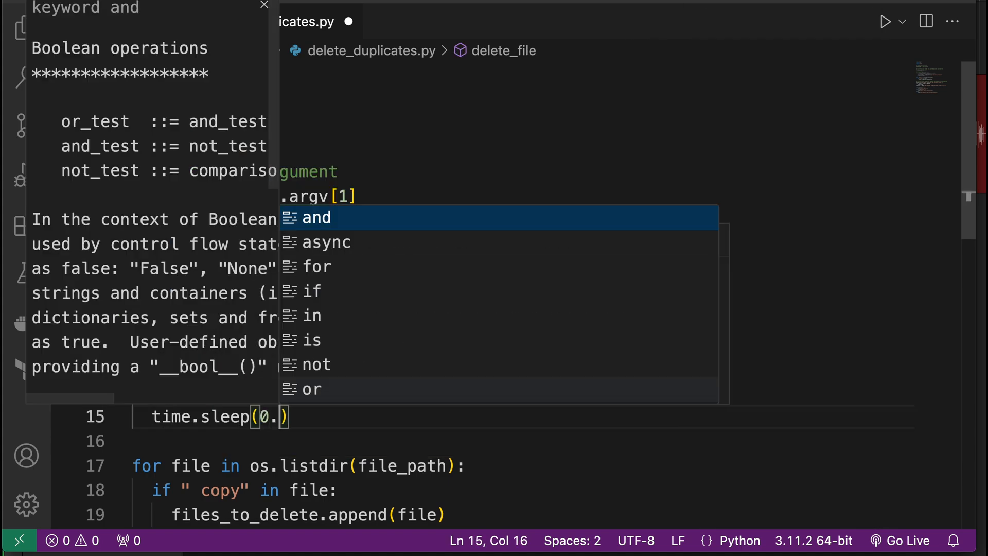
type("2")
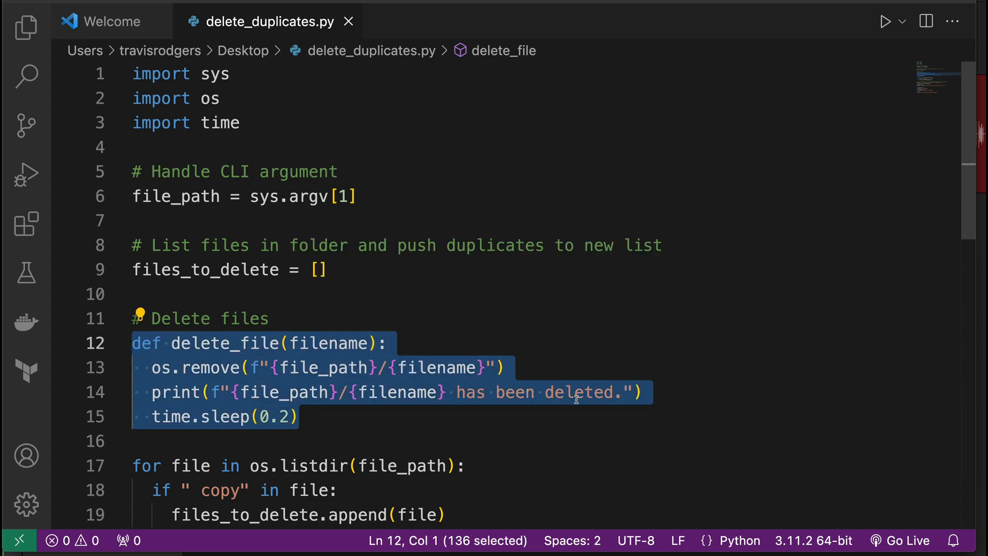
Remove the time.sleep(0.2) line from delete_file
left_click(253, 415)
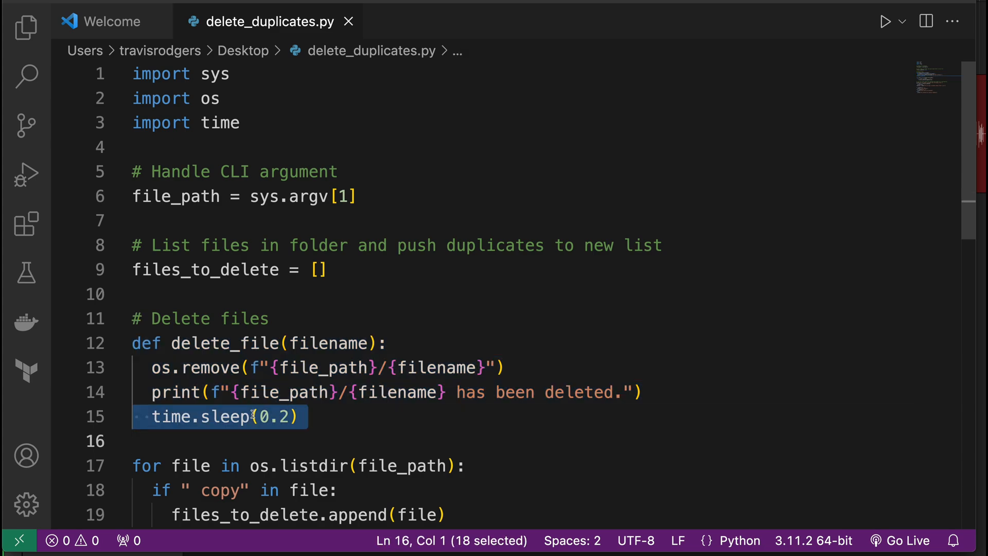
mouse_move(585, 435)
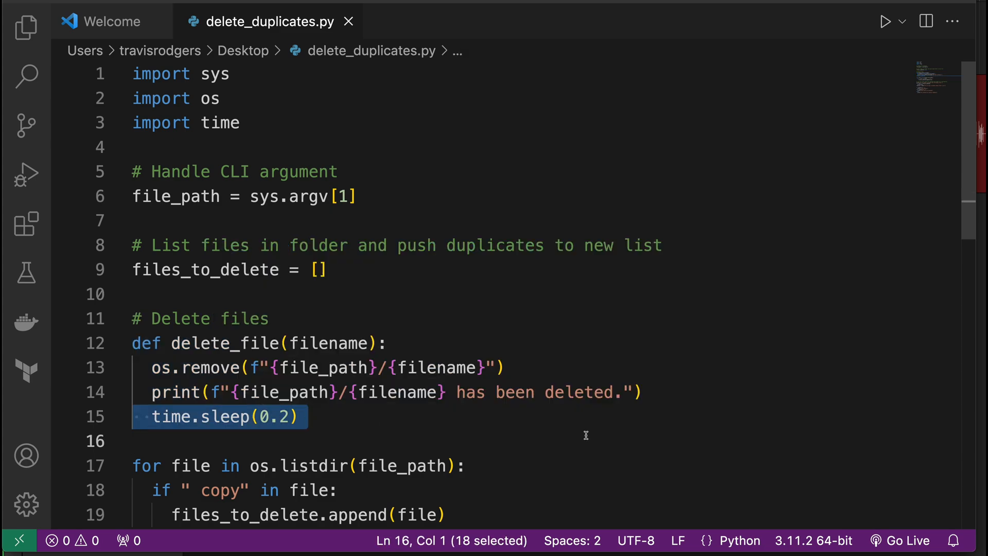
key("Delete")
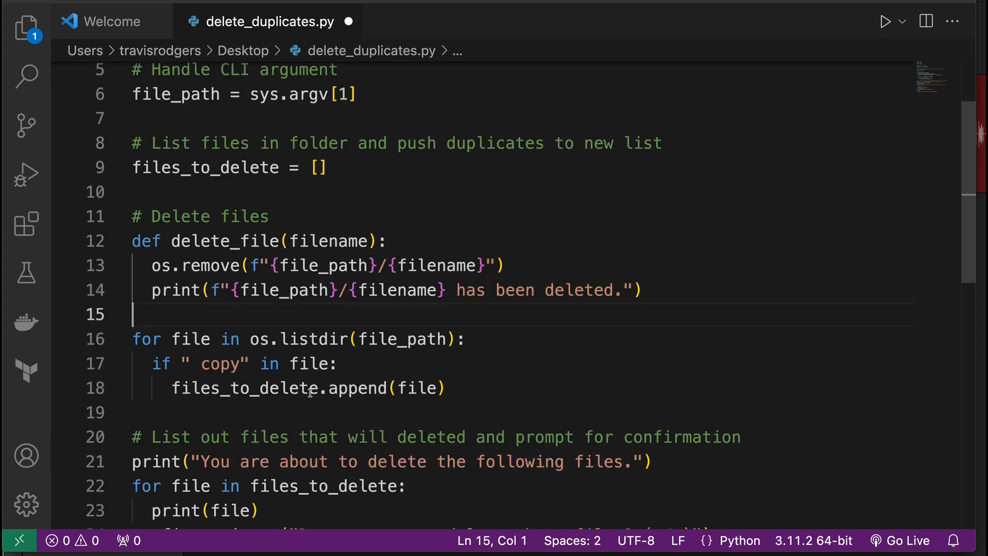
scroll("down", 3)
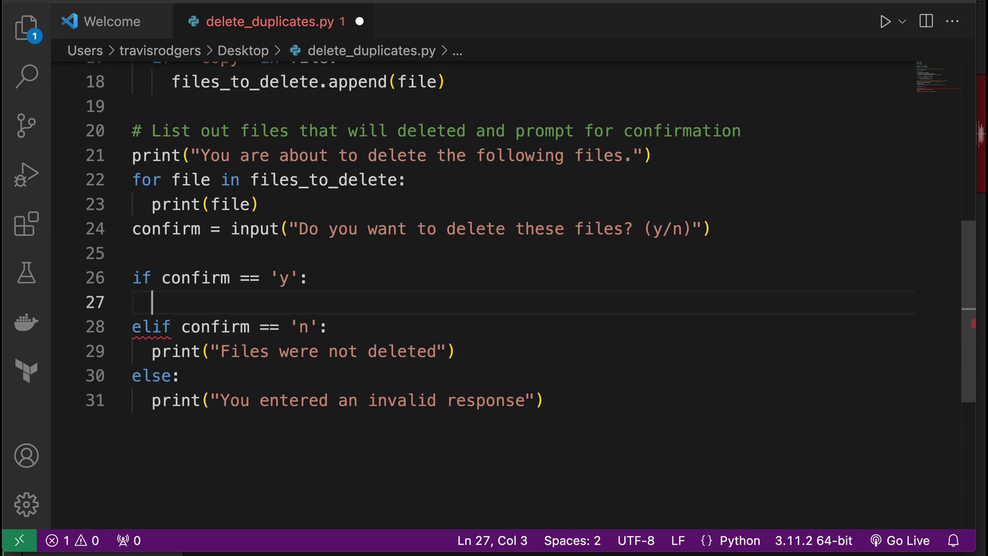
Under confirm == 'y', loop over files_to_delete calling delete_file(file) then time.sleep(0.2), and save
type("for file in")
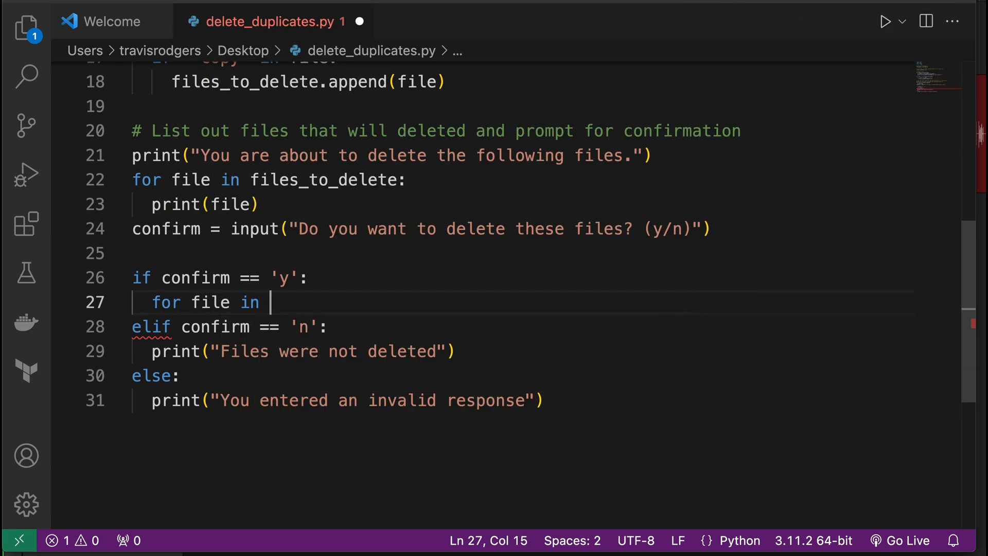
type("files_to_delete:")
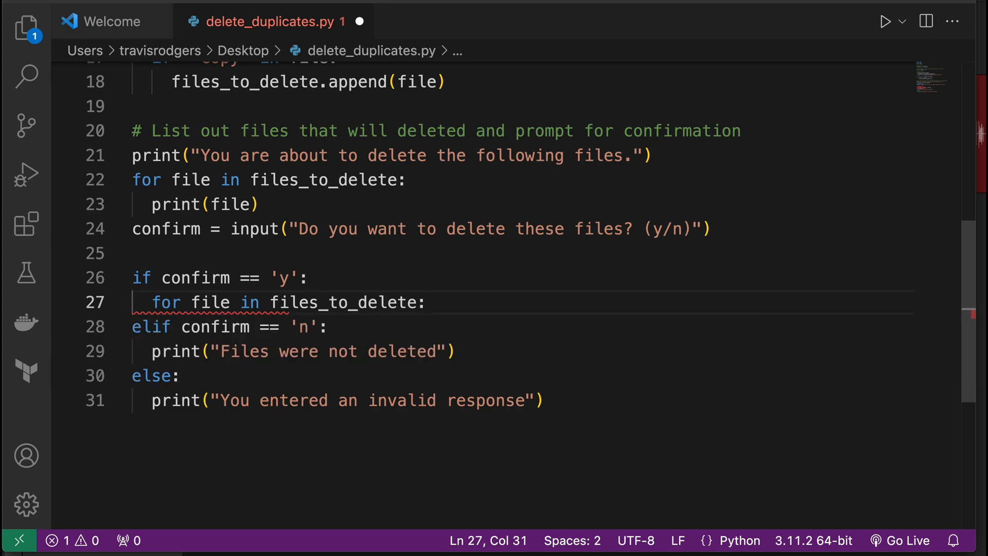
type("delete_file")
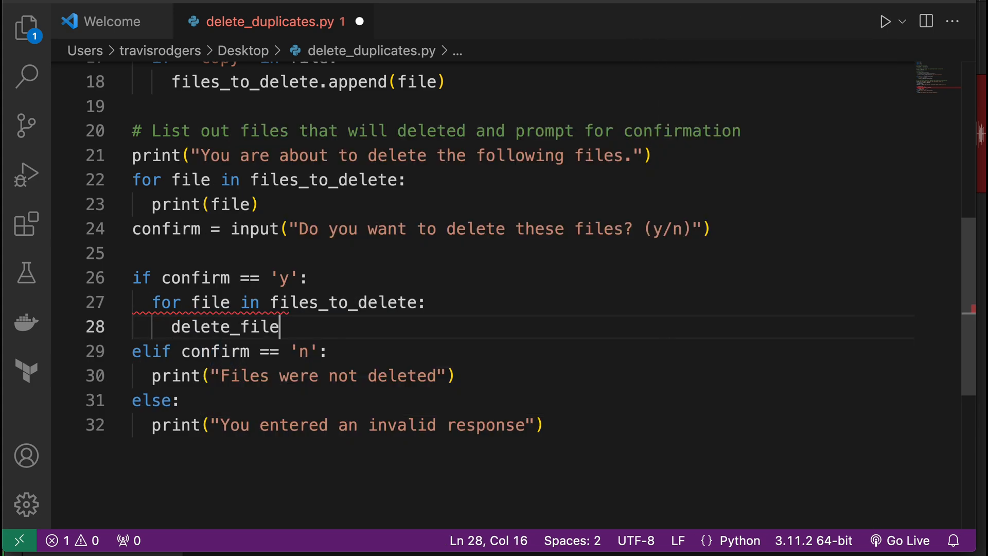
type("(fi")
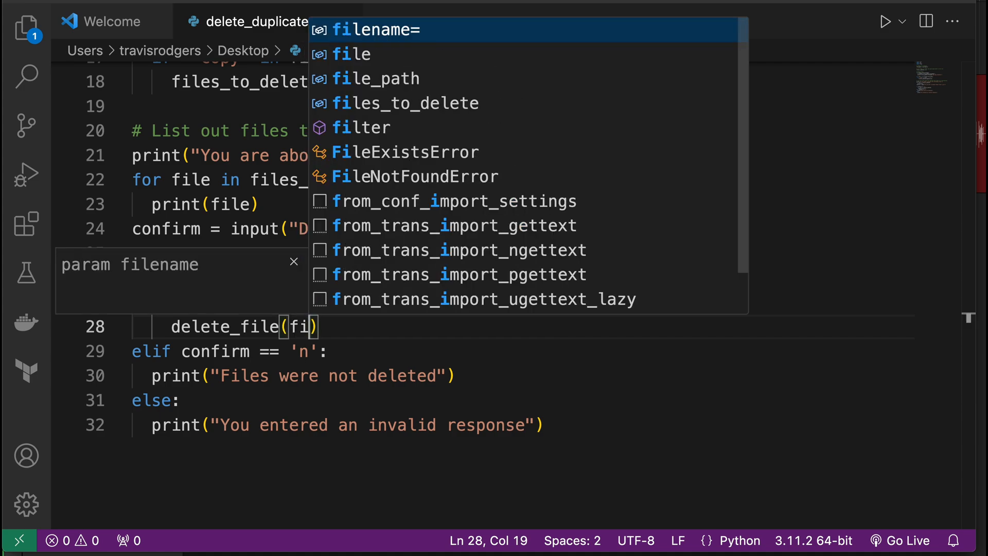
type("le")
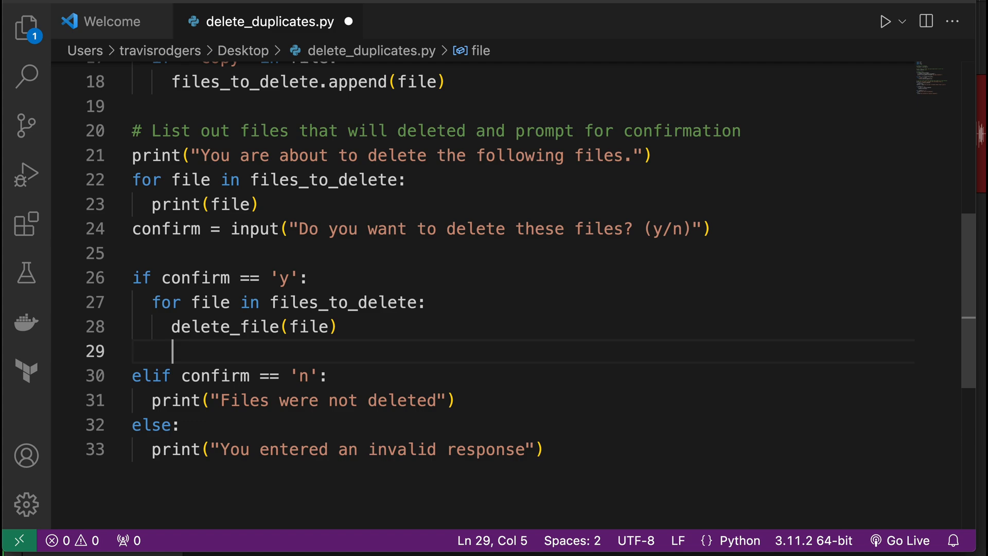
type("time.sleep(0.2)")
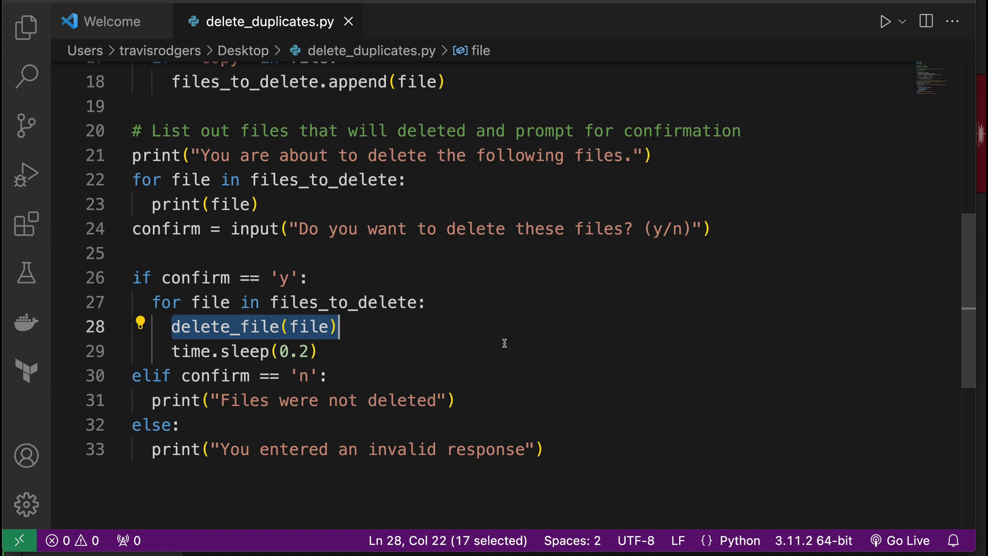
left_click(290, 351)
type("clear")
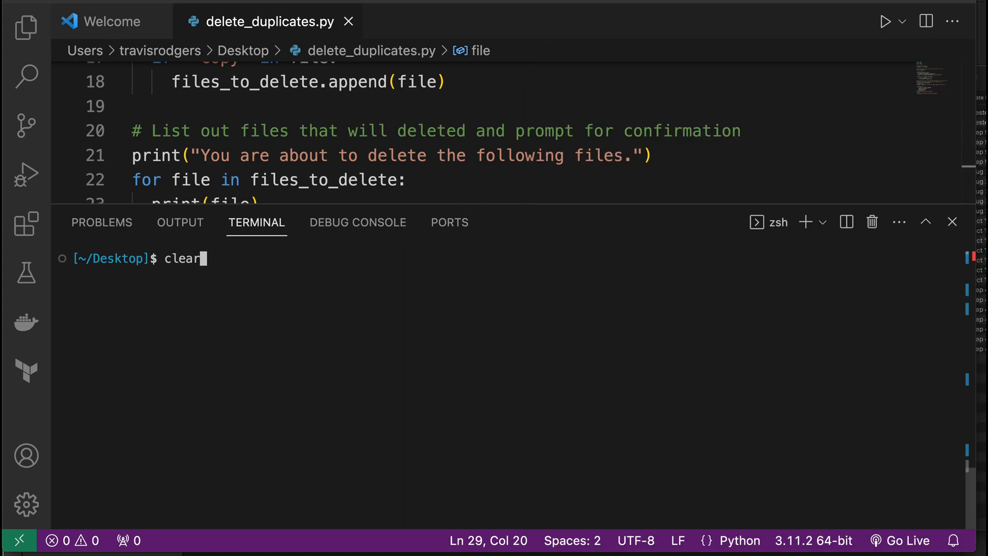
Run the script on test-duplicates answering y so every copy file is deleted, then check the folder in Finder
key("Return")
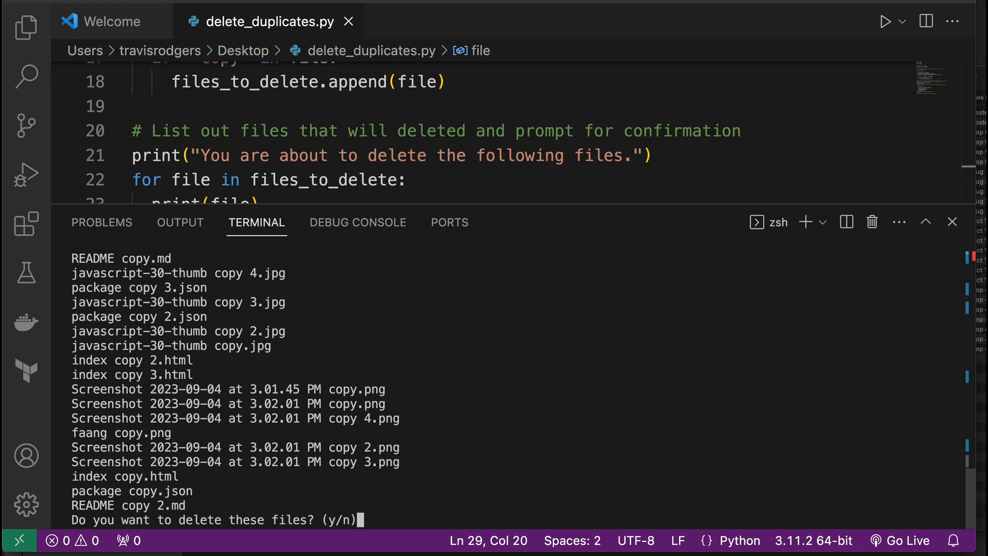
scroll("up", 3)
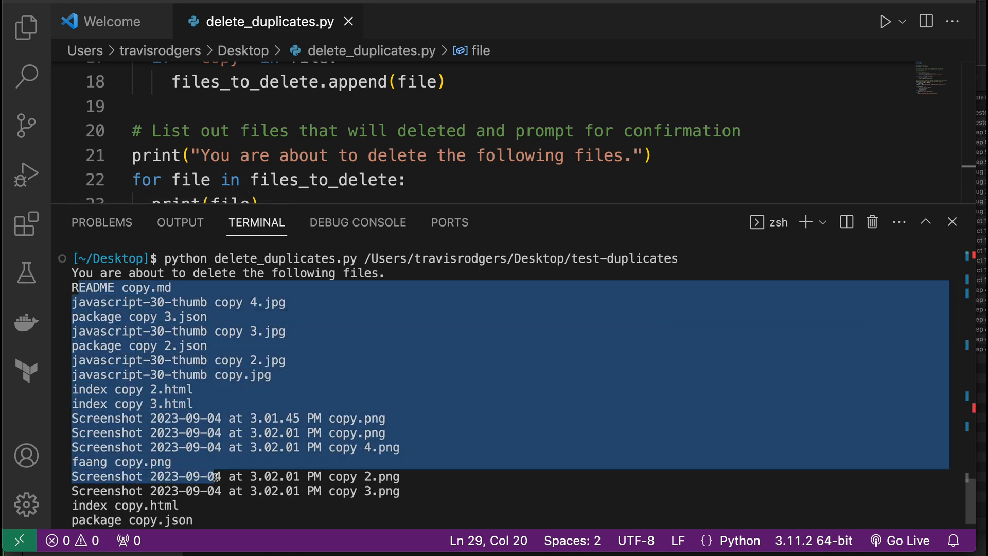
scroll("down", 3)
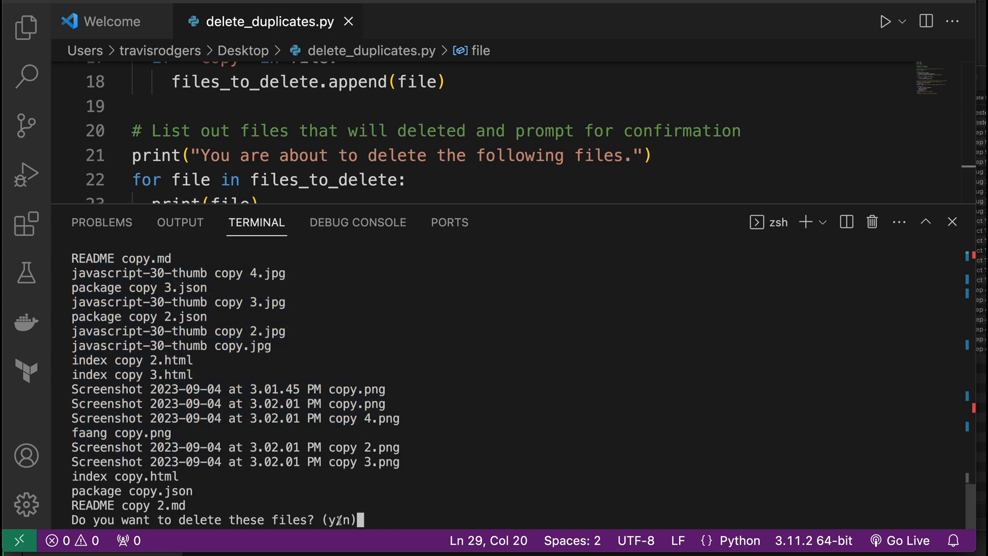
mouse_move(616, 478)
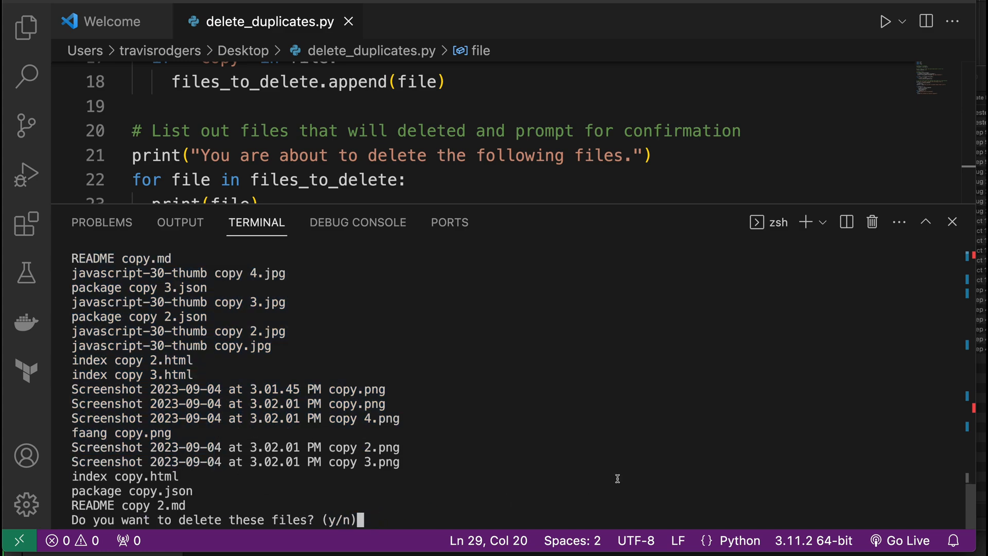
type("y")
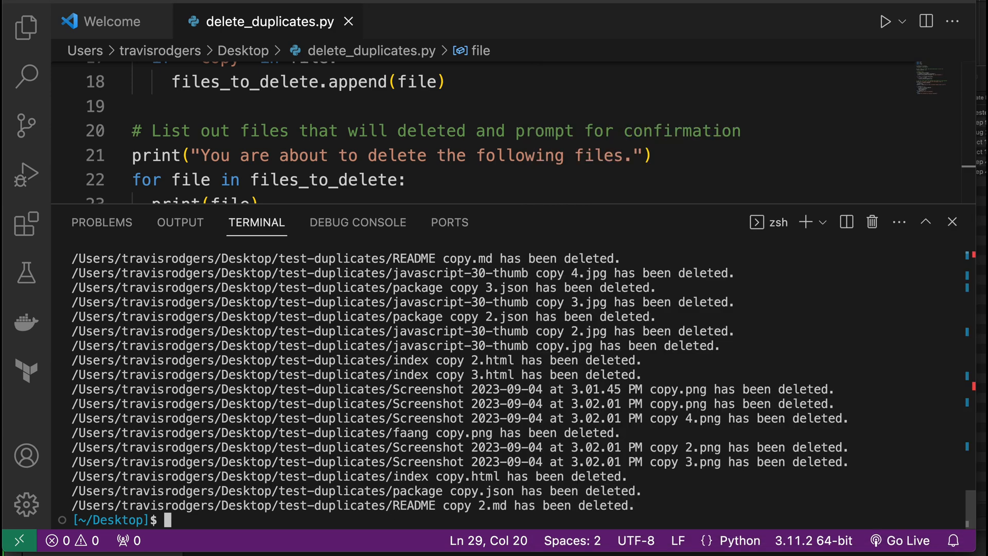
mouse_move(577, 249)
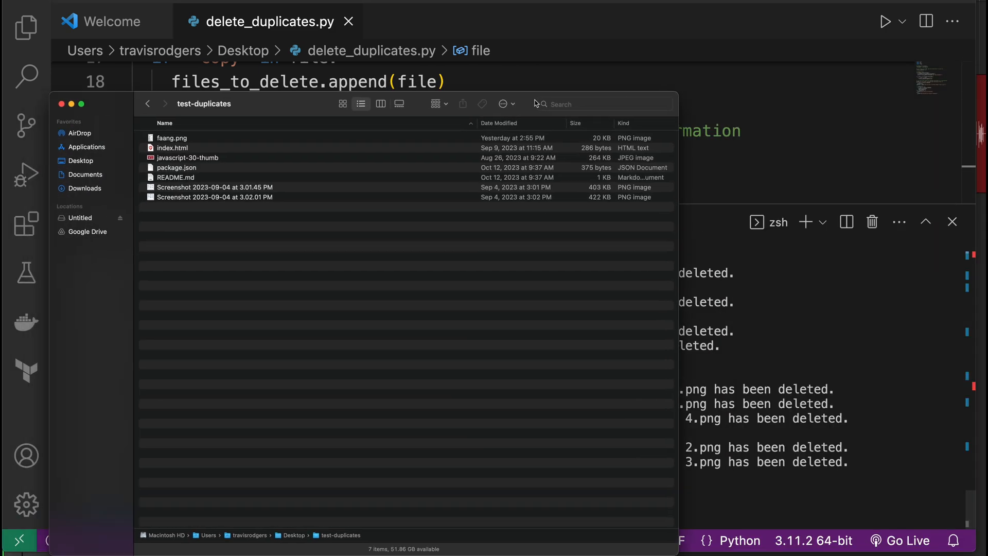
key("cmd+a")
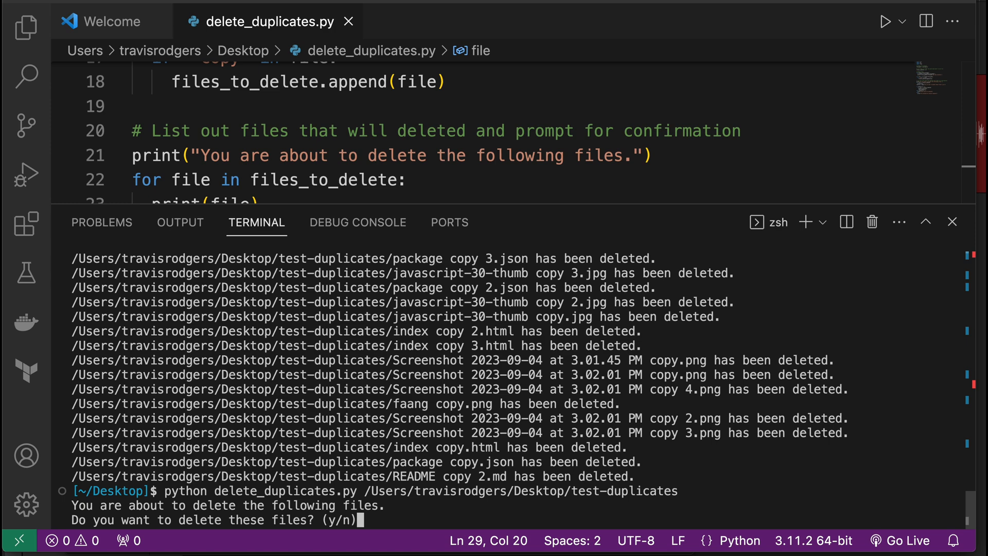
mouse_move(245, 531)
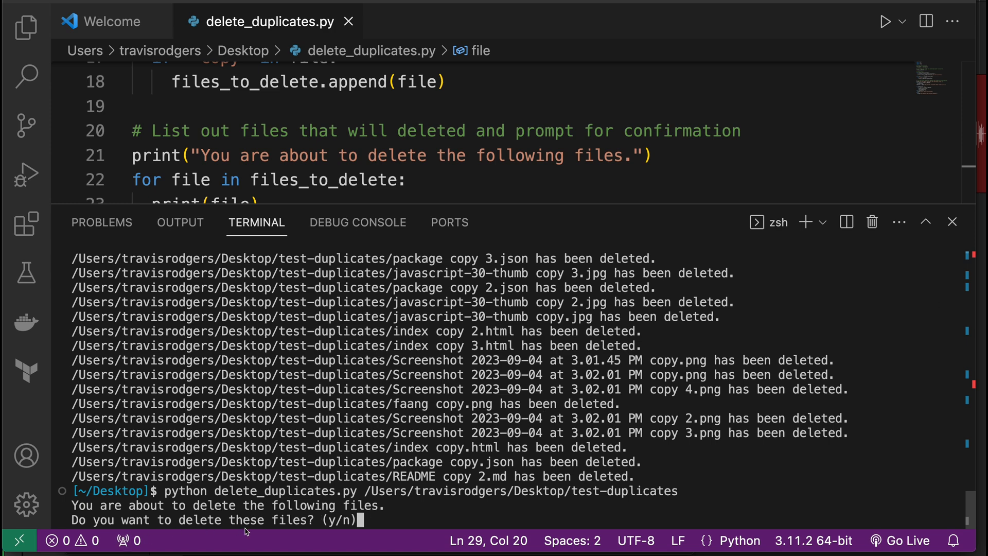
mouse_move(438, 520)
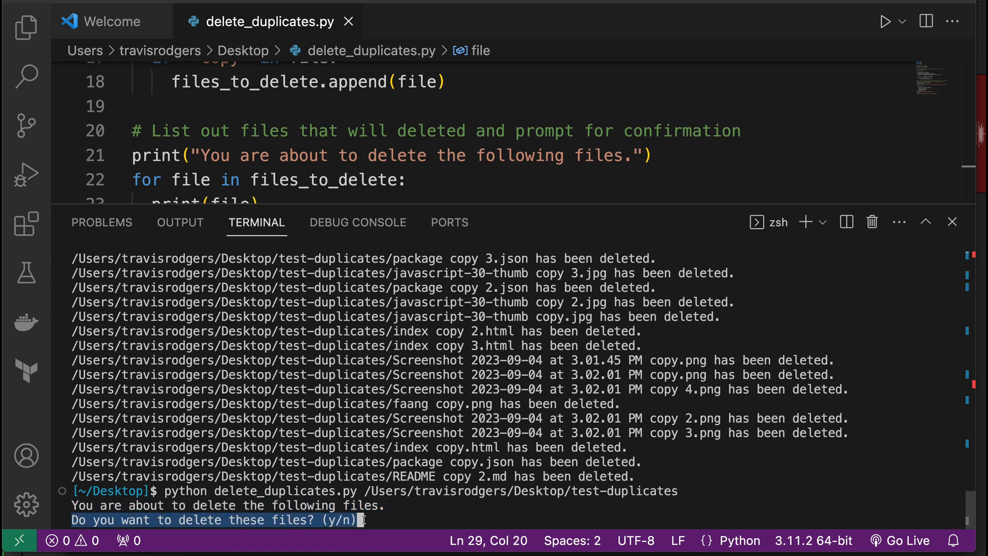
Close the terminal and add a blank line between the file-printing loop and the confirm prompt
left_click(951, 222)
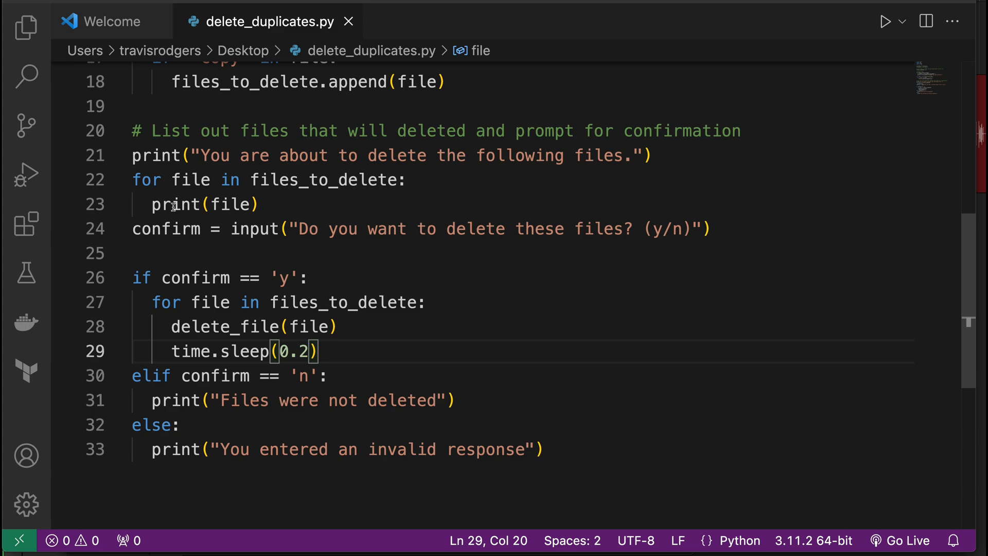
mouse_move(345, 212)
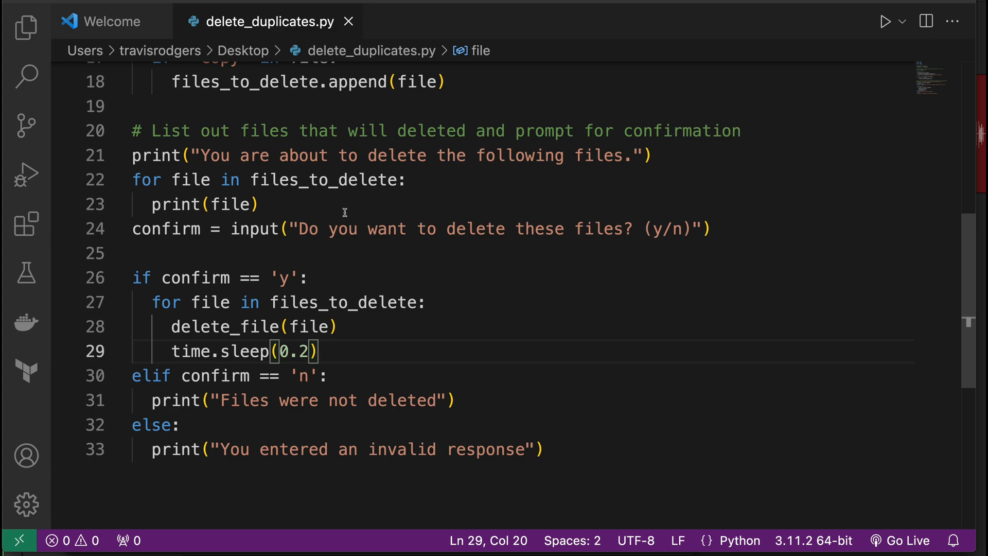
key("Enter")
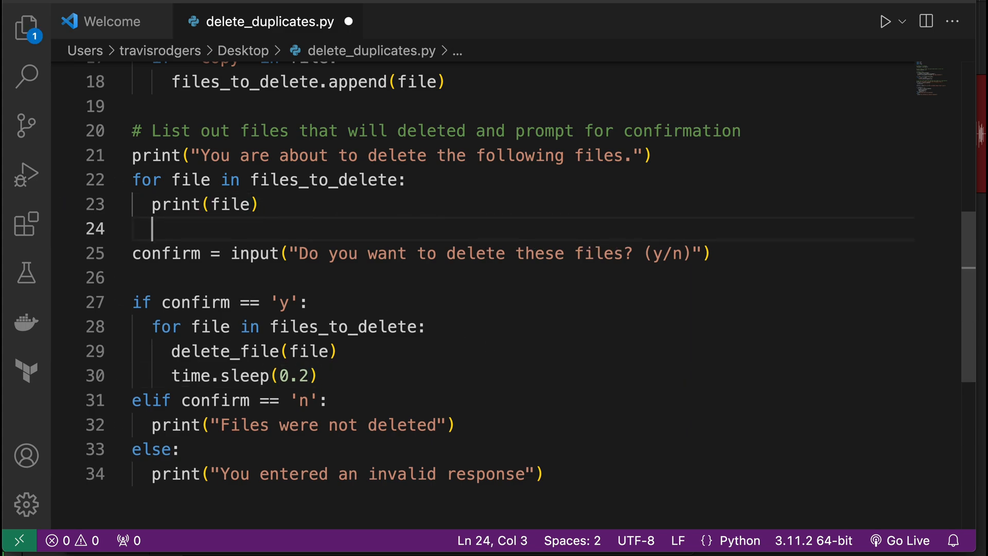